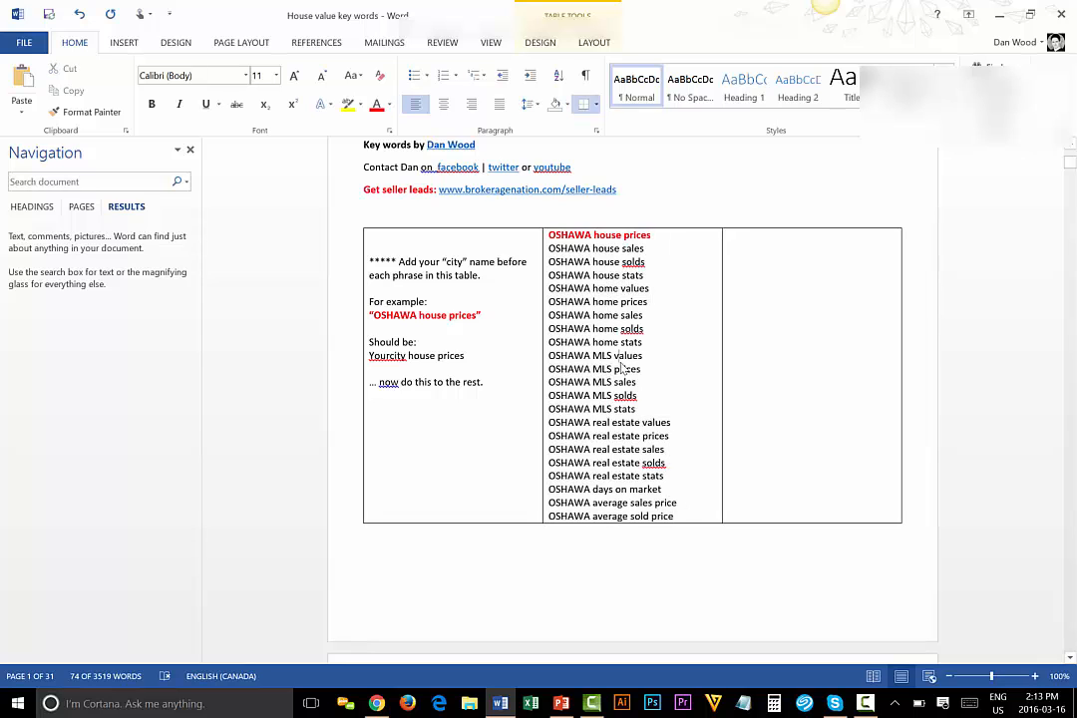
Step: Select the catch-all keyword ideas, then switch to Chrome's 'google adwords' search results tab
scroll(down, 3)
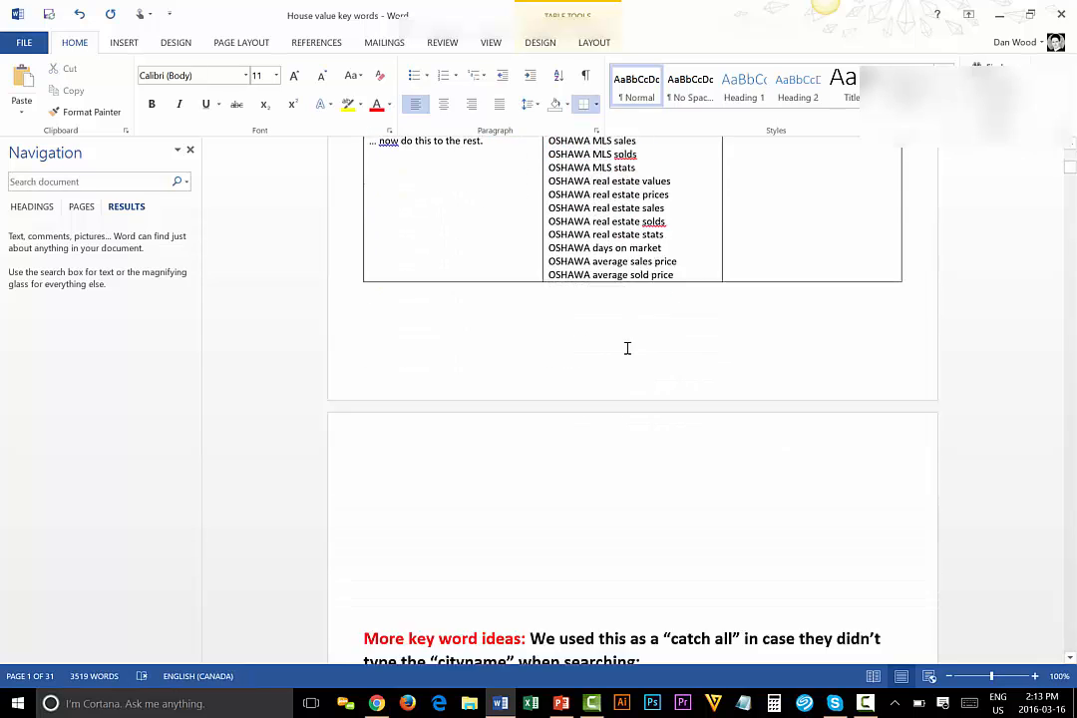
scroll(down, 3)
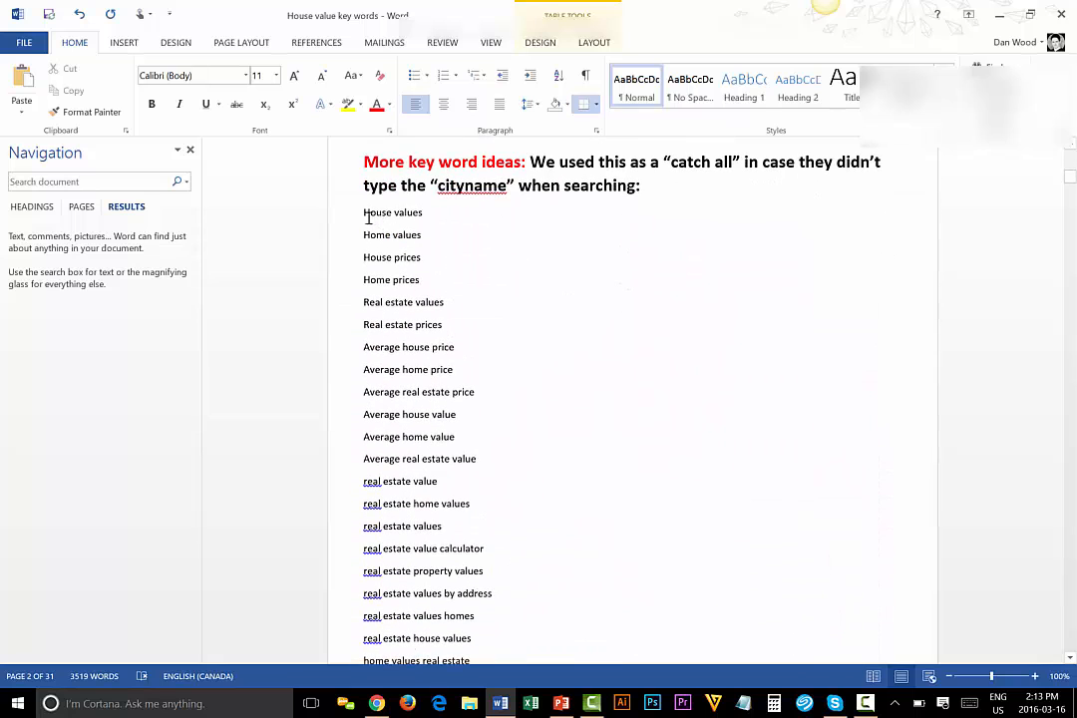
drag(363, 213, 453, 436)
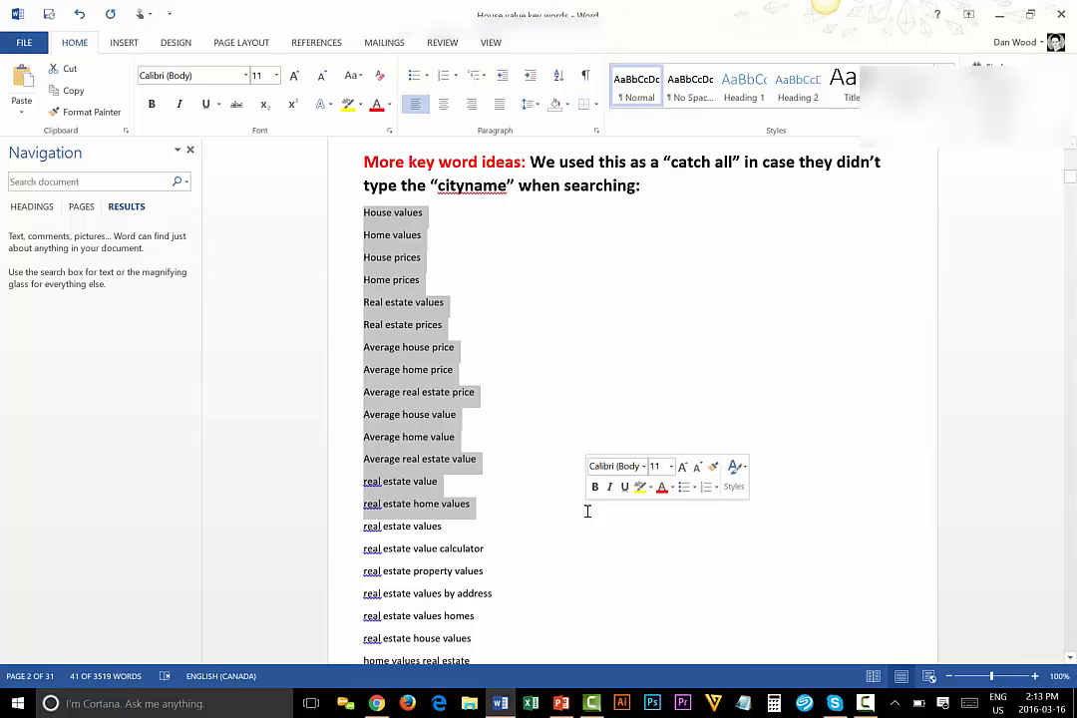
mouse_move(596, 451)
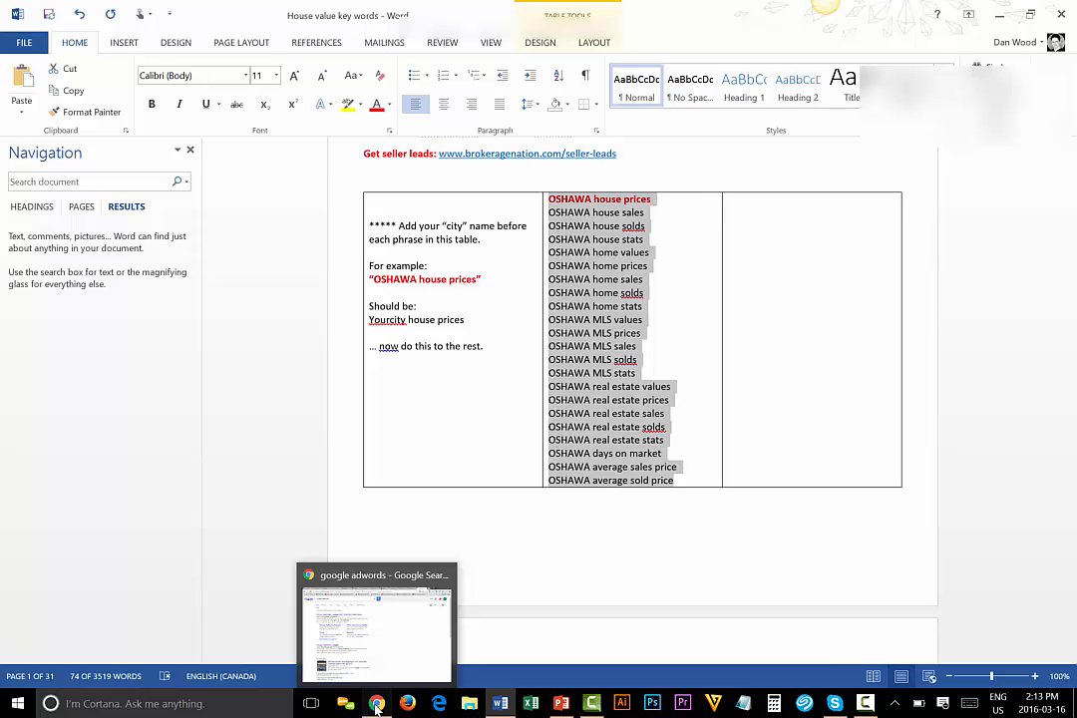
click(376, 703)
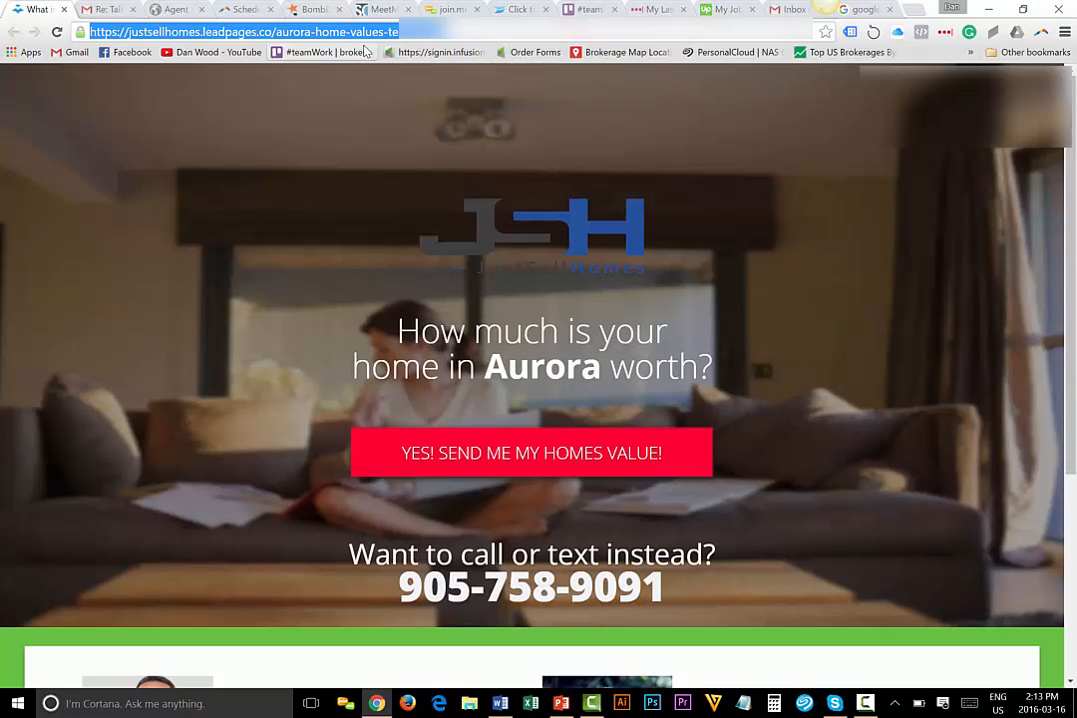
click(107, 10)
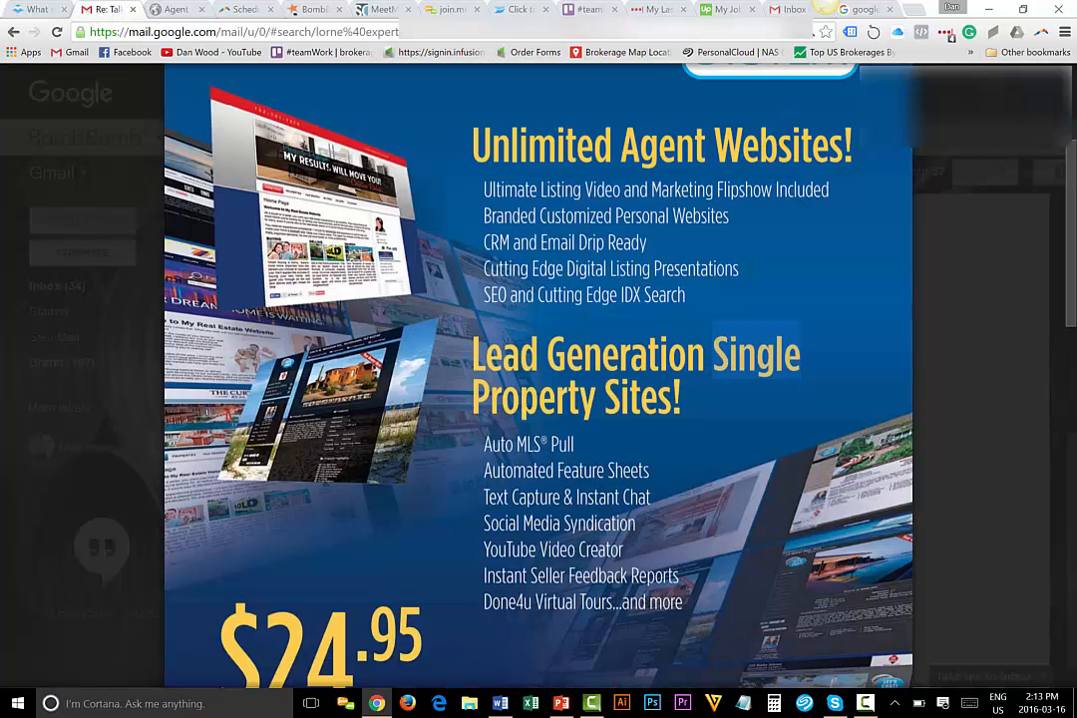
click(877, 12)
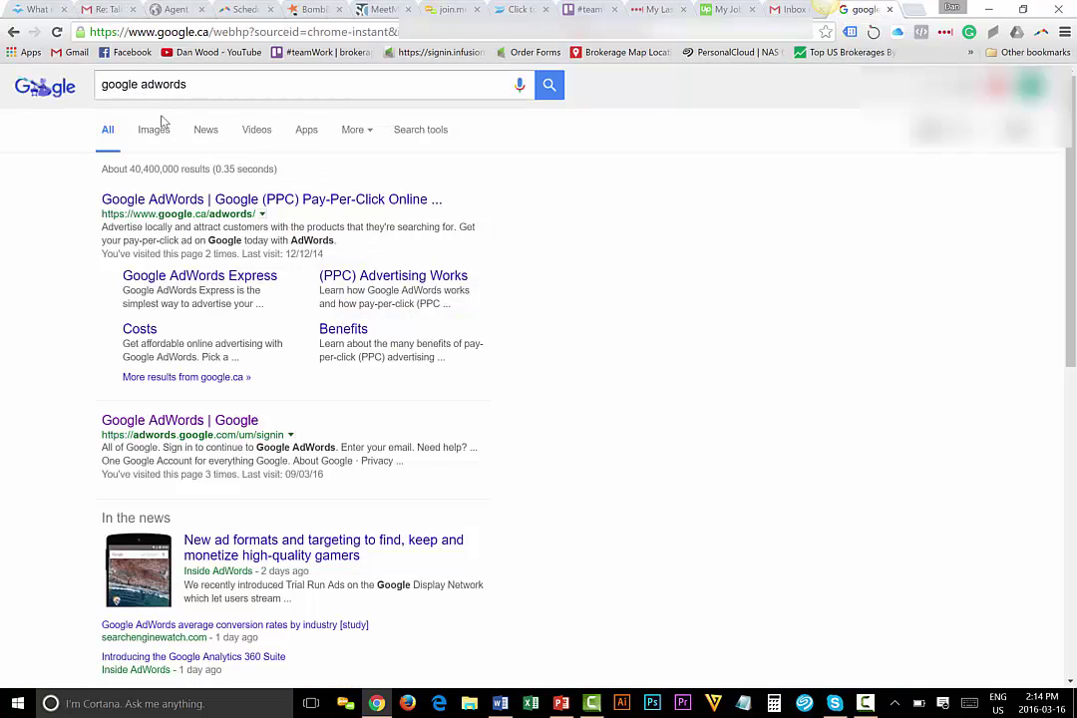
Step: Follow the first Google AdWords result through to the AdWords welcome page
click(270, 198)
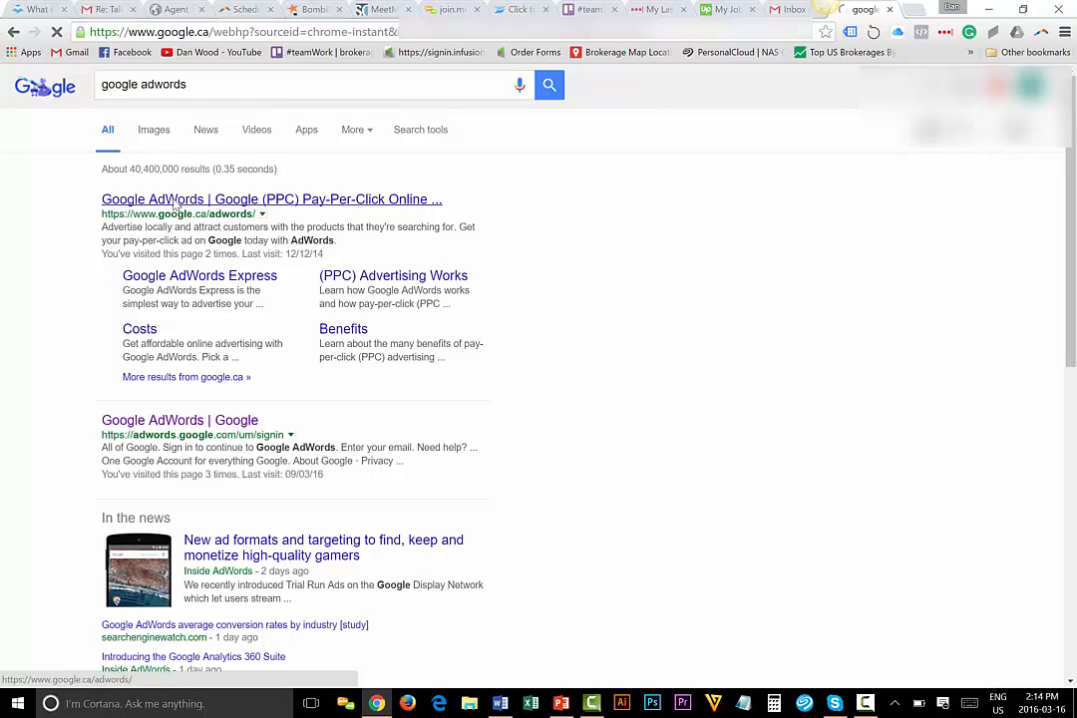
click(271, 199)
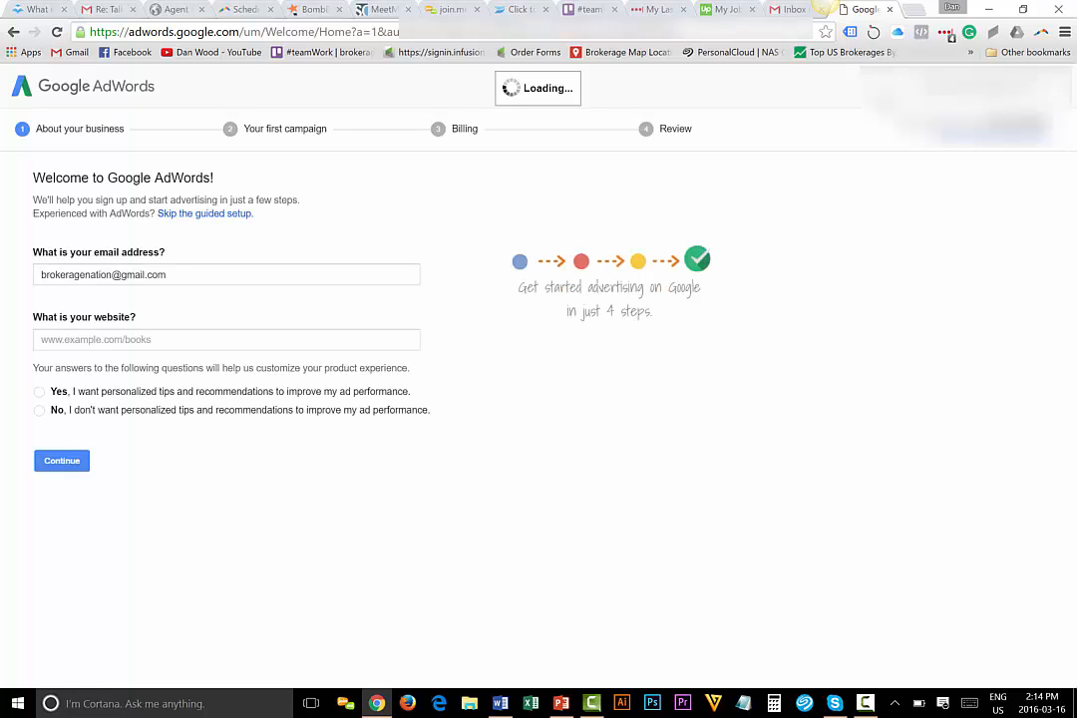
mouse_move(816, 85)
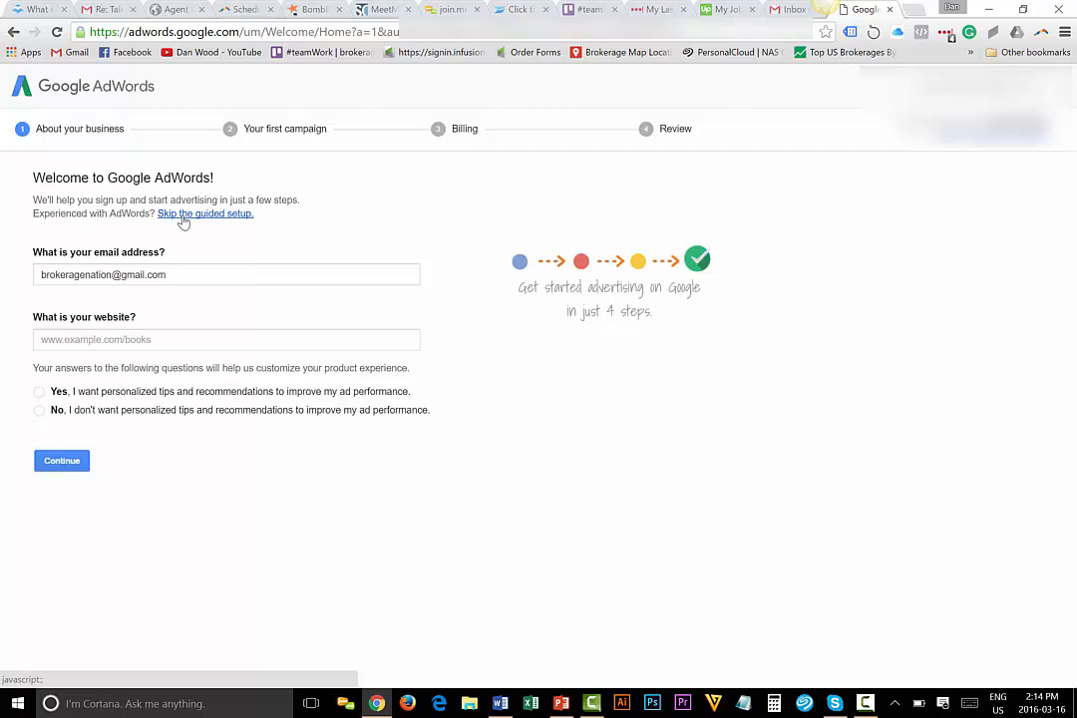
mouse_move(168, 221)
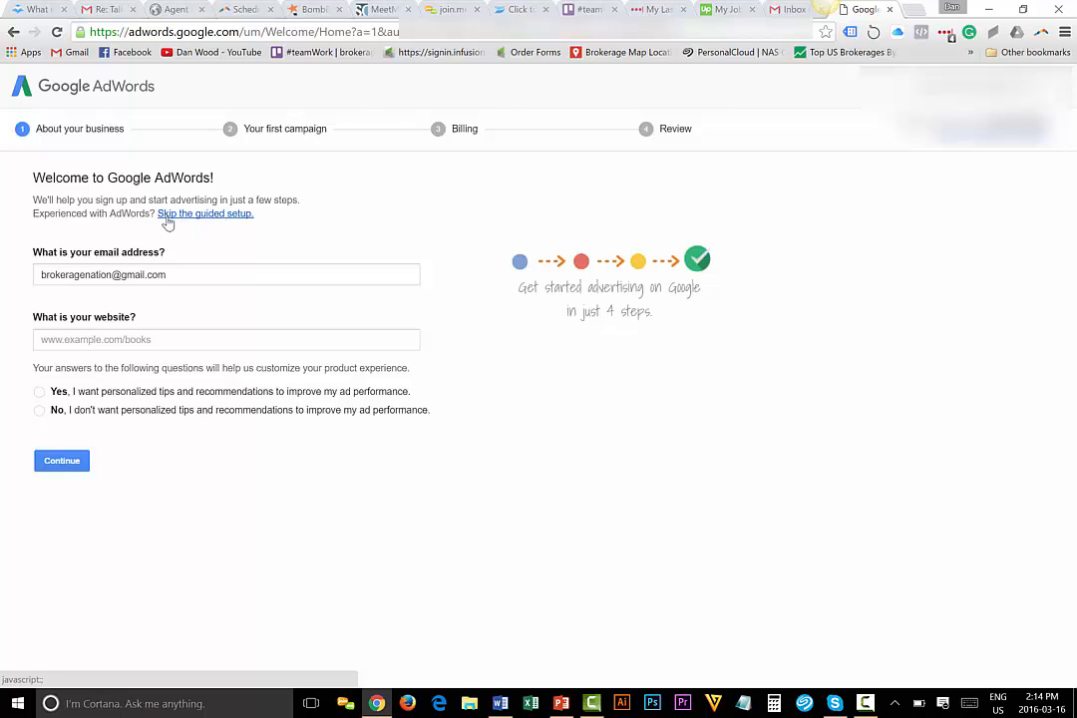
mouse_move(317, 215)
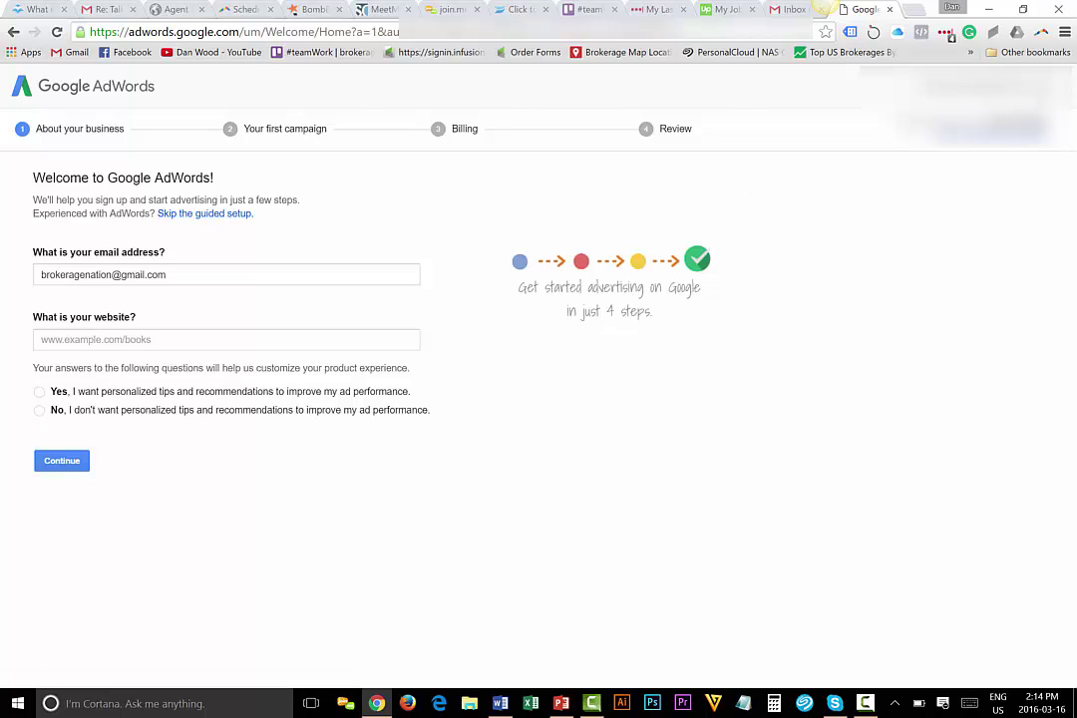
Step: Skip the guided setup to reach the campaign management page
click(61, 461)
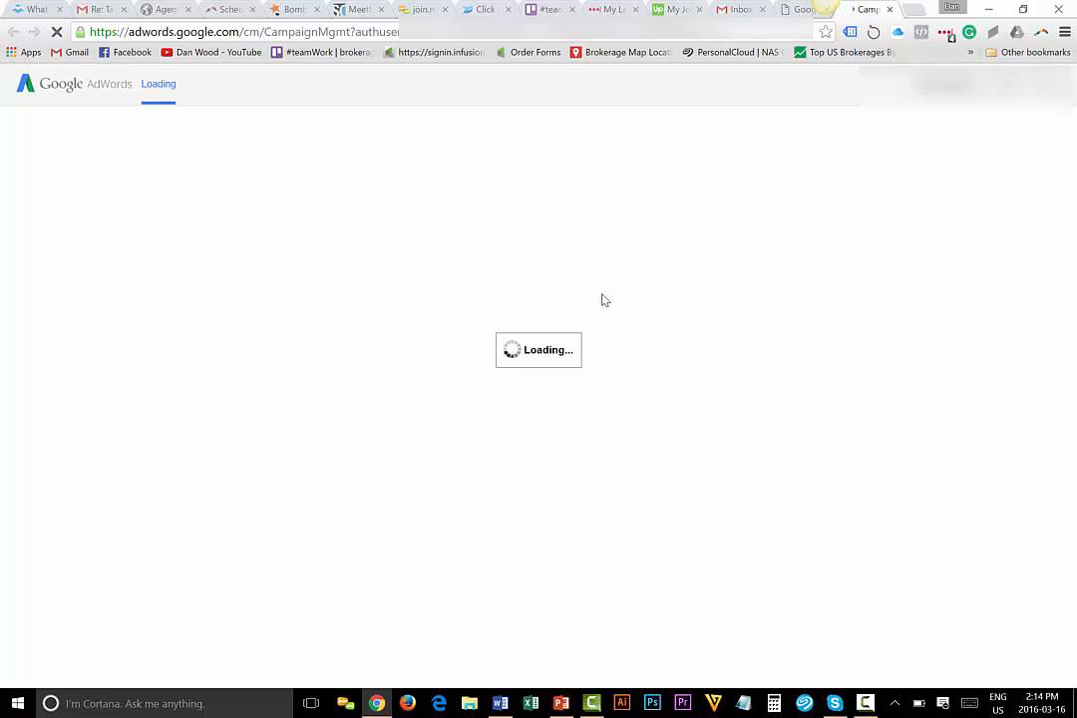
mouse_move(592, 310)
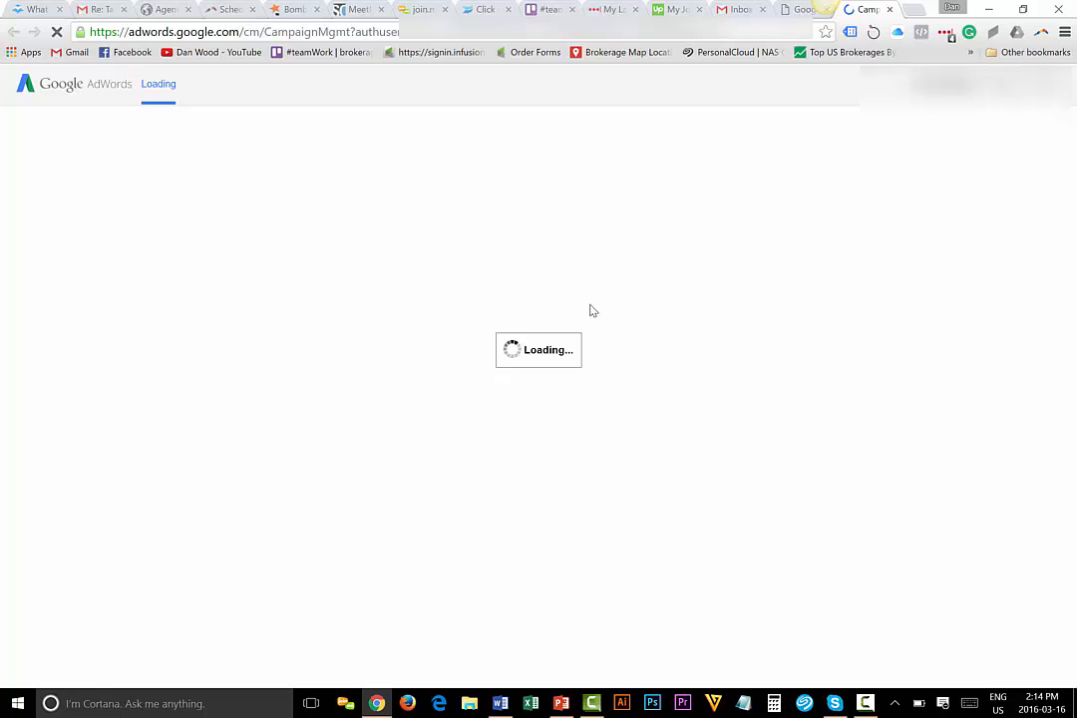
mouse_move(564, 245)
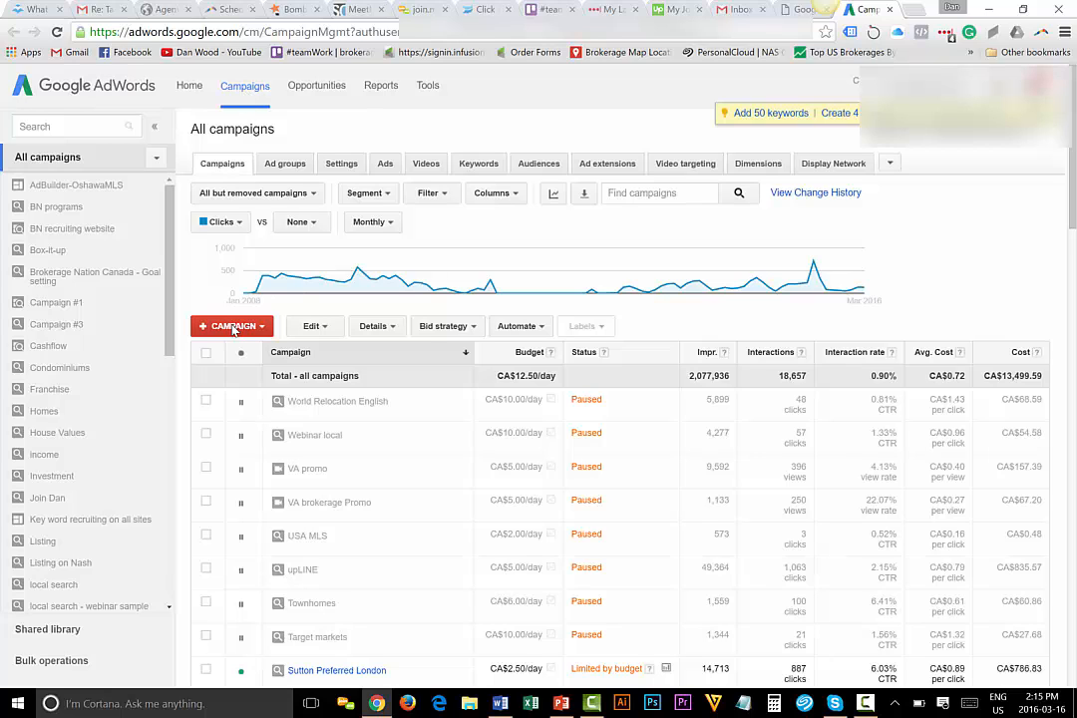
Step: Create a new Search Network campaign from the +CAMPAIGN menu
click(233, 326)
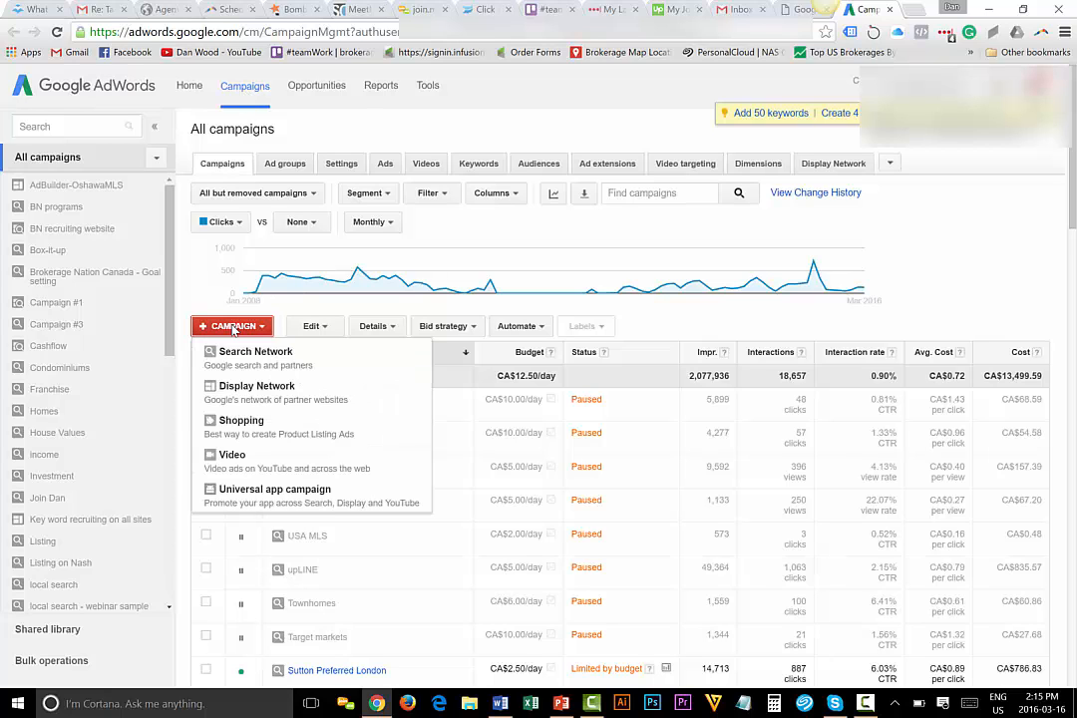
mouse_move(252, 479)
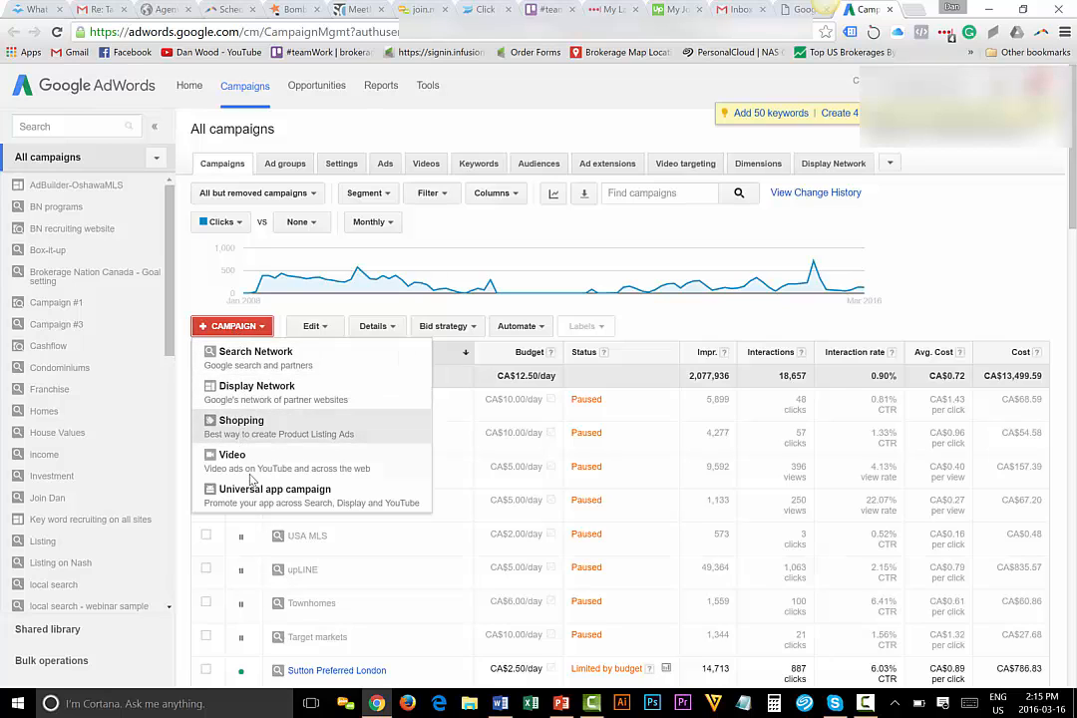
mouse_move(255, 351)
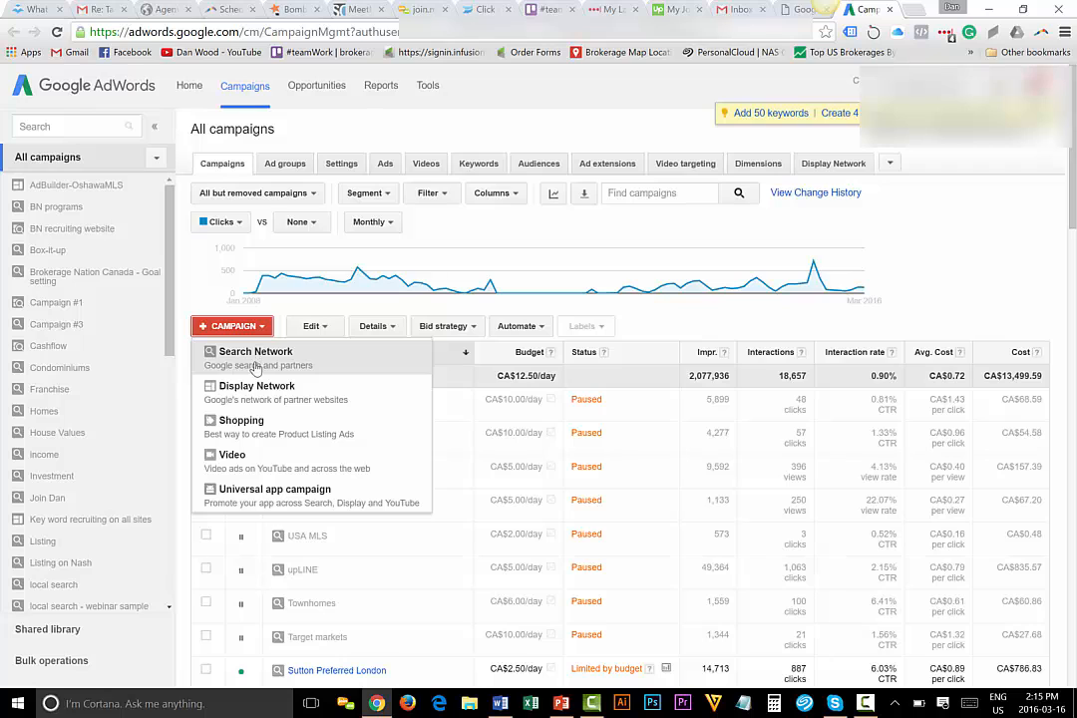
mouse_move(256, 391)
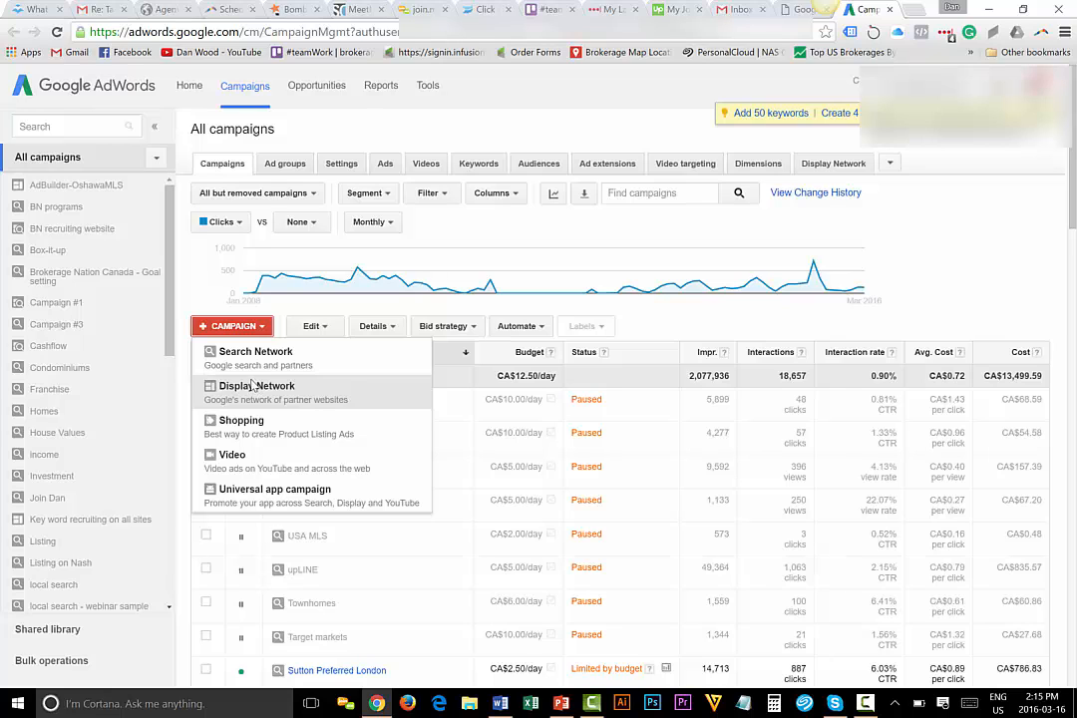
mouse_move(256, 359)
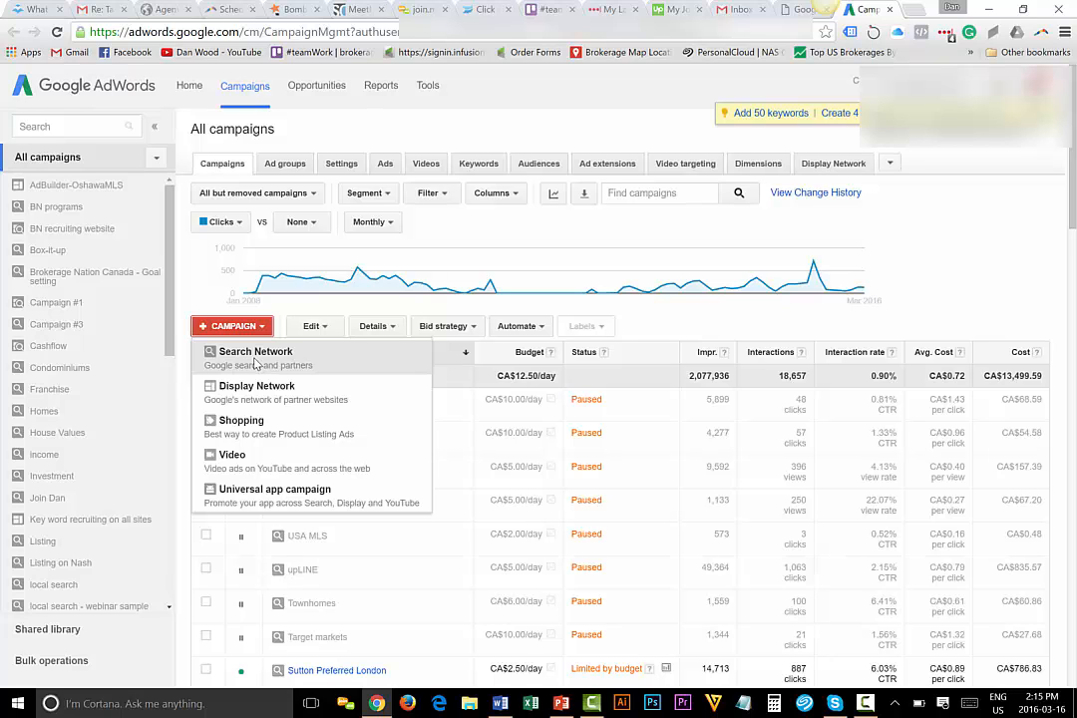
click(256, 351)
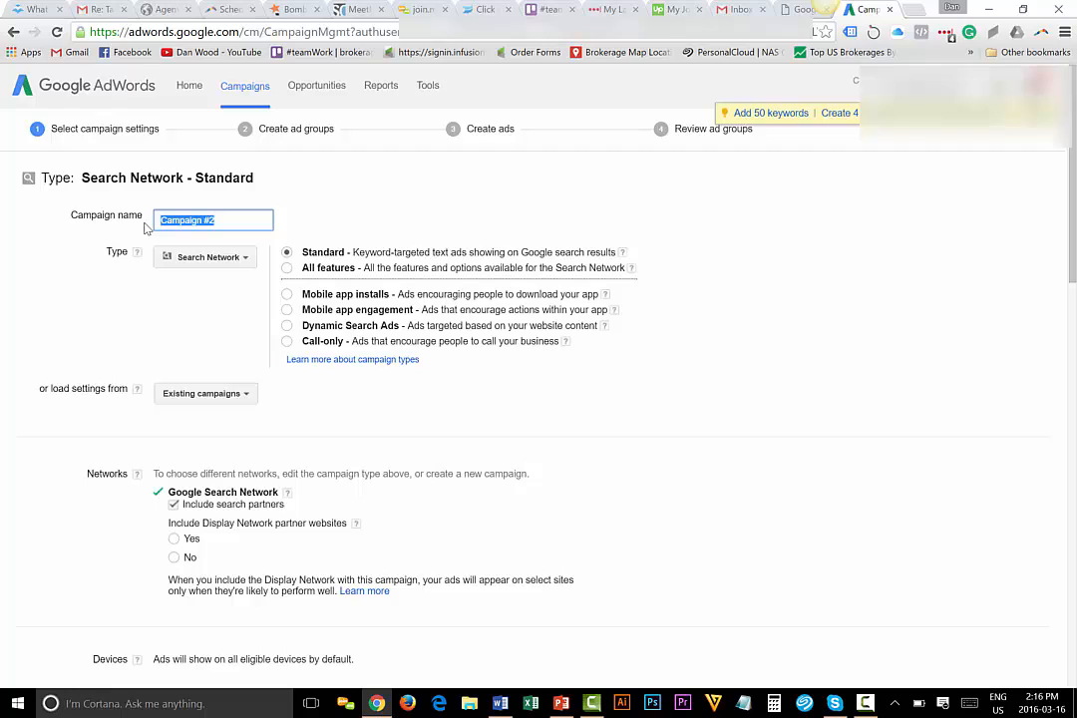
mouse_move(178, 206)
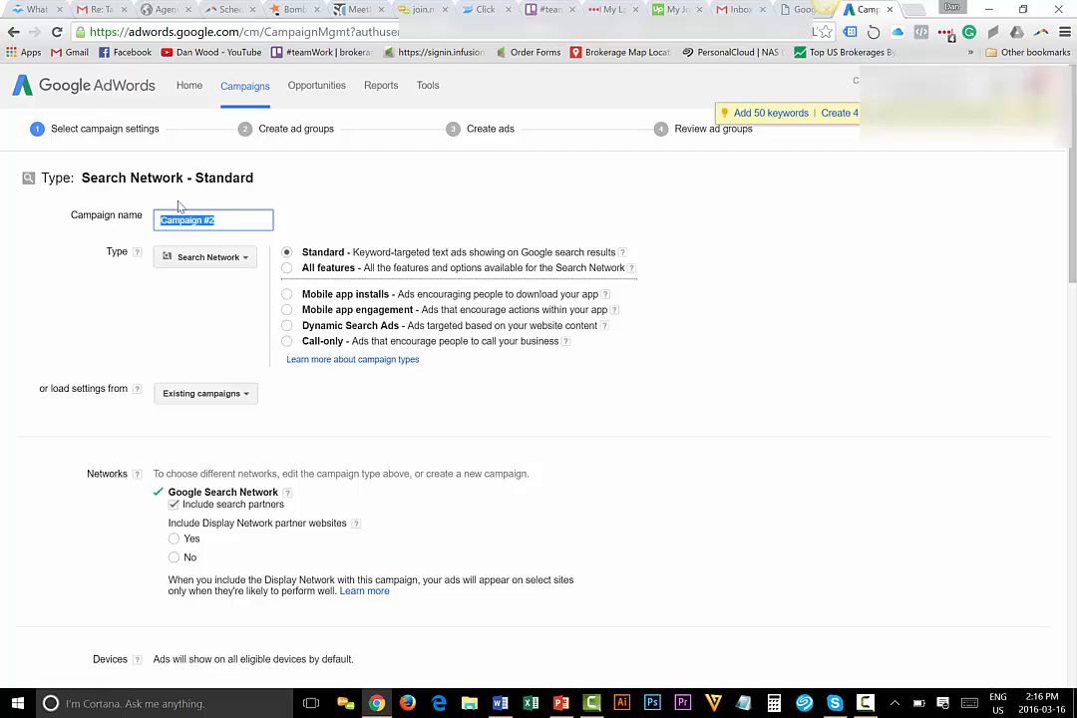
mouse_move(244, 240)
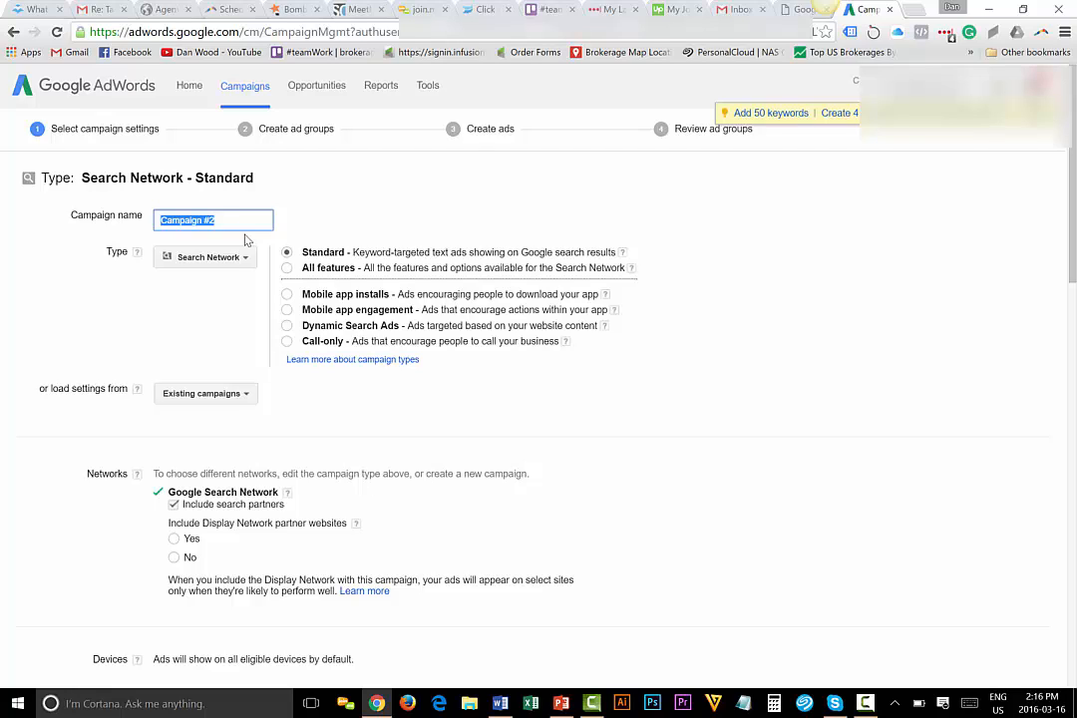
Step: Name the campaign 'Local Search Test' and set Display Network partner websites to No
text(Lod)
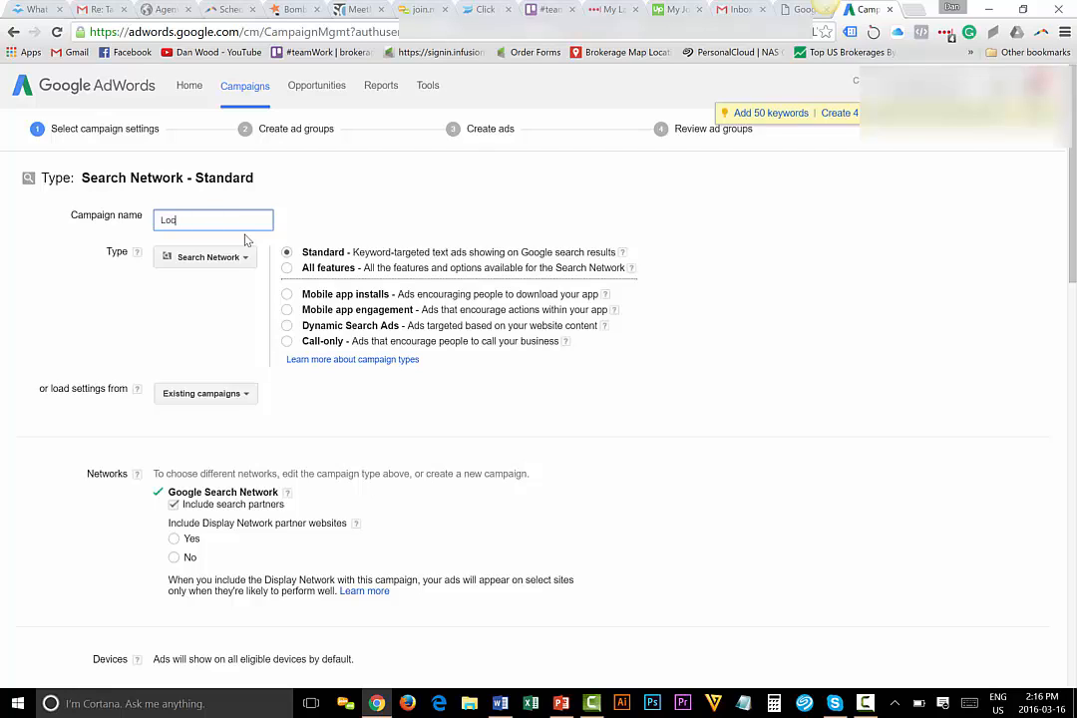
text(Local Search)
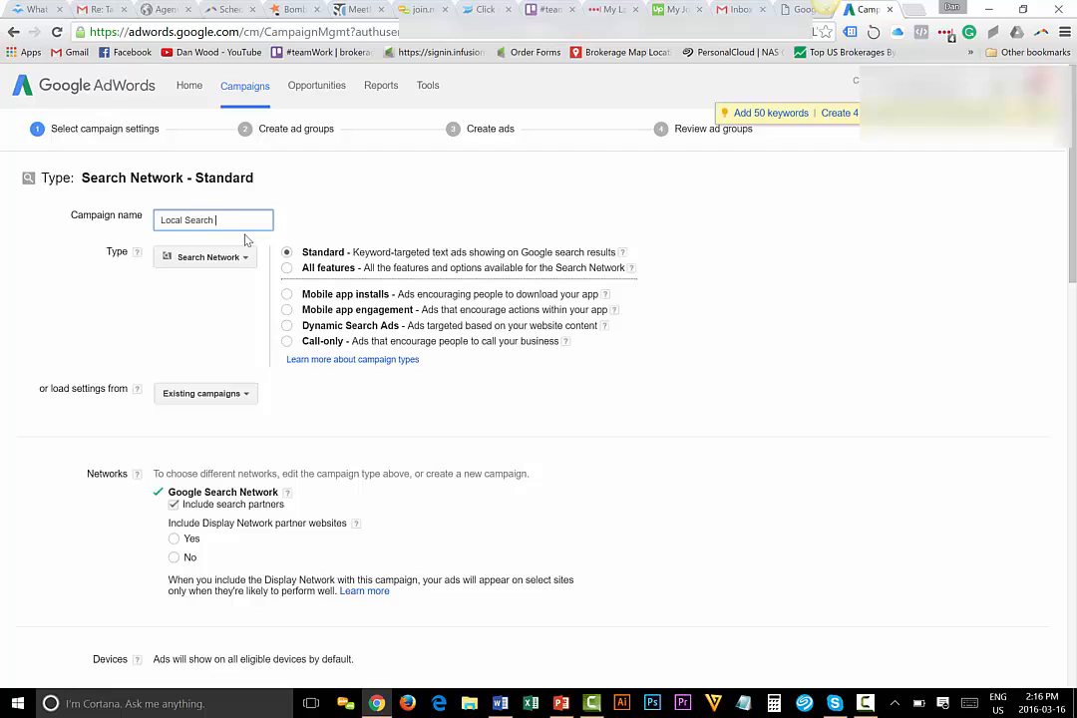
text(Test)
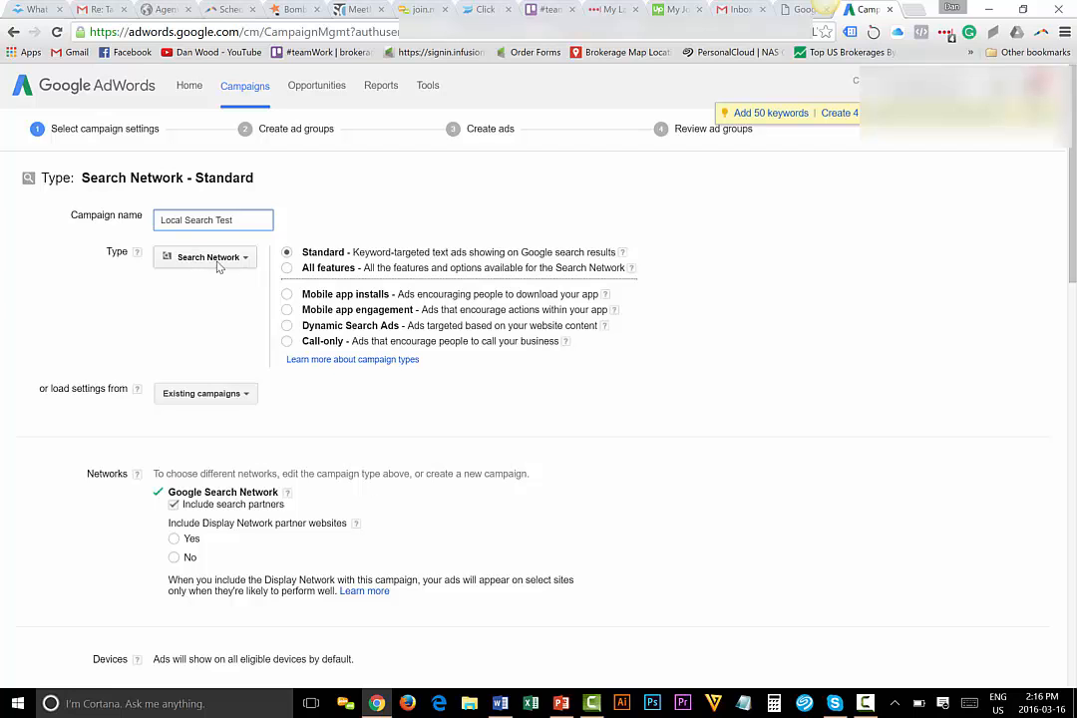
scroll(down, 3)
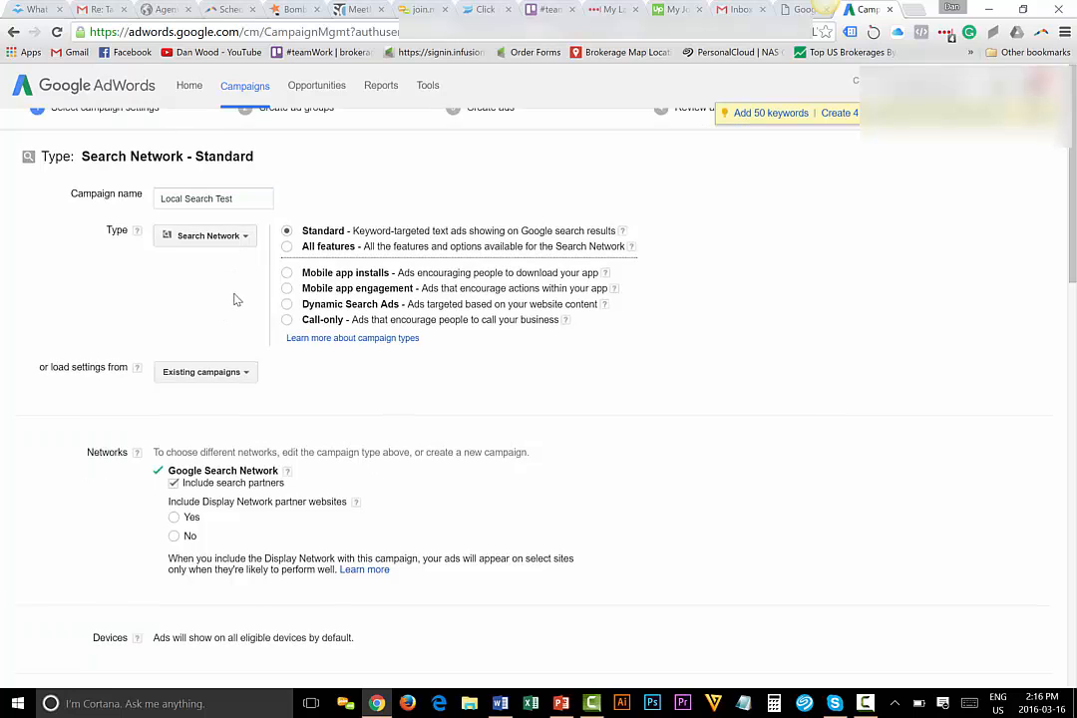
scroll(down, 3)
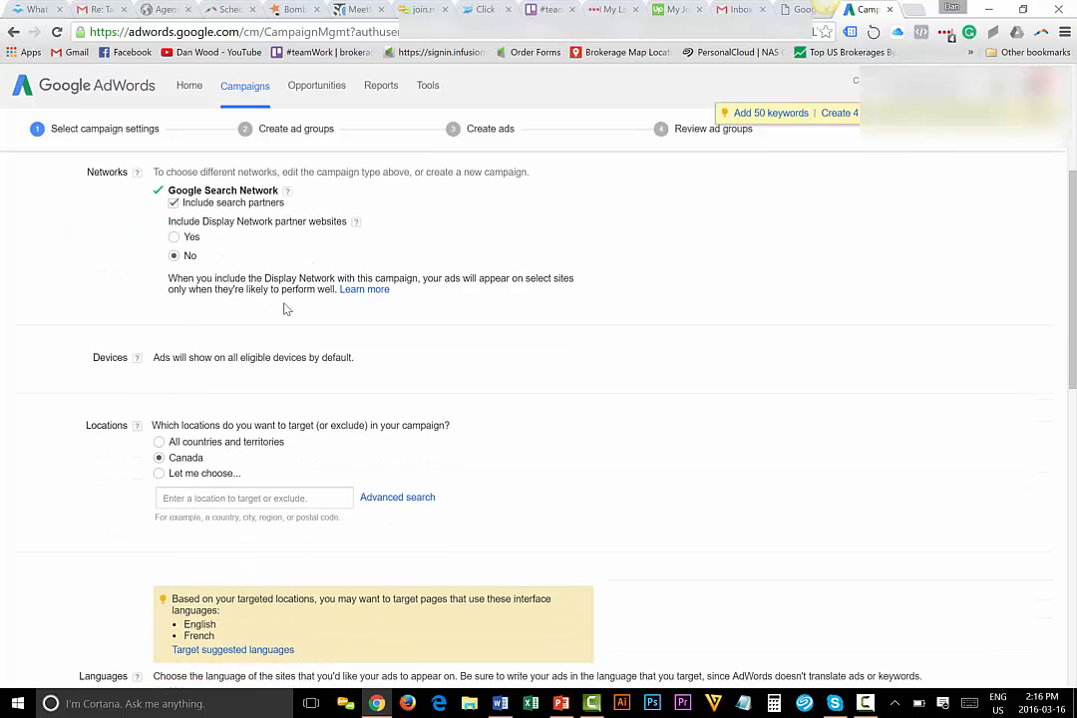
Step: Target Oshawa, Ontario, Canada only, adding then removing Whitby
scroll(down, 3)
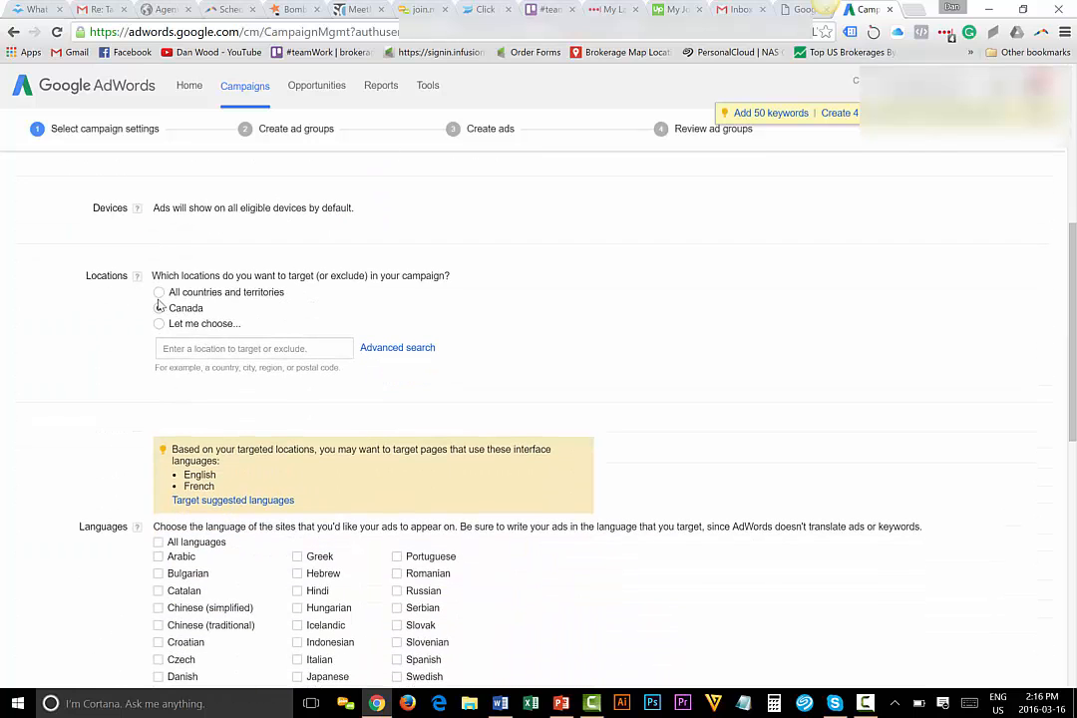
click(159, 323)
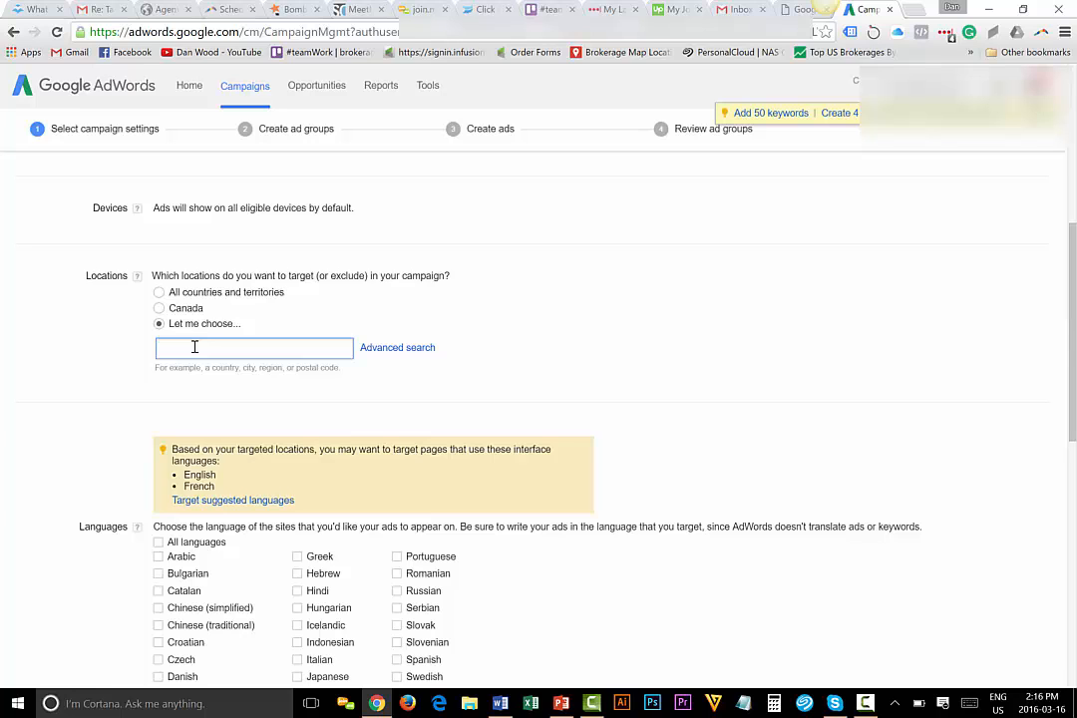
text(Oshawa)
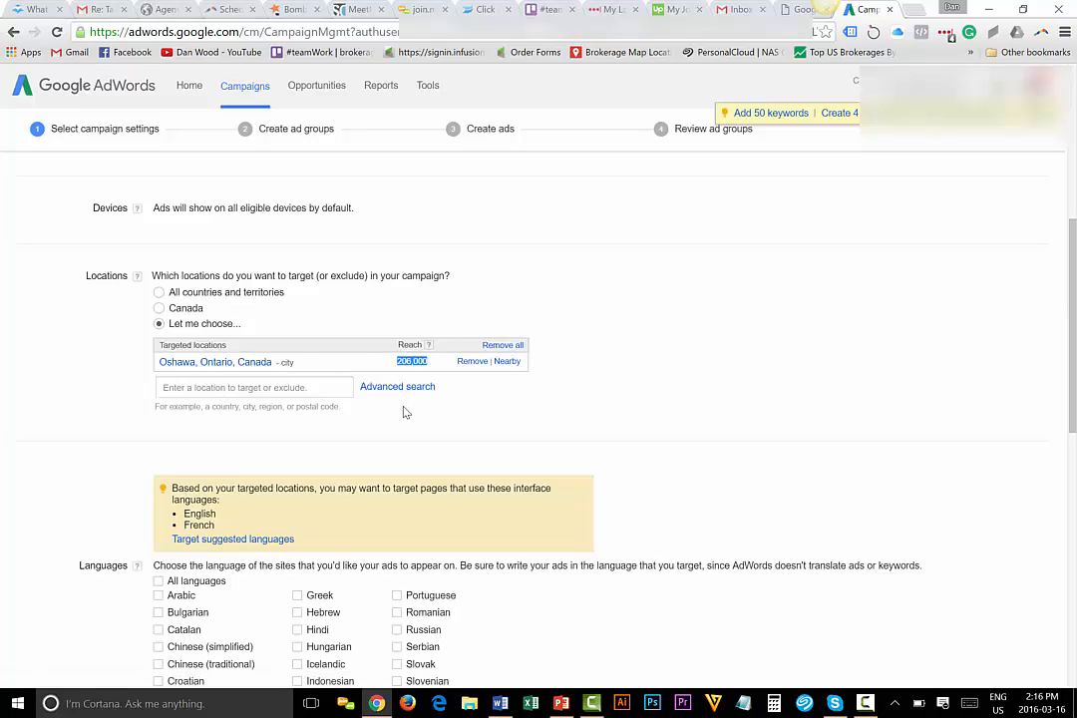
mouse_move(397, 387)
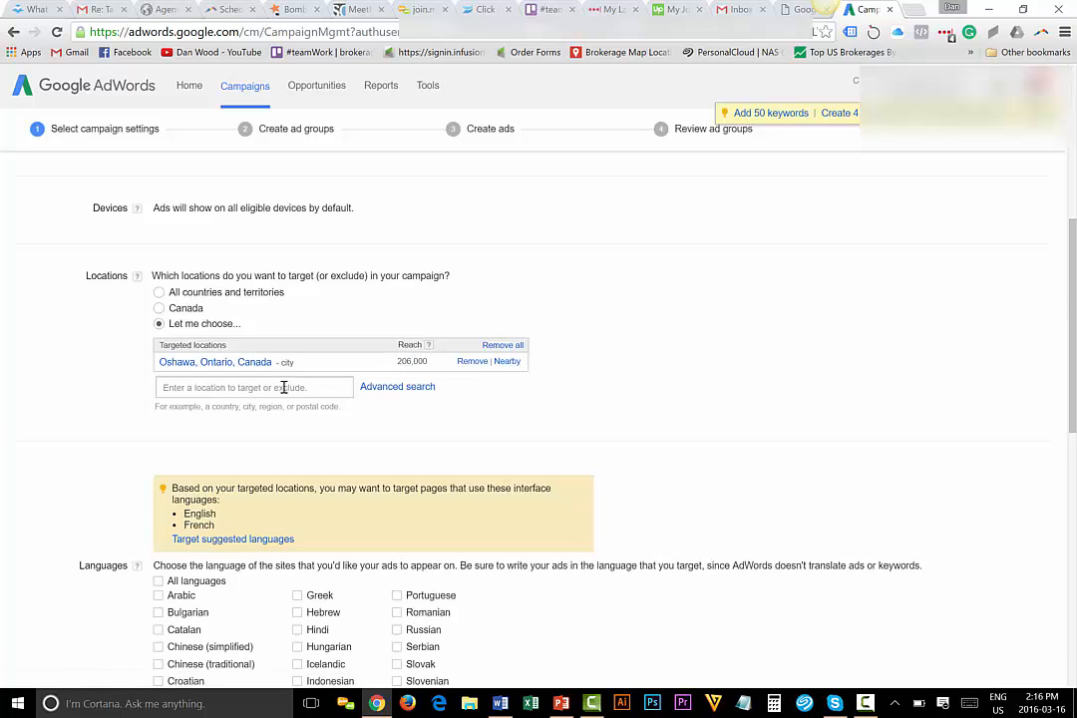
text(whi)
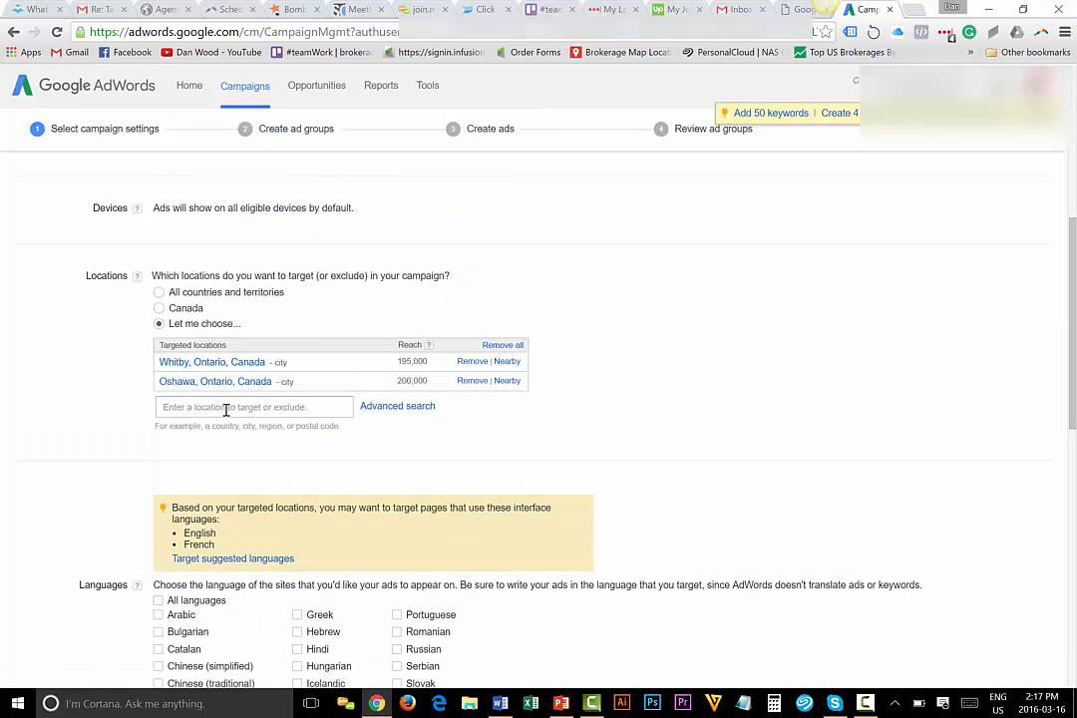
mouse_move(270, 445)
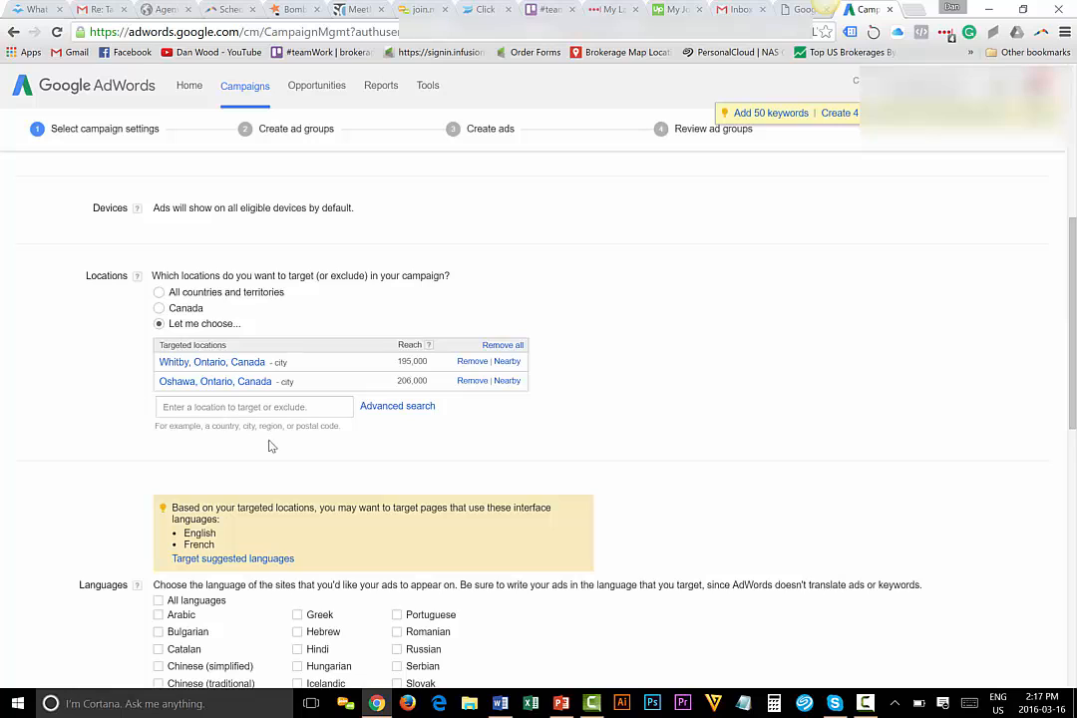
mouse_move(348, 397)
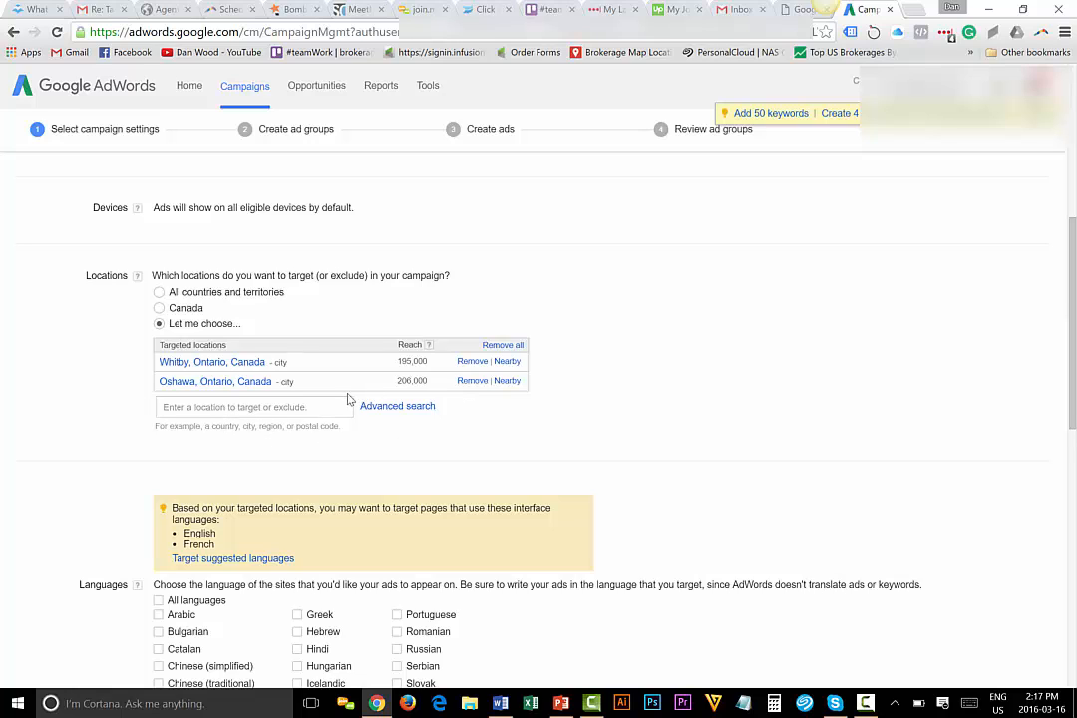
click(472, 361)
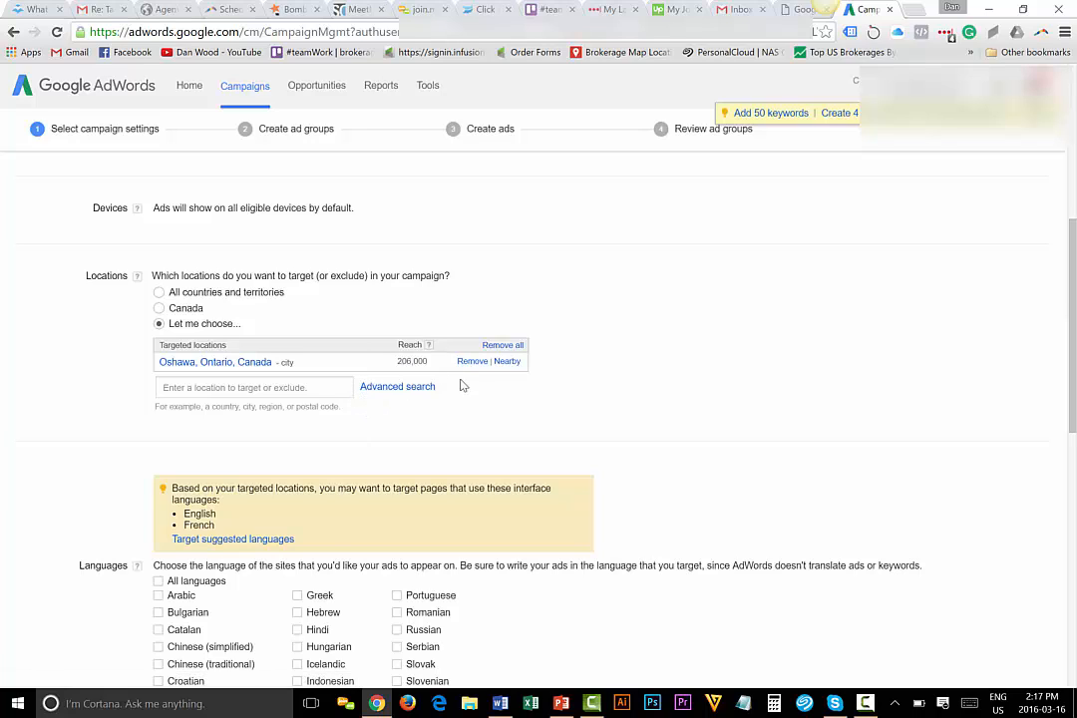
mouse_move(481, 398)
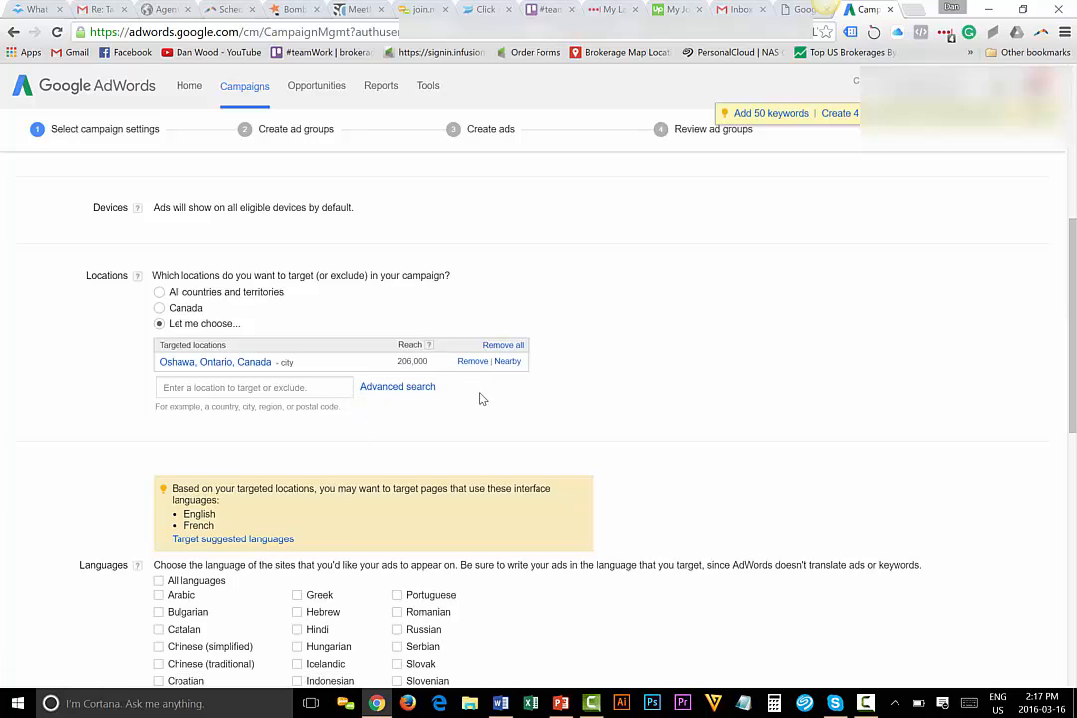
mouse_move(589, 308)
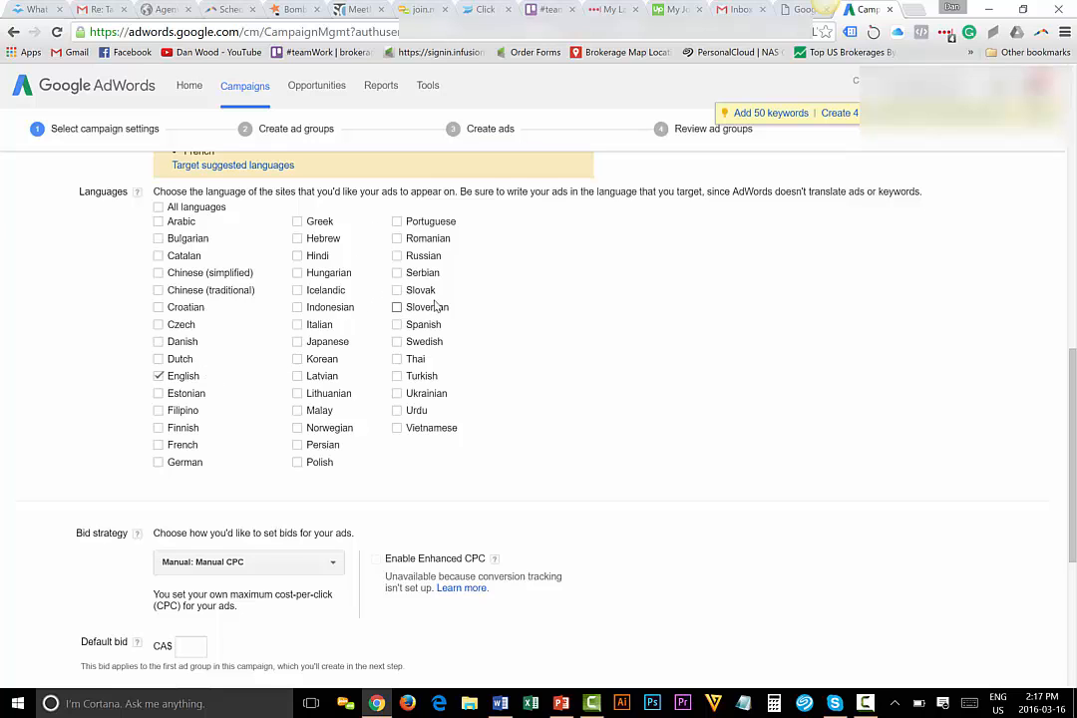
mouse_move(255, 330)
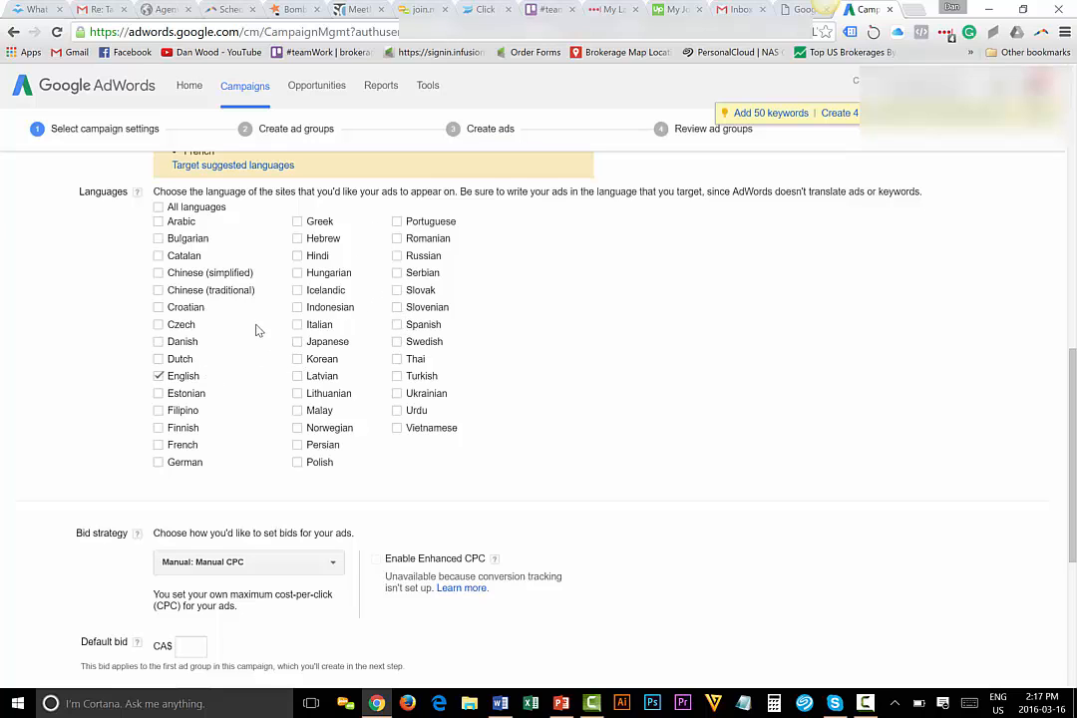
scroll(down, 3)
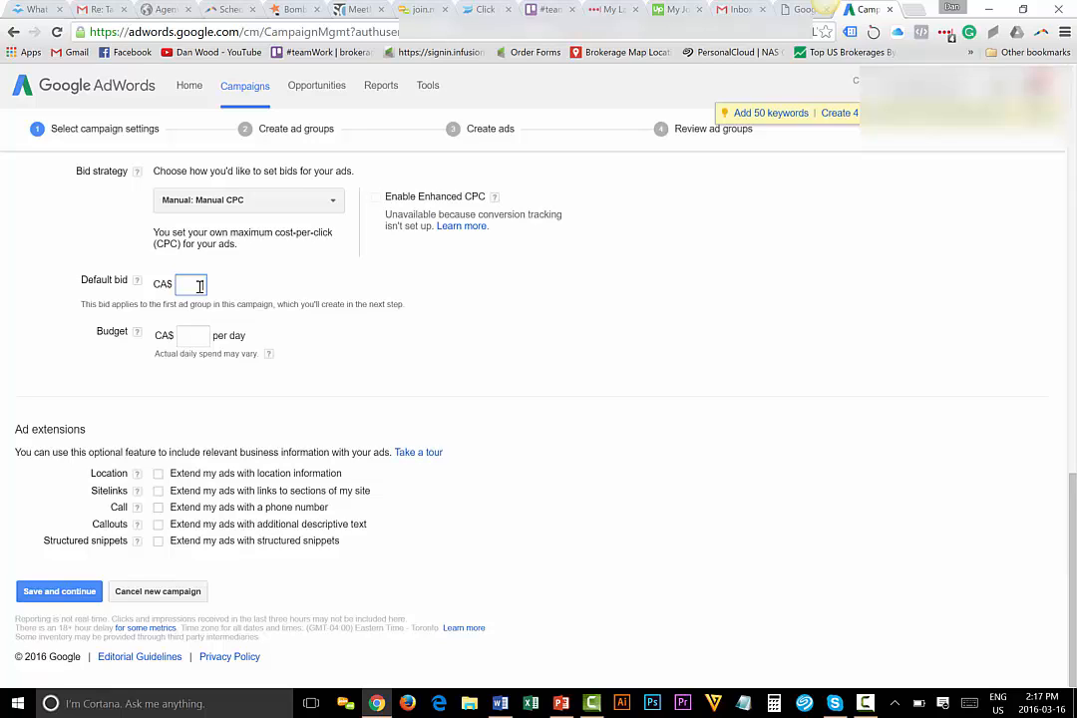
Step: Set the default bid to CA$1 and the daily budget to CA$5
click(192, 335)
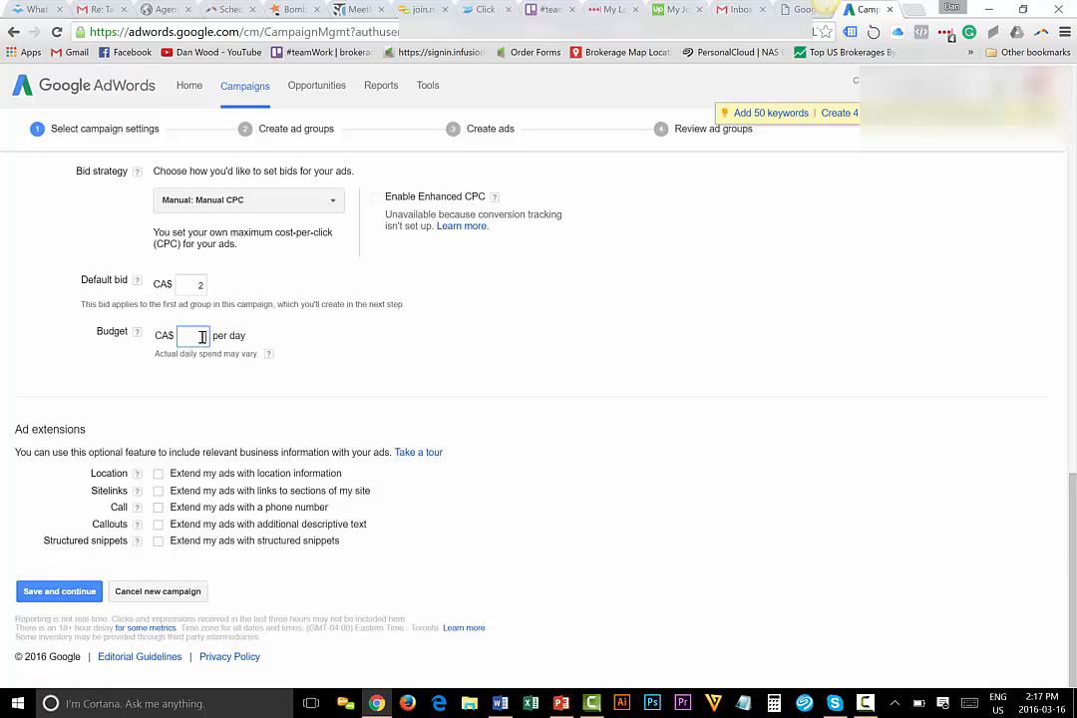
text(5)
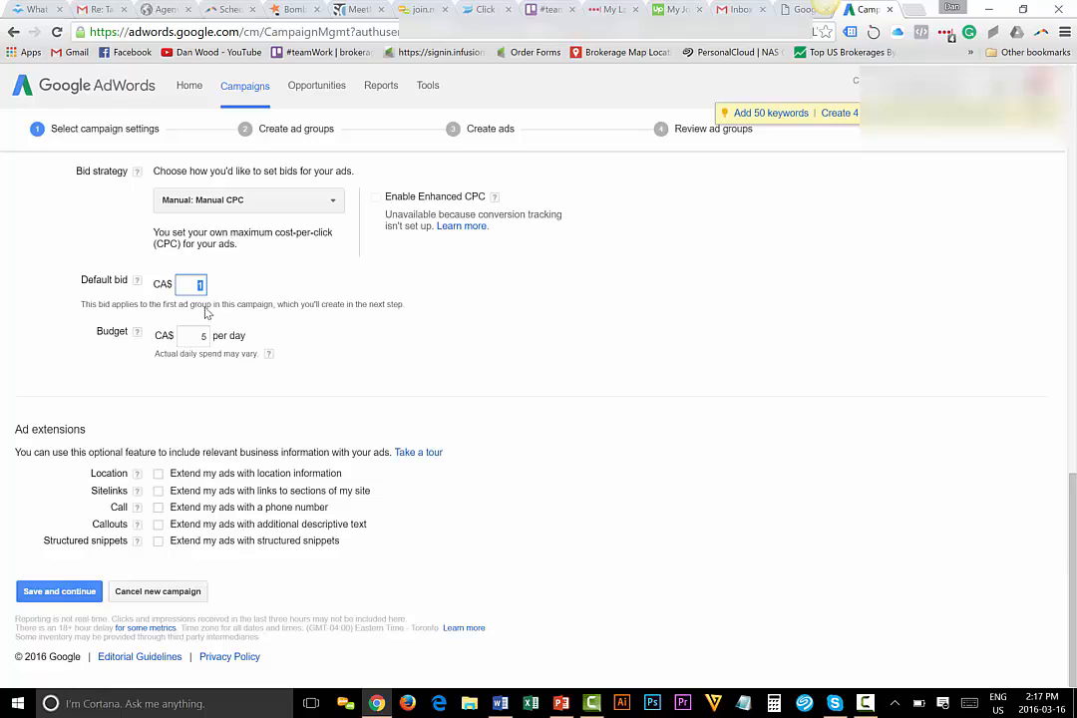
click(195, 336)
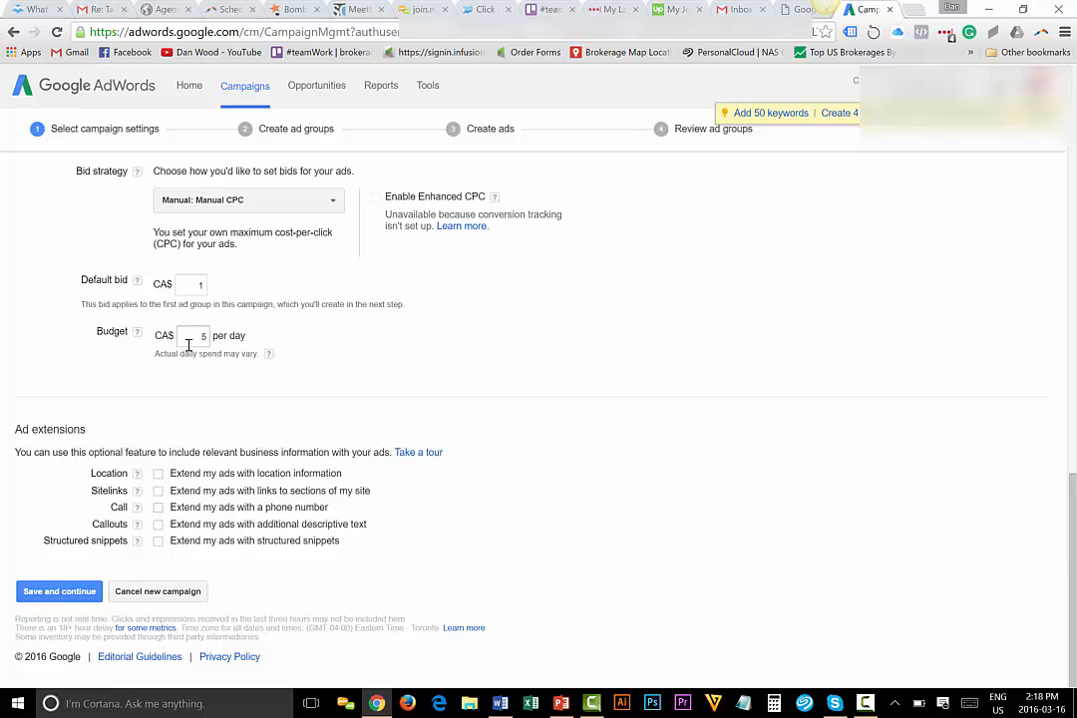
mouse_move(256, 412)
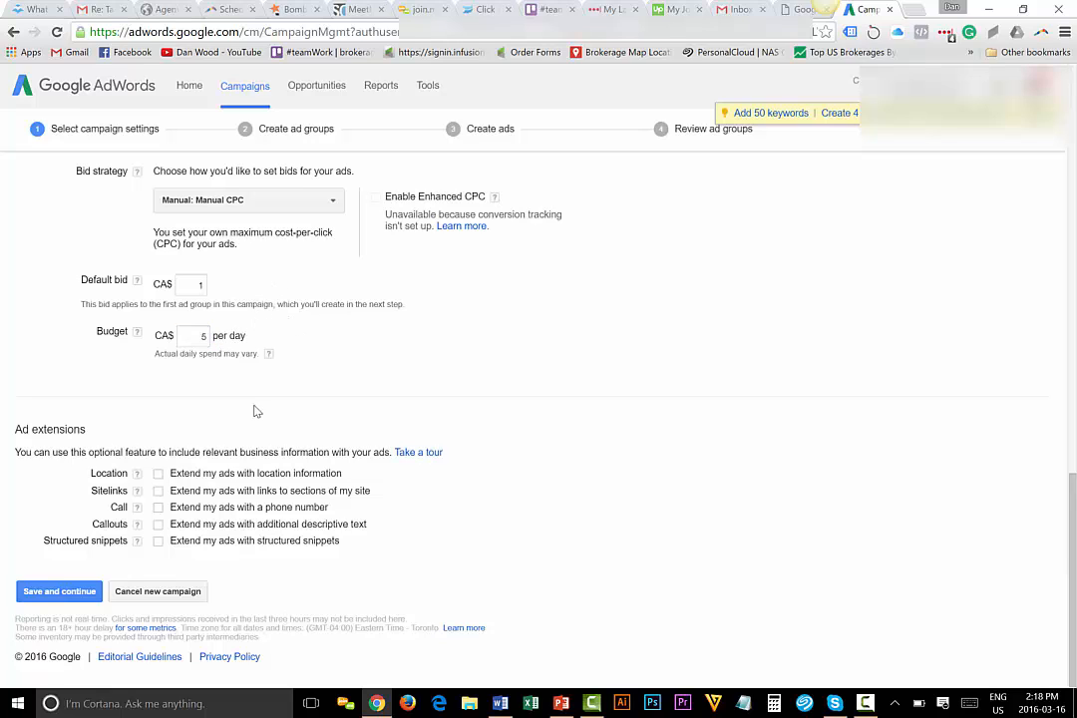
mouse_move(145, 469)
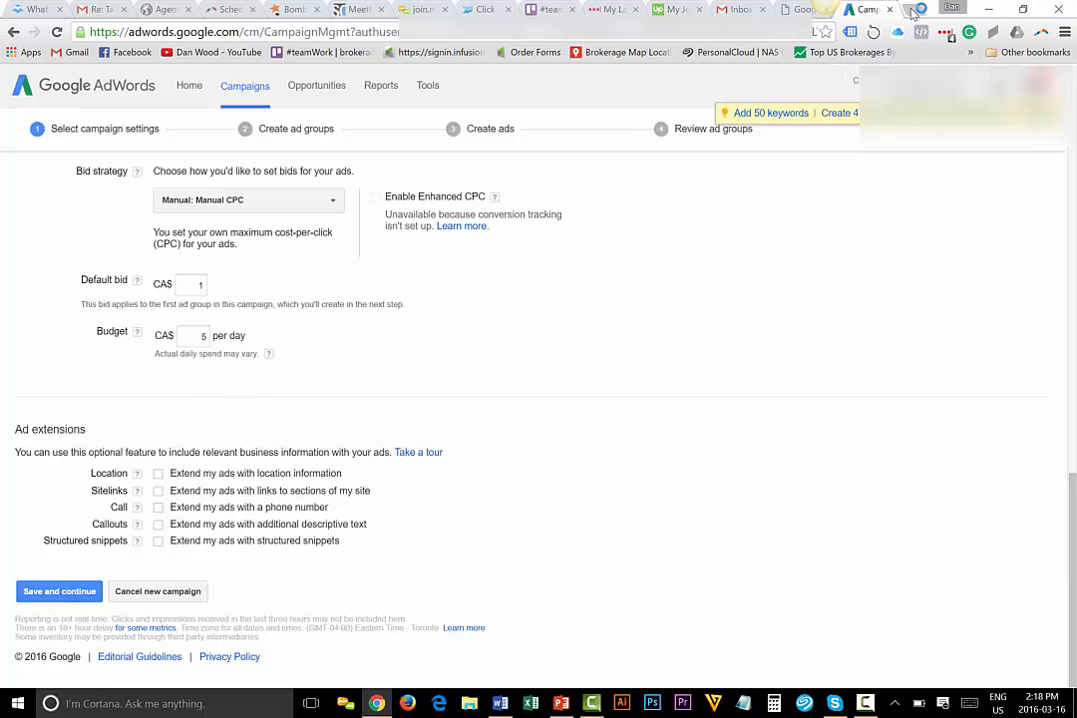
Step: Leave the campaign setup open and start a blank new browser tab
click(922, 11)
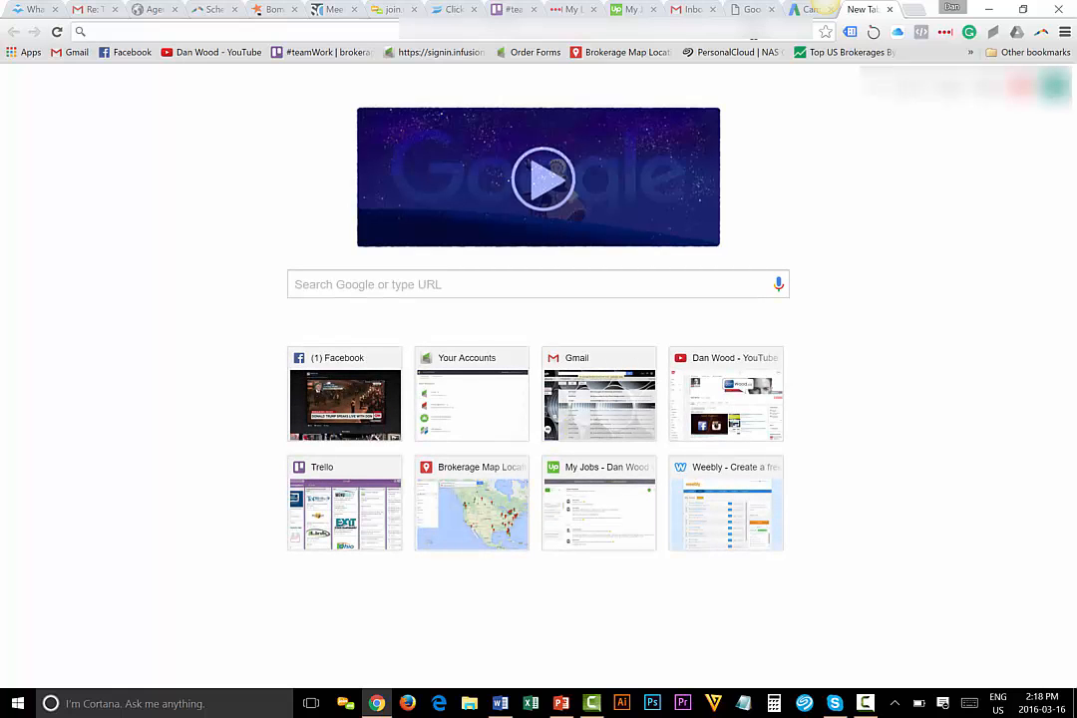
Step: Search Google for 'toronto real estate for sale' and highlight the second ad's sitelinks
text(toronto real estate for sale)
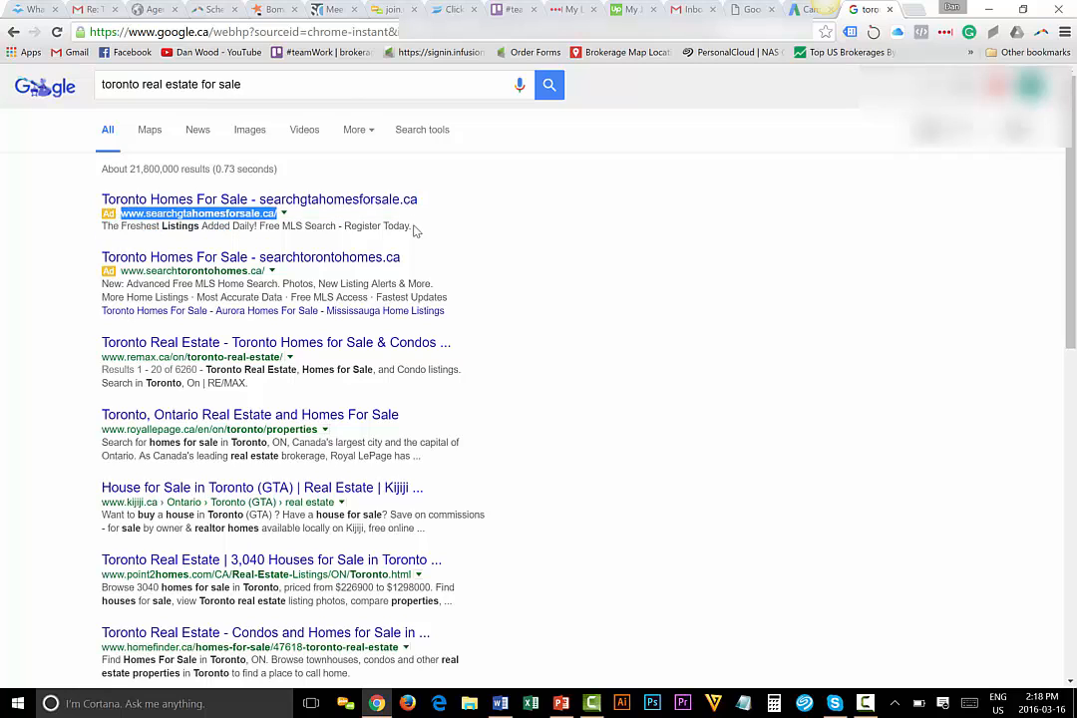
mouse_move(127, 265)
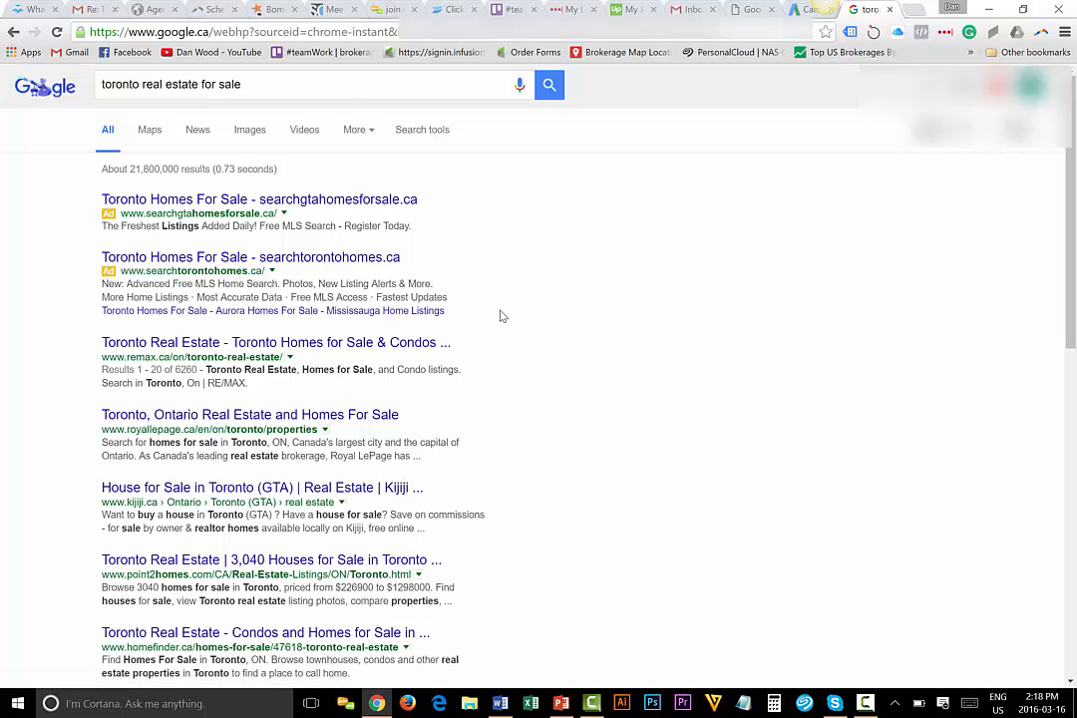
mouse_move(454, 317)
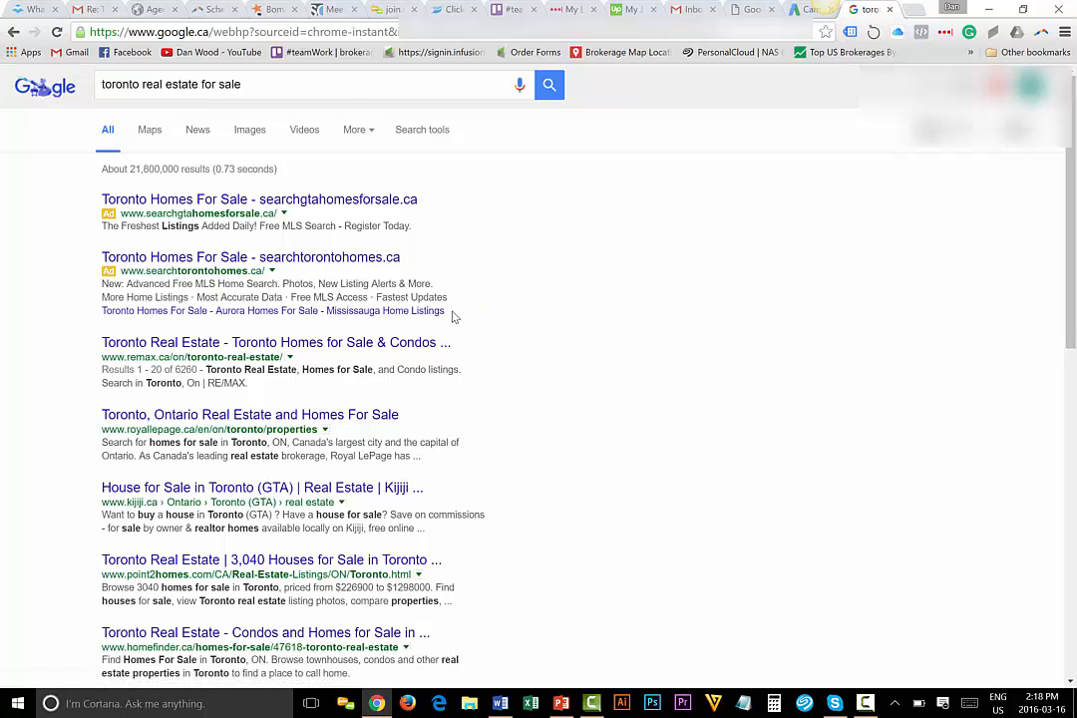
drag(102, 310, 445, 310)
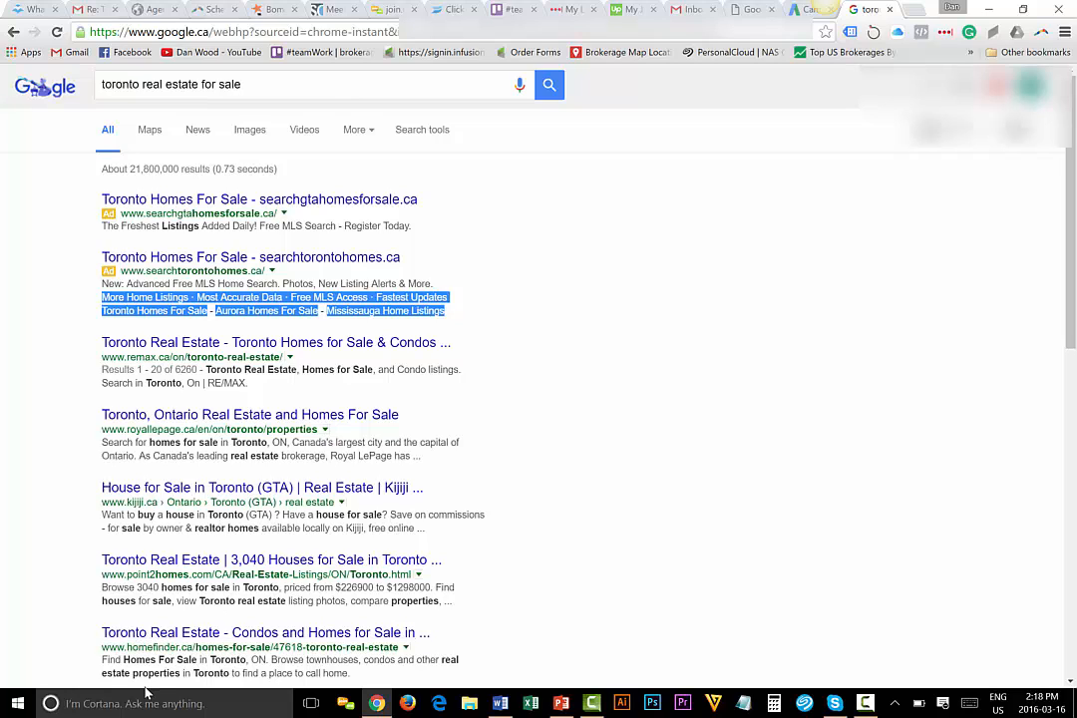
mouse_move(424, 529)
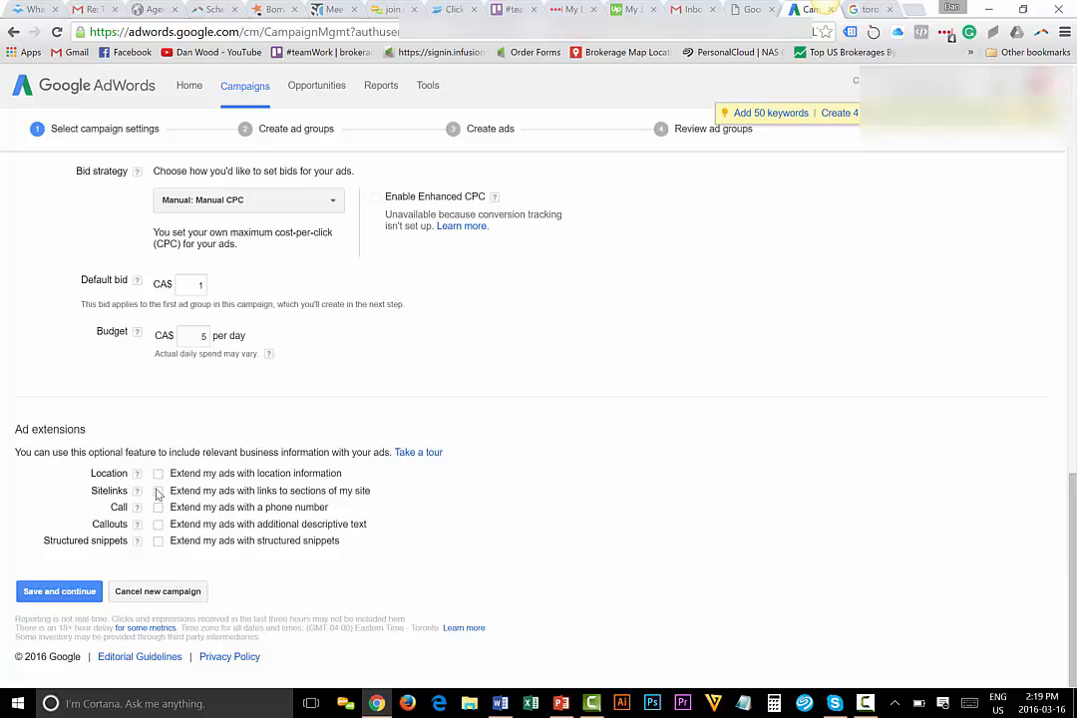
click(873, 11)
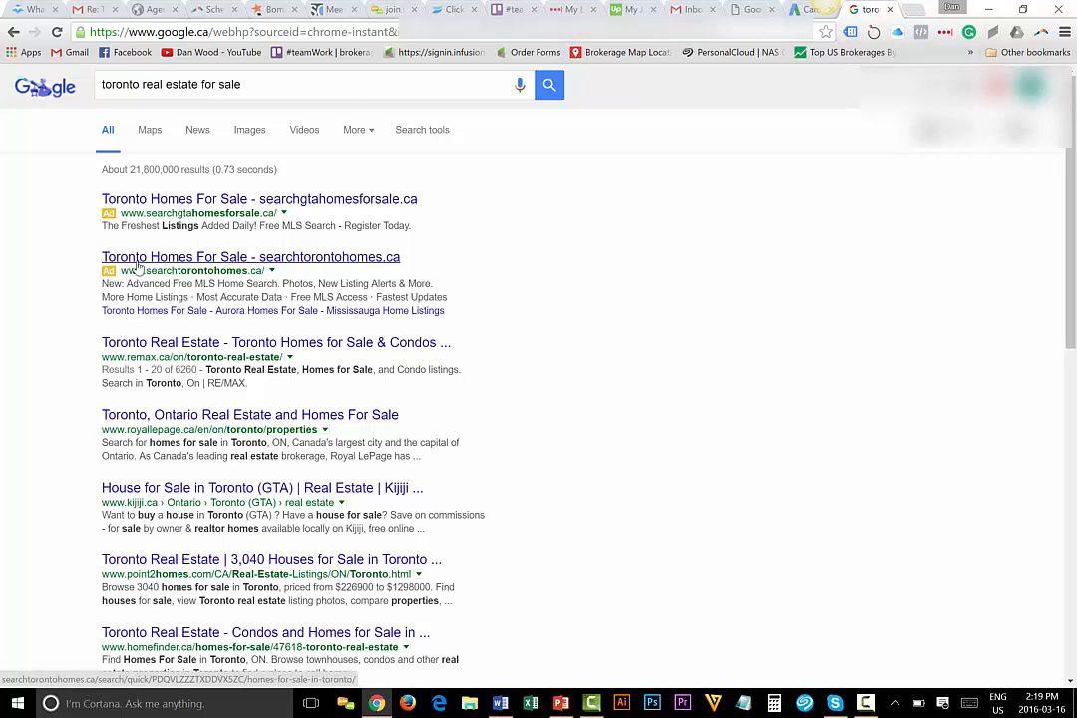
mouse_move(277, 264)
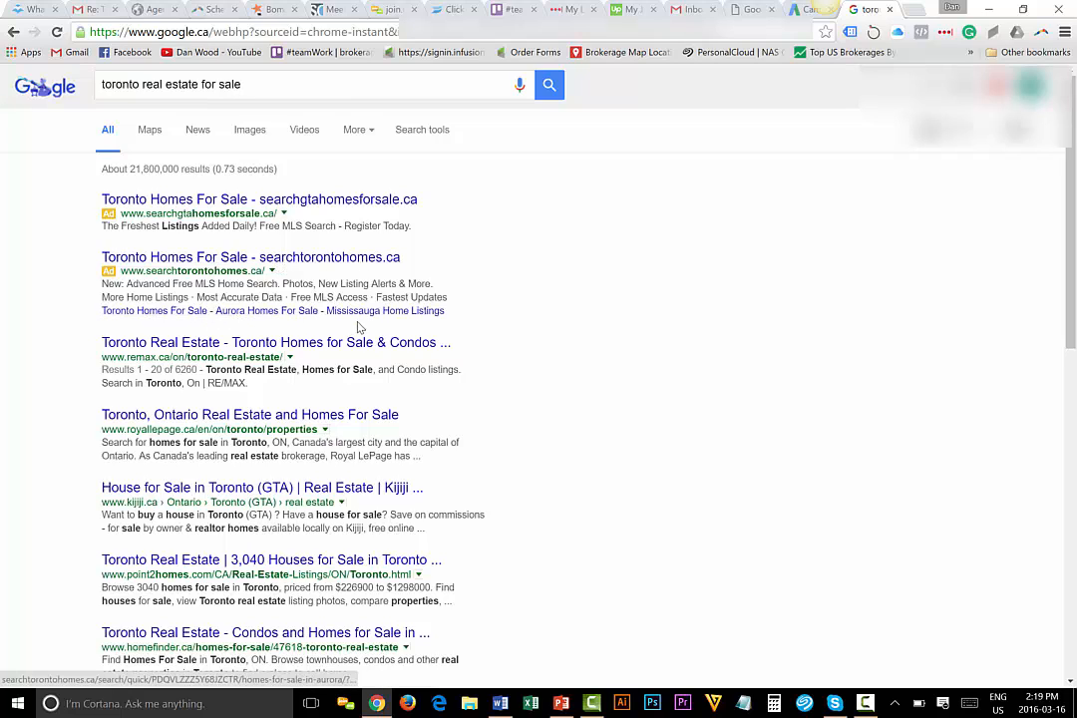
mouse_move(384, 311)
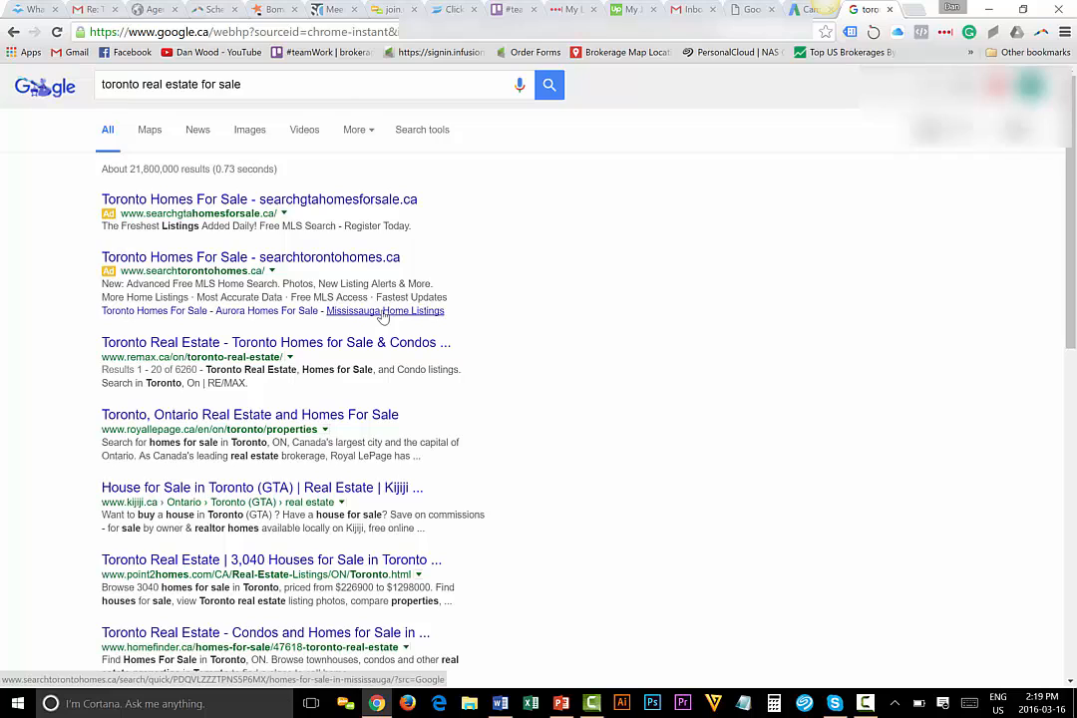
mouse_move(268, 310)
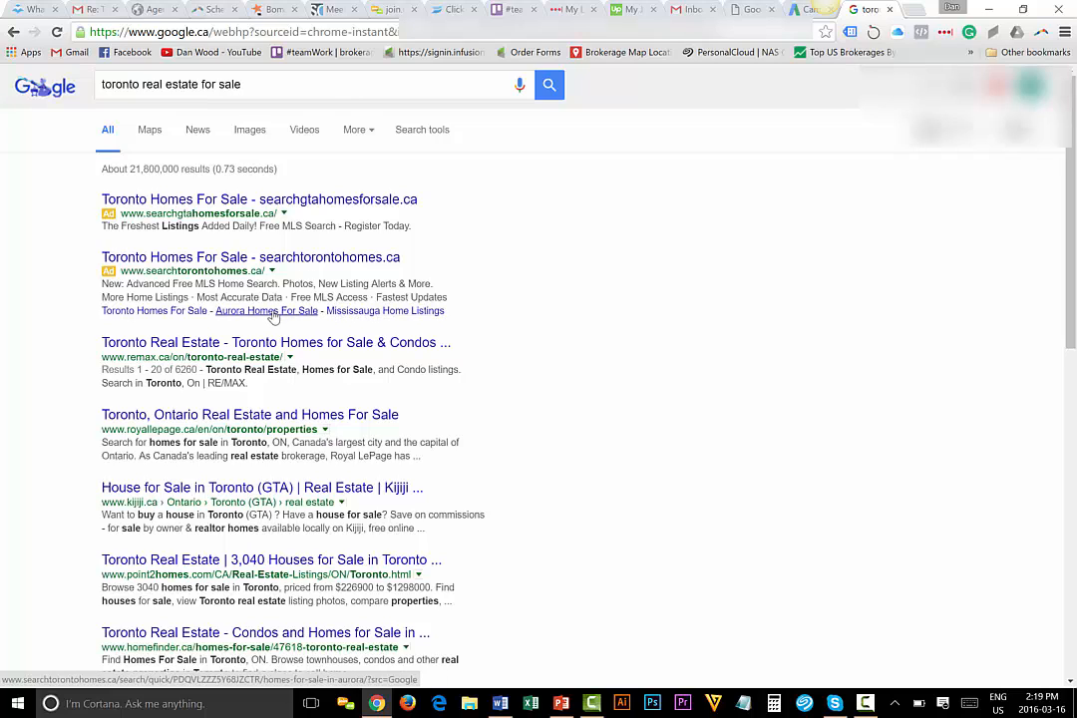
mouse_move(186, 321)
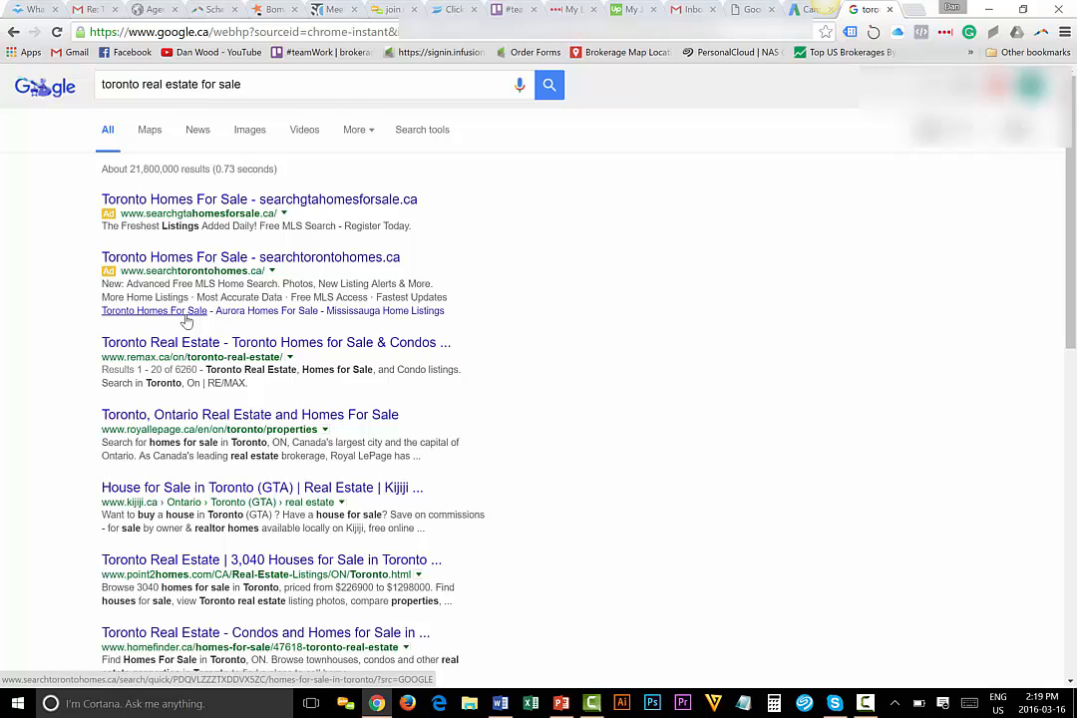
mouse_move(139, 314)
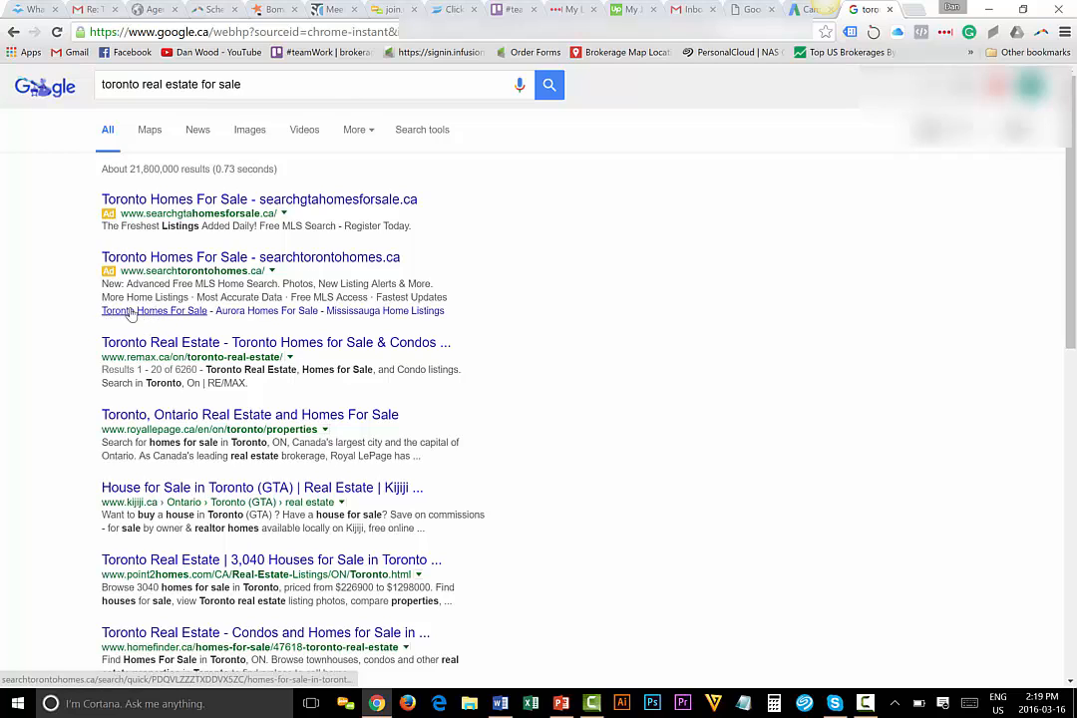
mouse_move(254, 319)
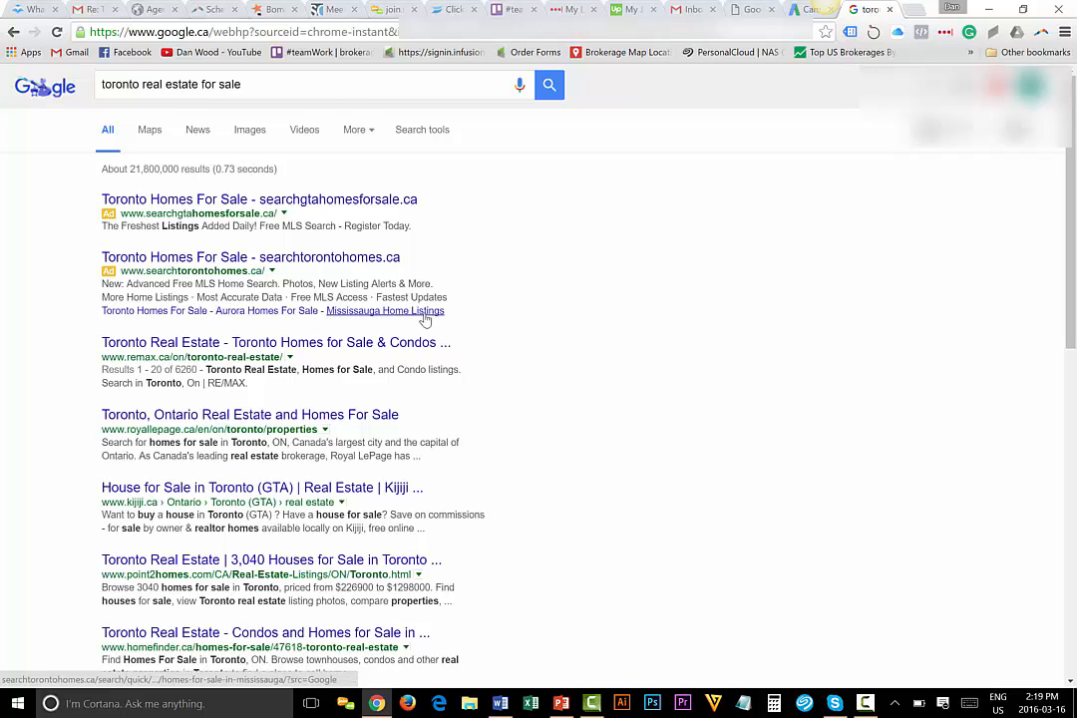
mouse_move(426, 311)
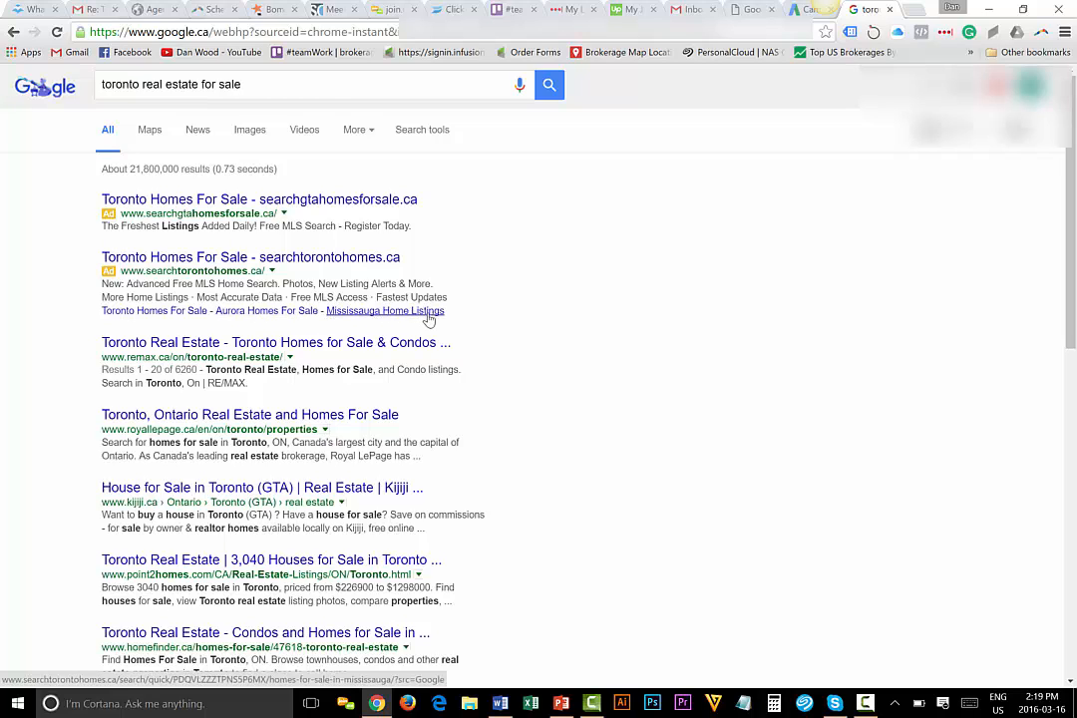
mouse_move(644, 137)
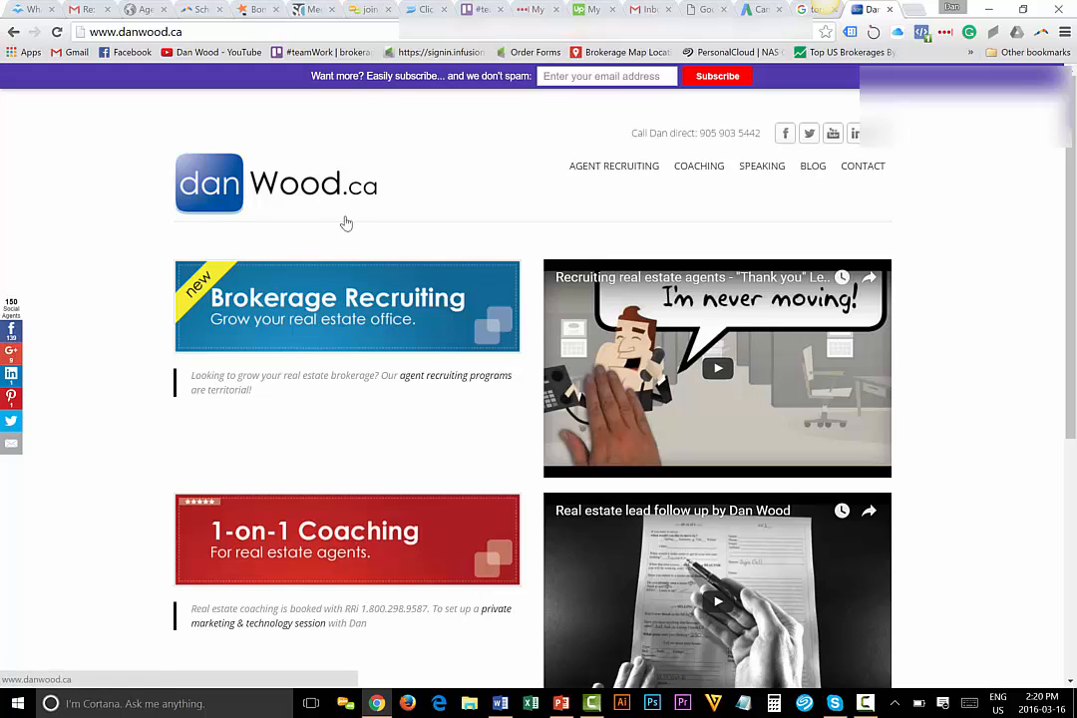
mouse_move(310, 526)
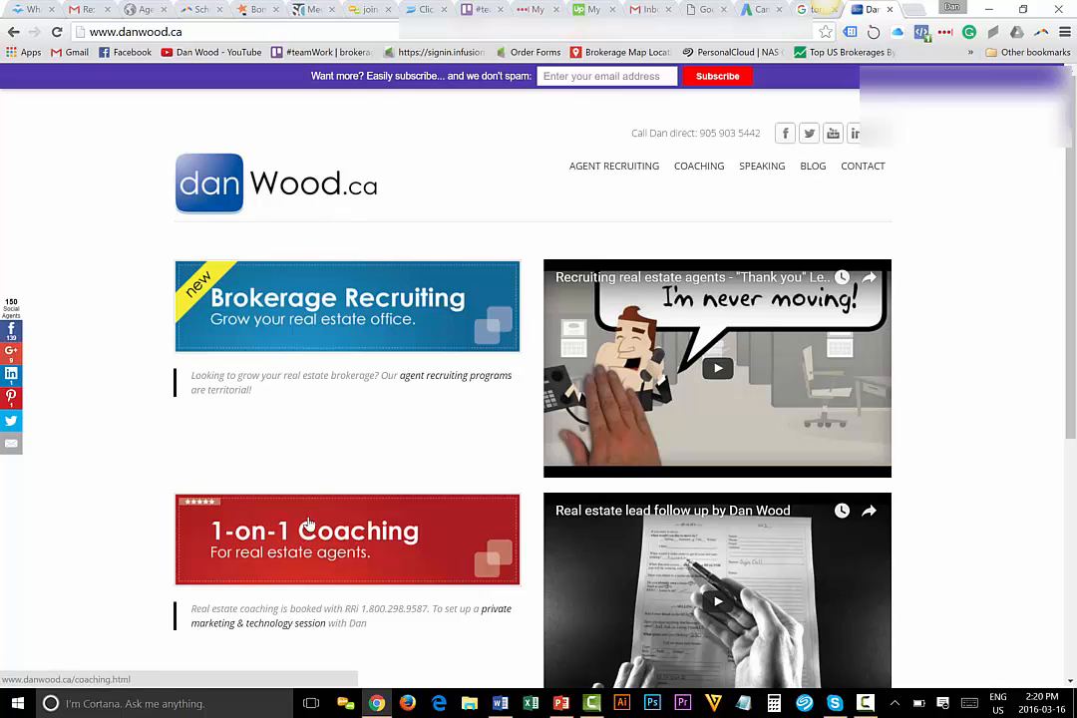
Step: Grab the danwood.ca coaching.html address and return to the AdWords campaign setup
click(299, 538)
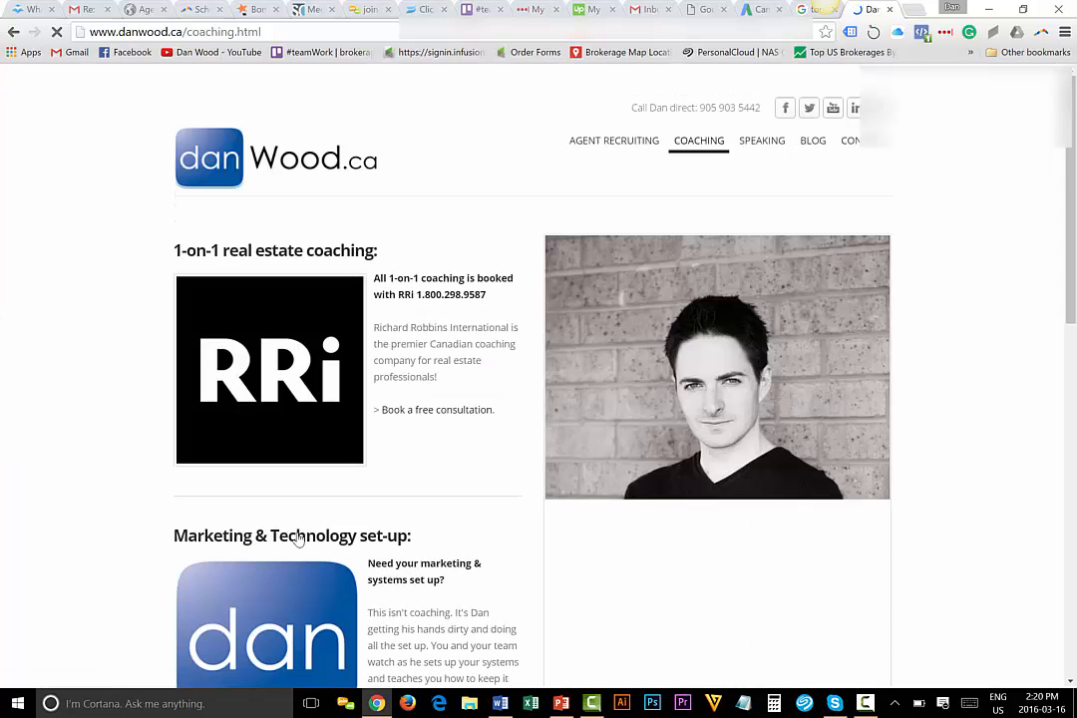
click(175, 31)
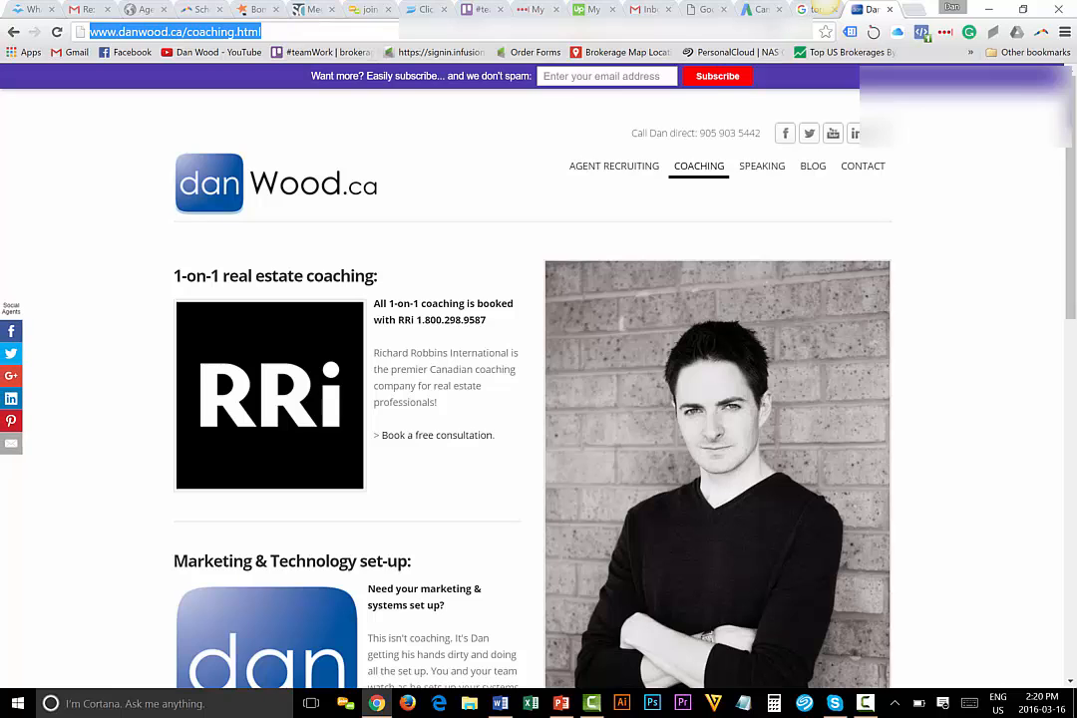
click(758, 10)
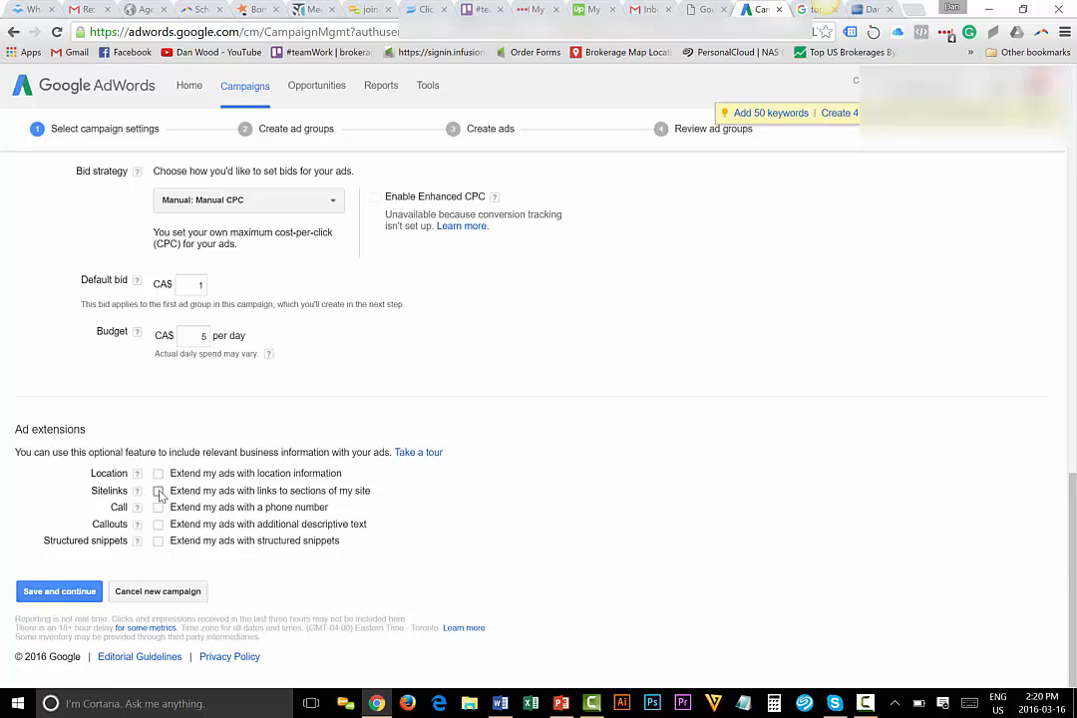
Step: Enable sitelink extensions under Ad extensions and start a new sitelink
click(157, 491)
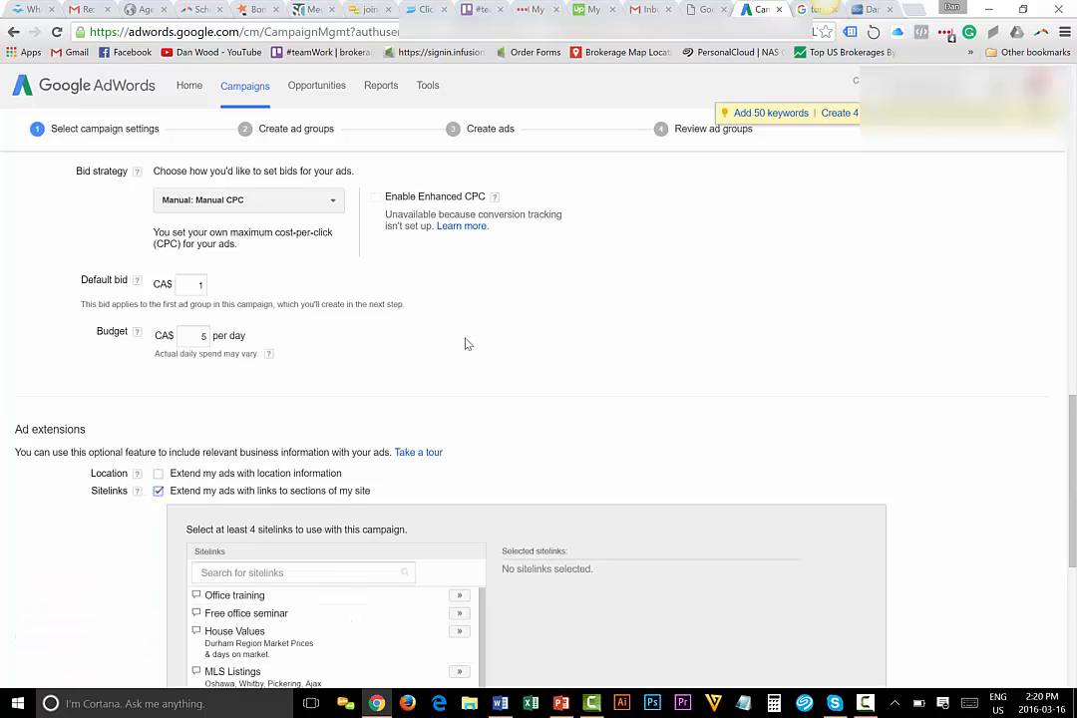
scroll(down, 3)
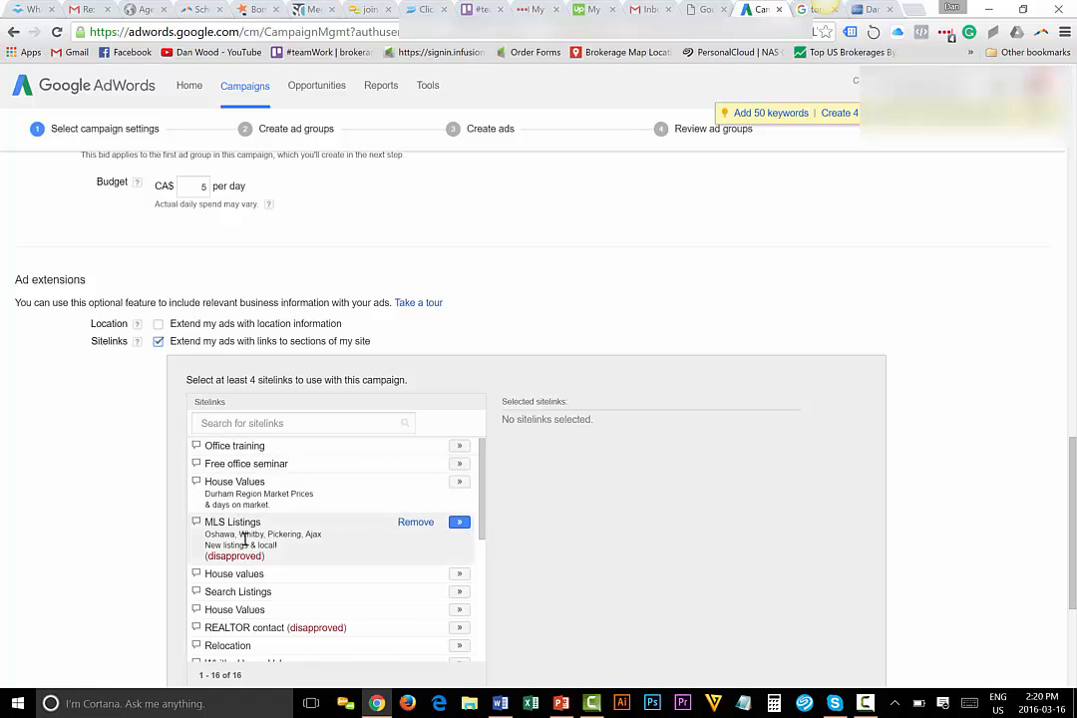
mouse_move(561, 322)
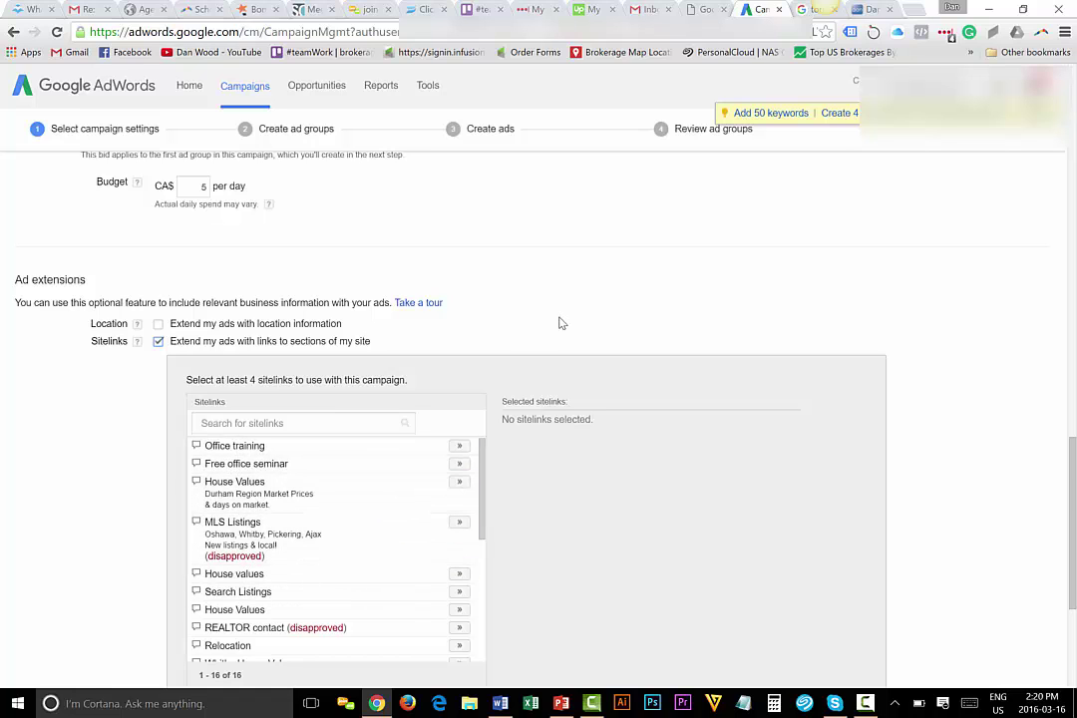
scroll(down, 3)
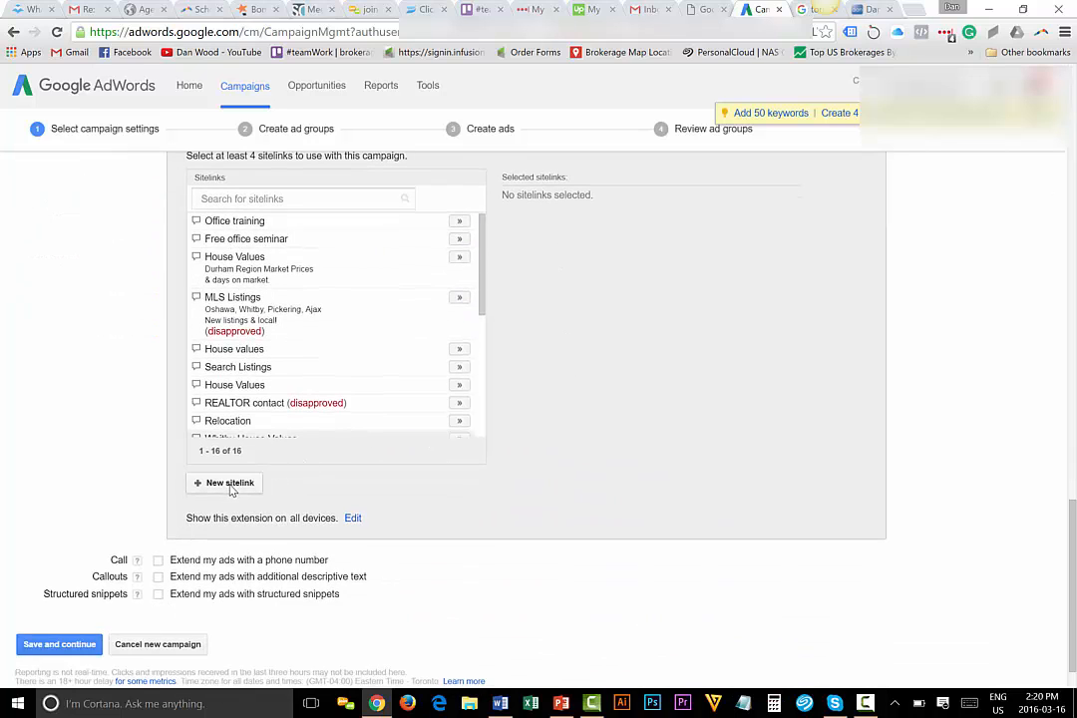
click(230, 483)
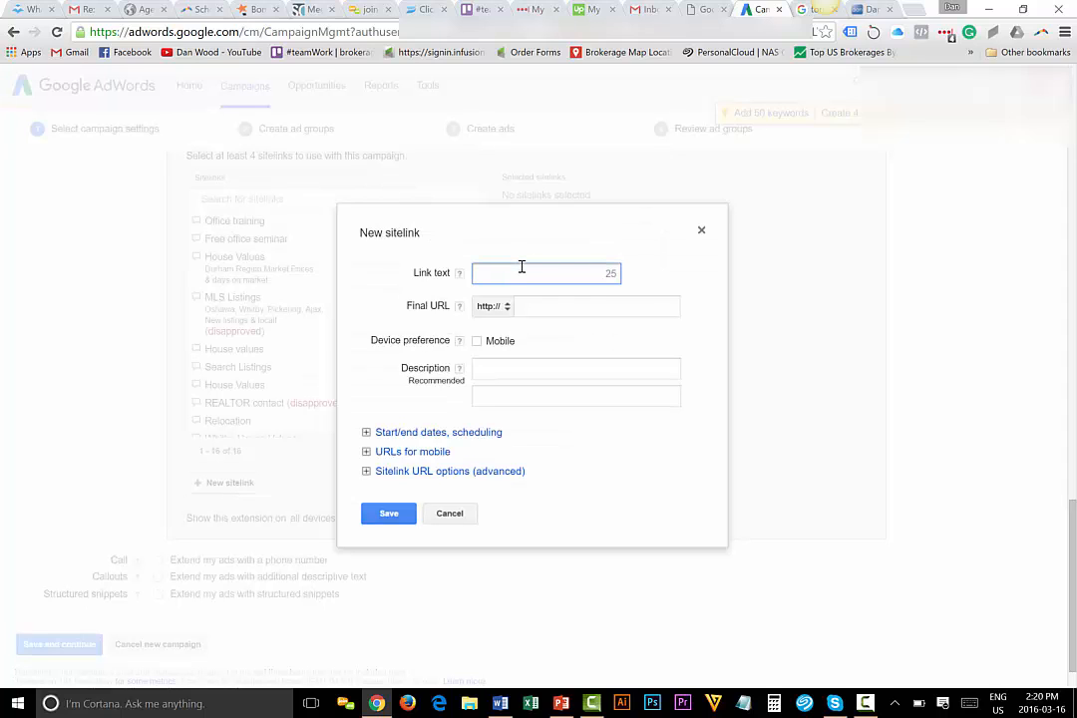
text(1)
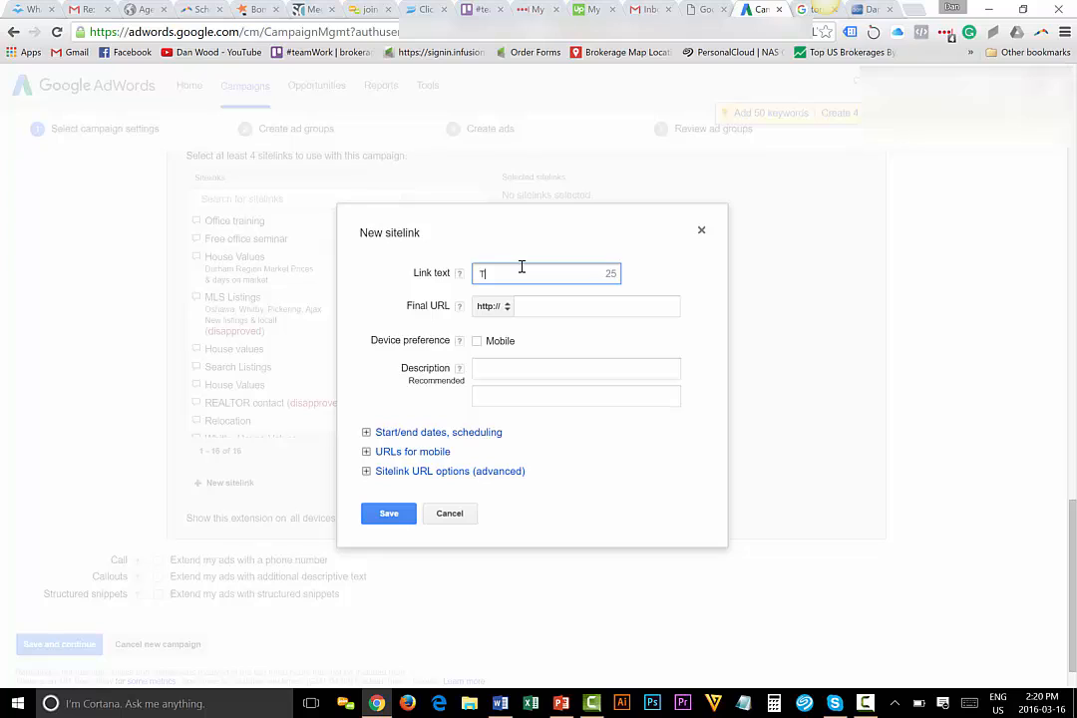
text(Toronto Hol)
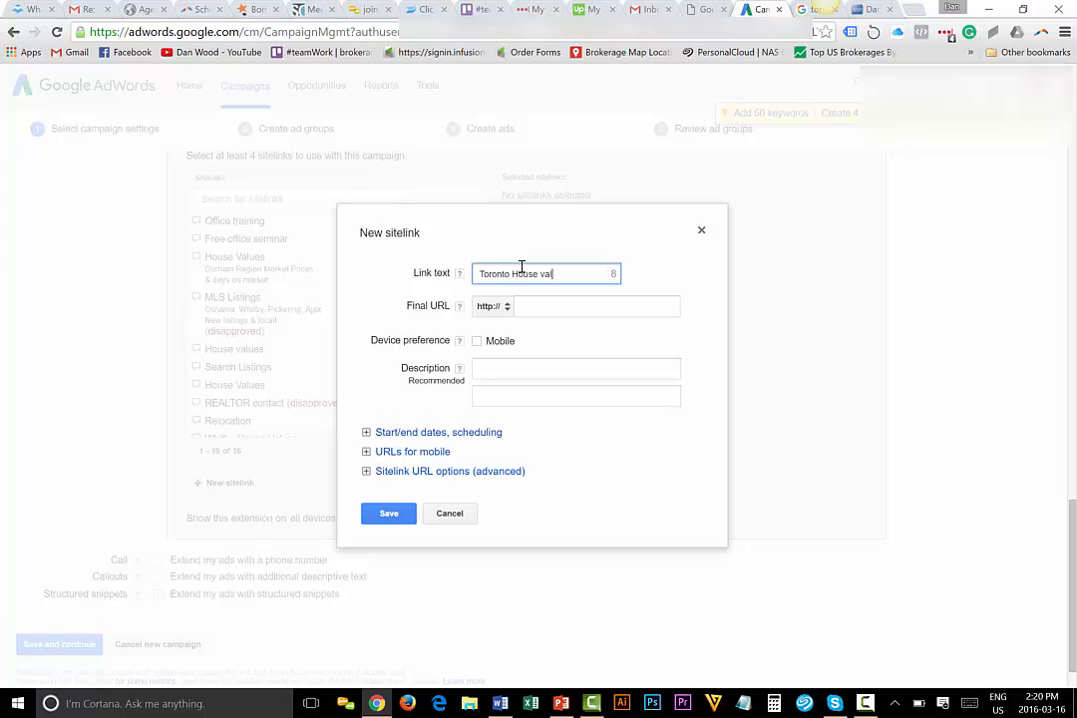
text(ues)
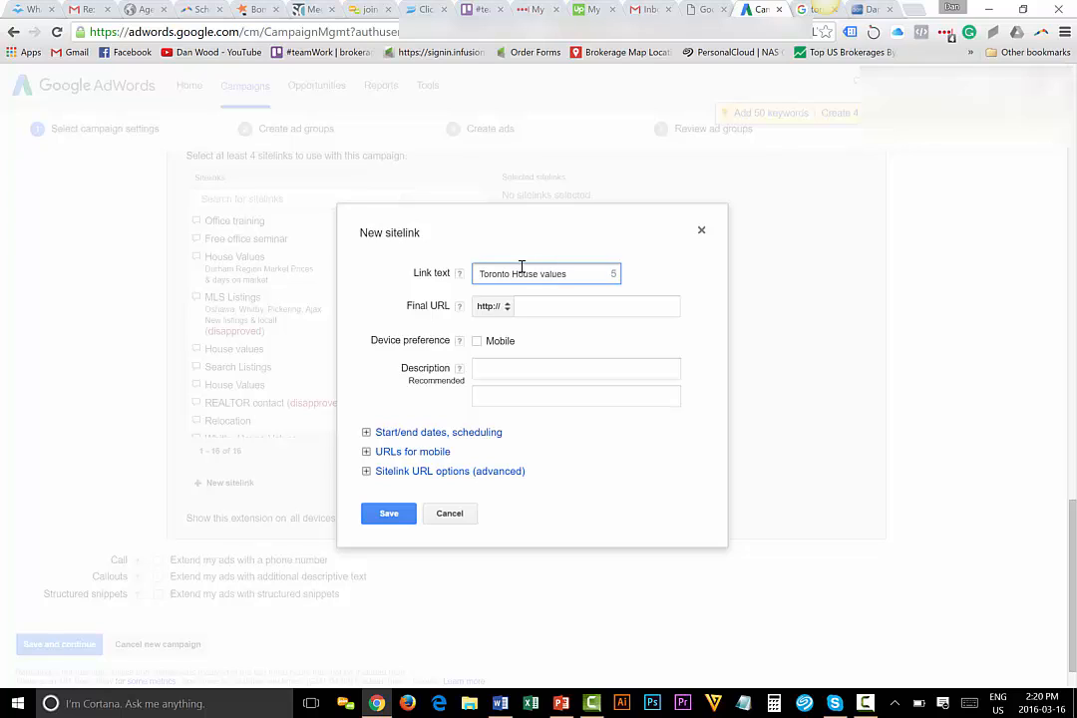
click(596, 306)
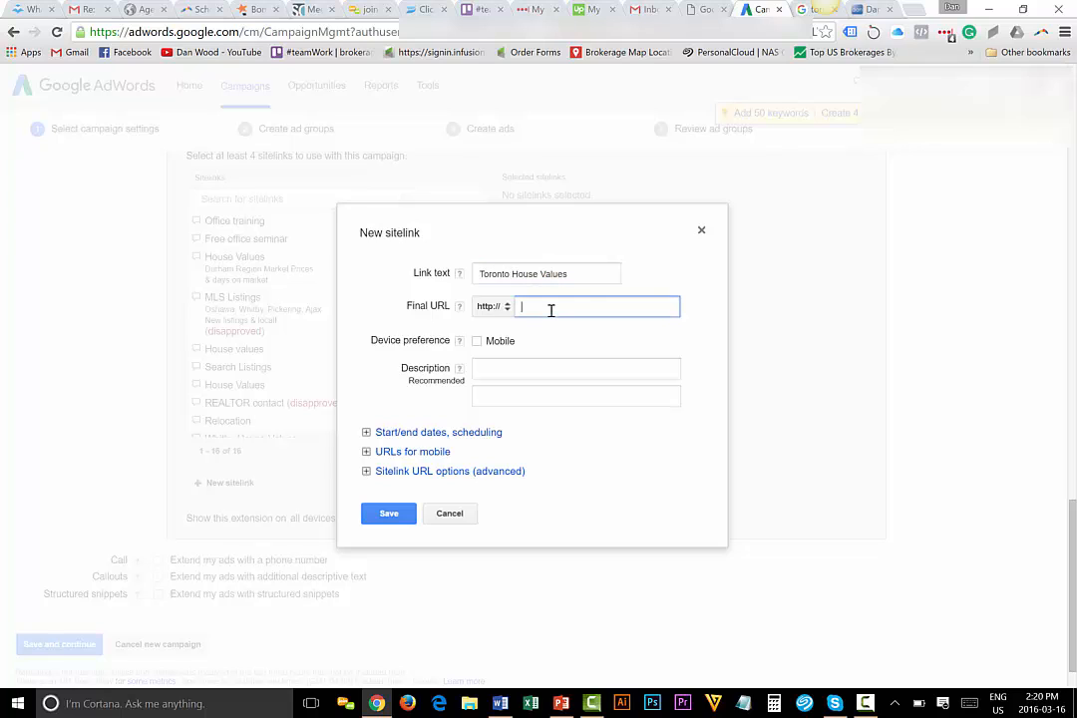
text(http://www.danwood.ca/coaching.html)
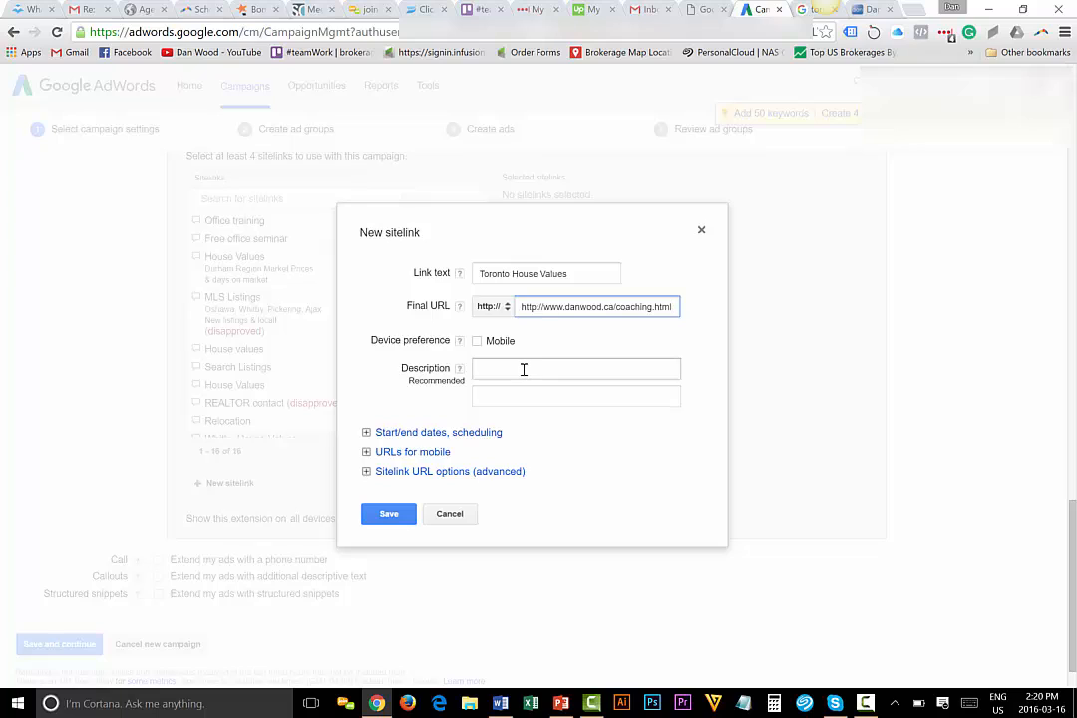
Step: Add descriptions 'Thinking of selling?' and 'Find out today!' and save the sitelink
text(THinking of selling?)
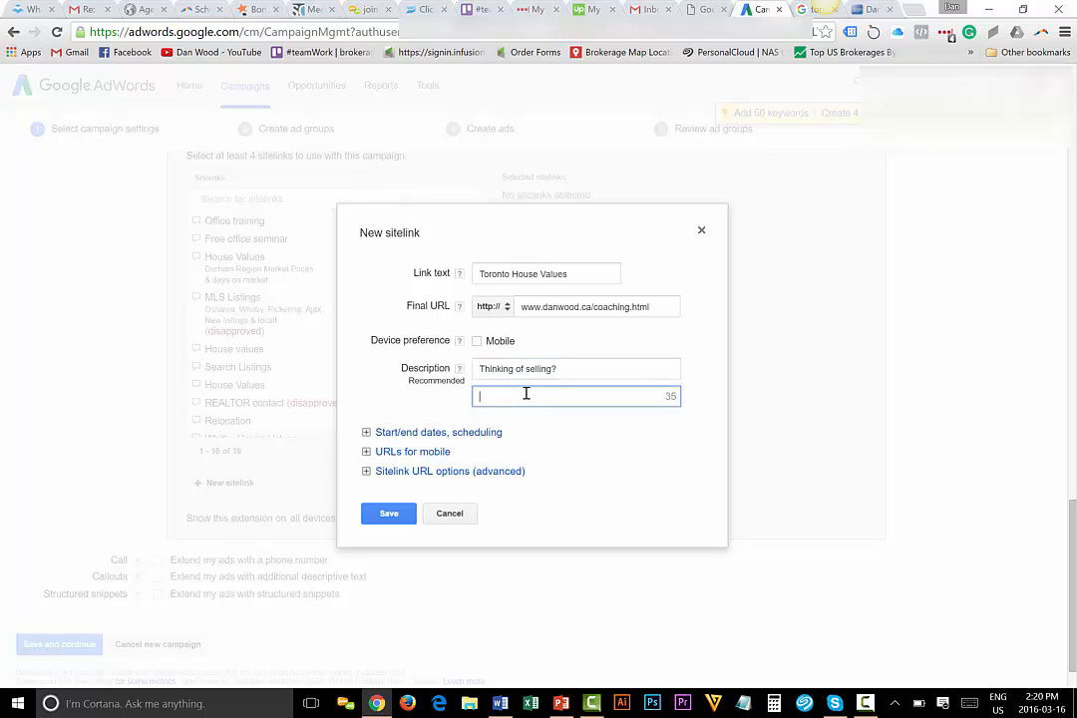
text(Find out today!)
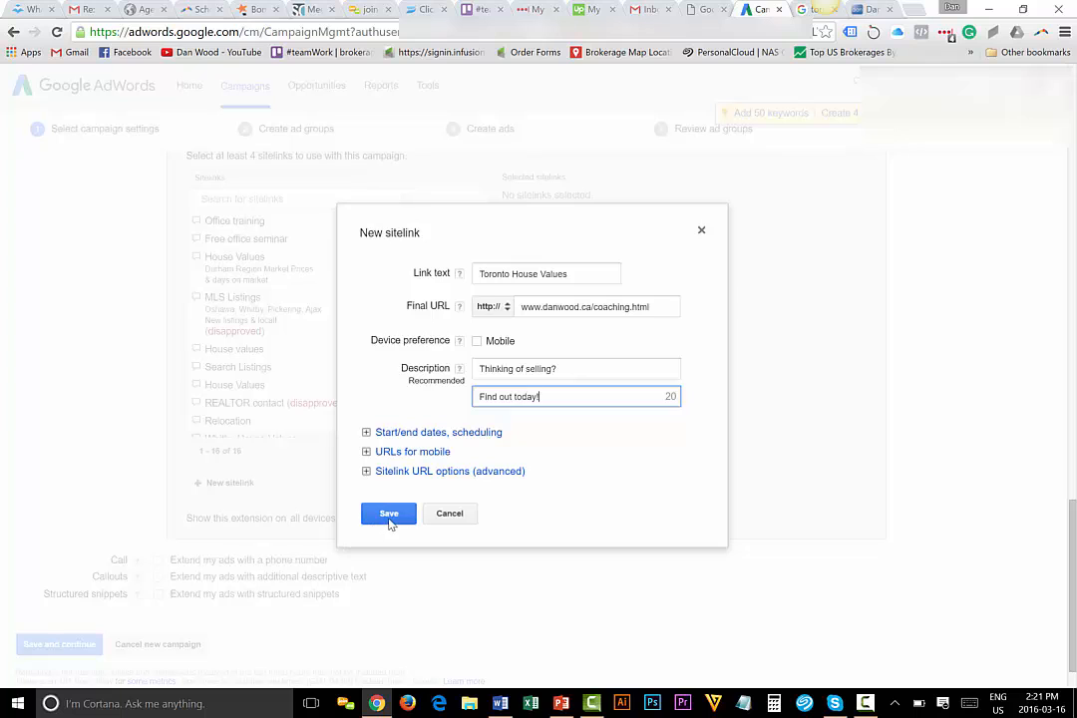
click(388, 514)
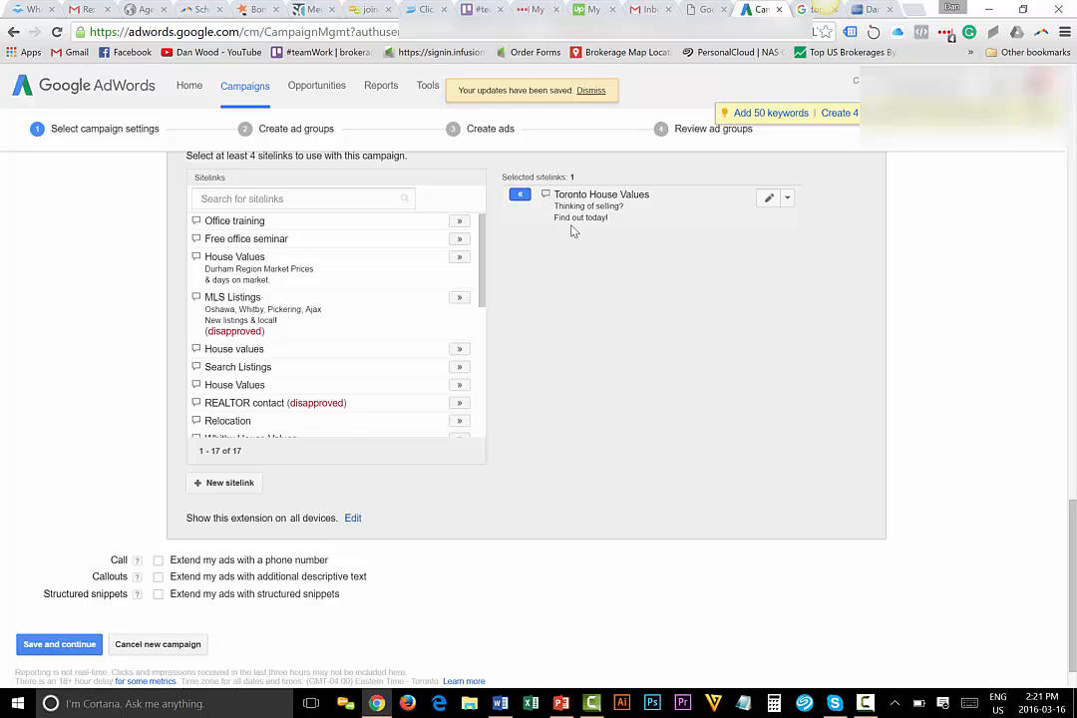
click(606, 90)
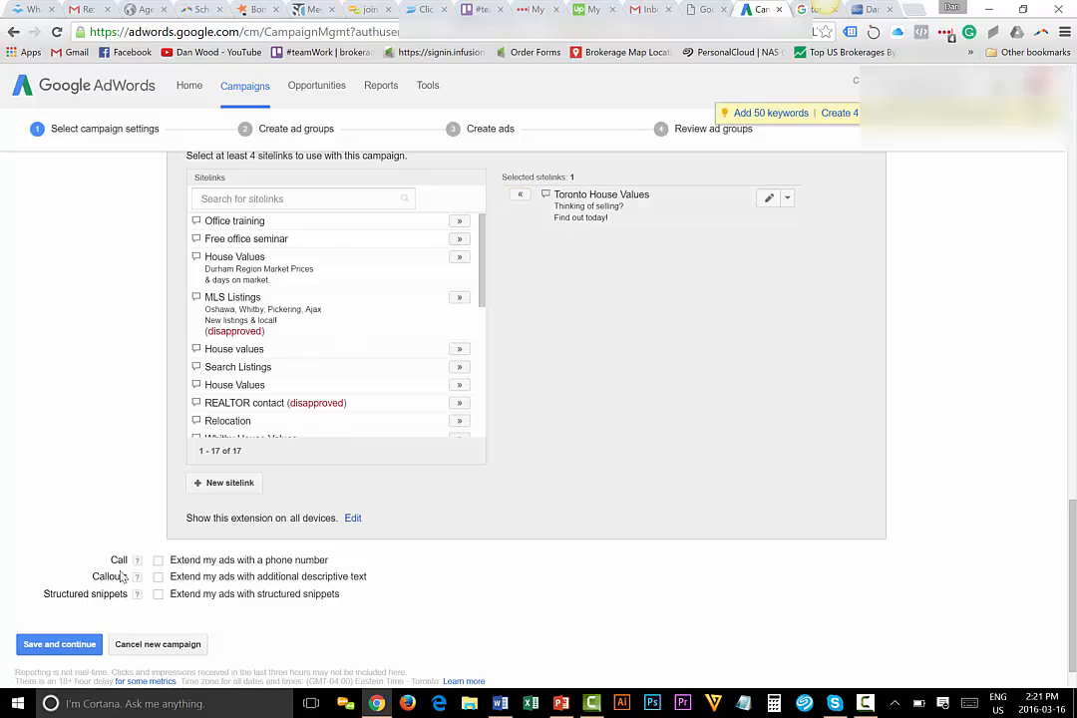
mouse_move(227, 487)
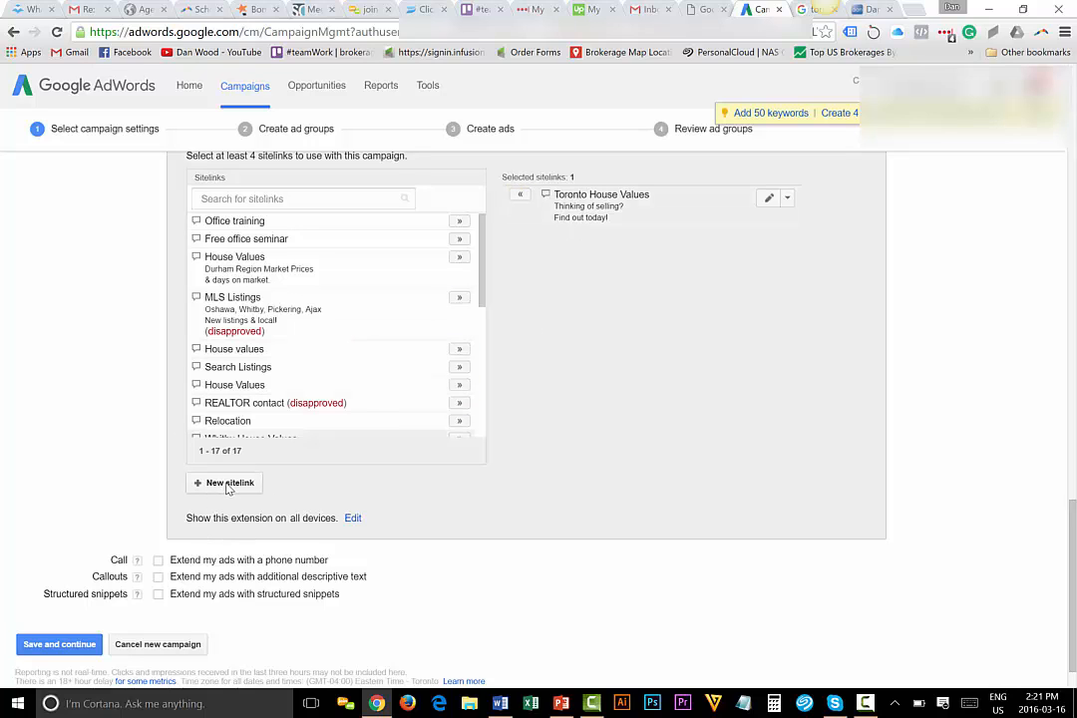
click(230, 483)
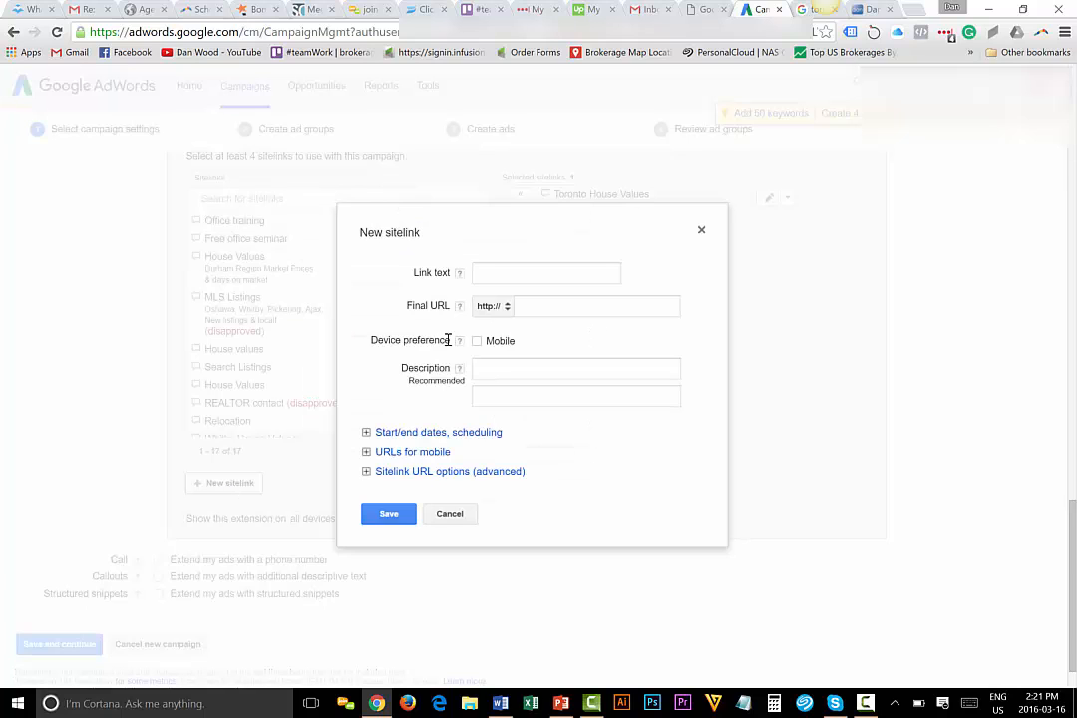
click(596, 306)
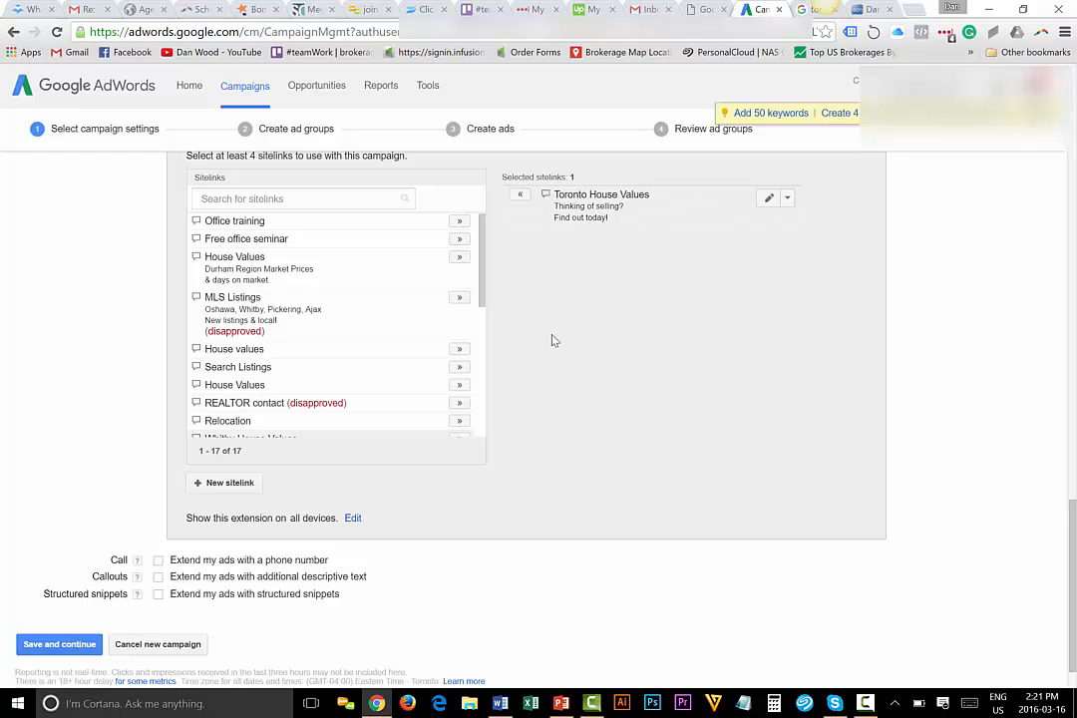
scroll(down, 3)
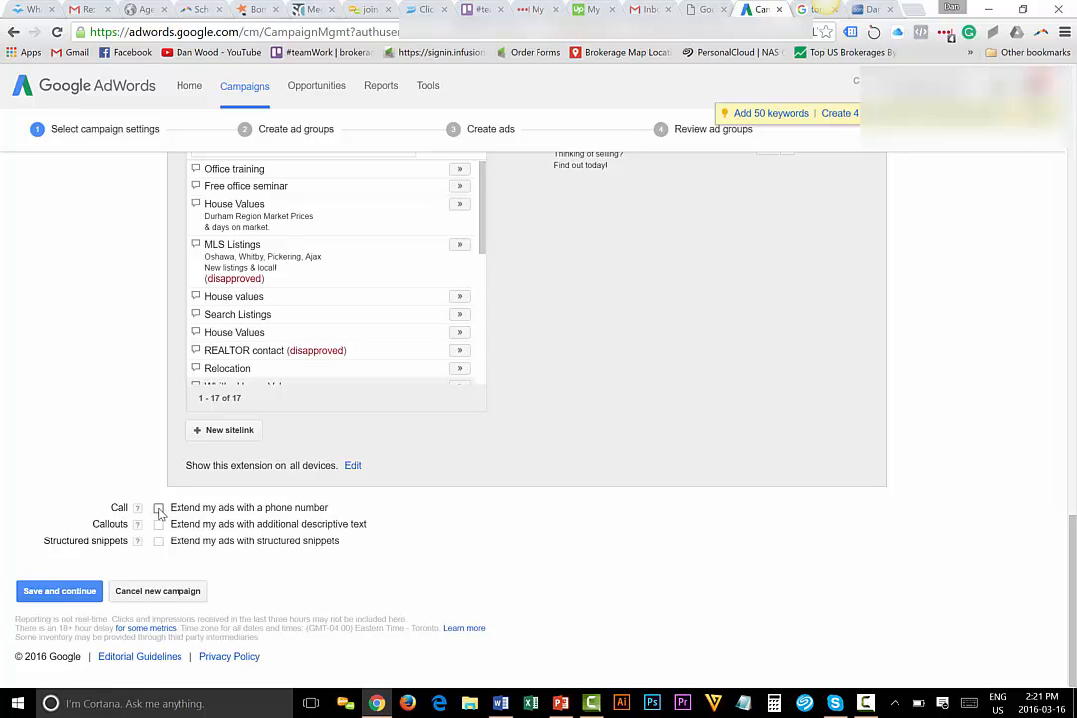
Step: Enable call extensions for the campaign and start adding a new phone number
click(158, 508)
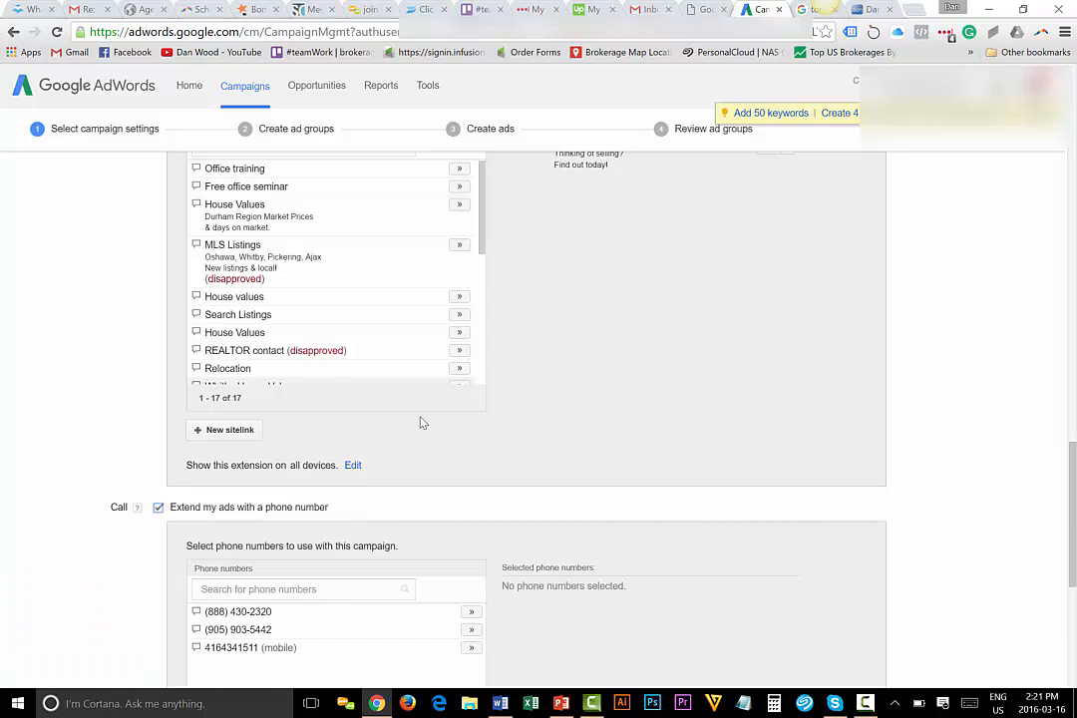
scroll(down, 3)
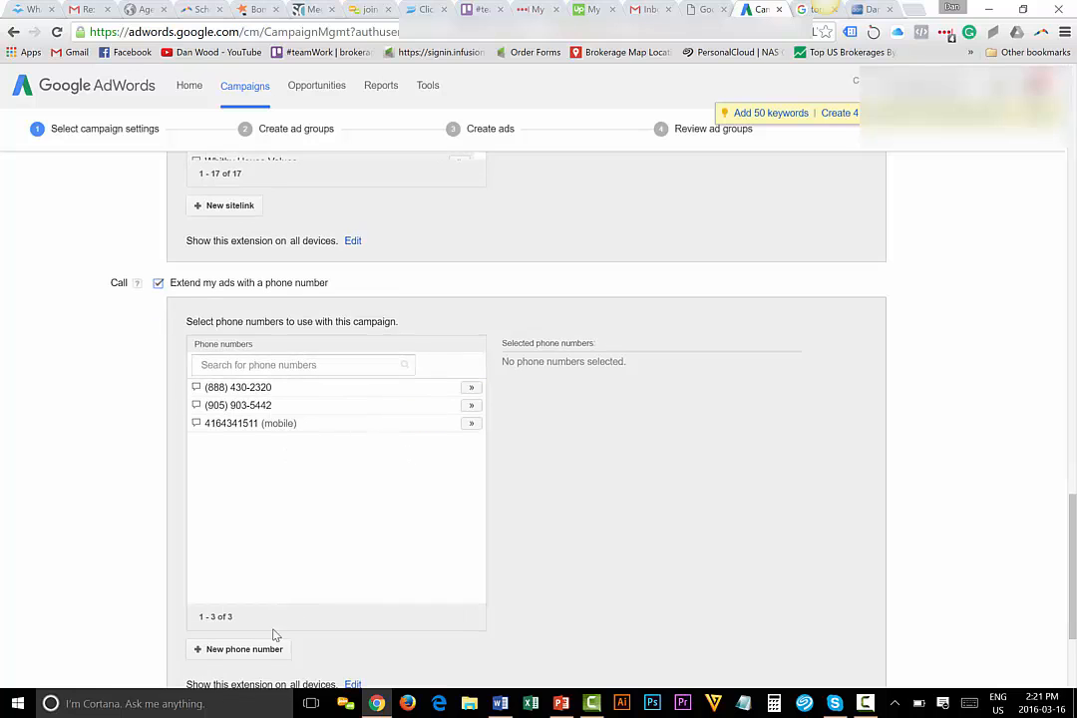
click(244, 649)
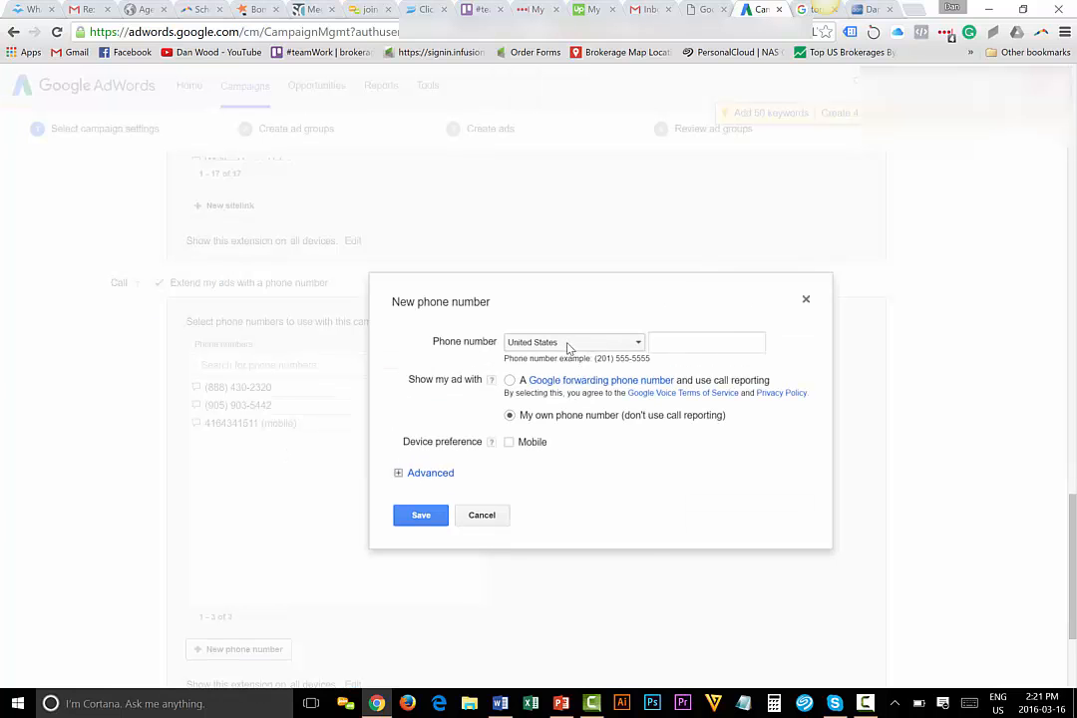
click(573, 342)
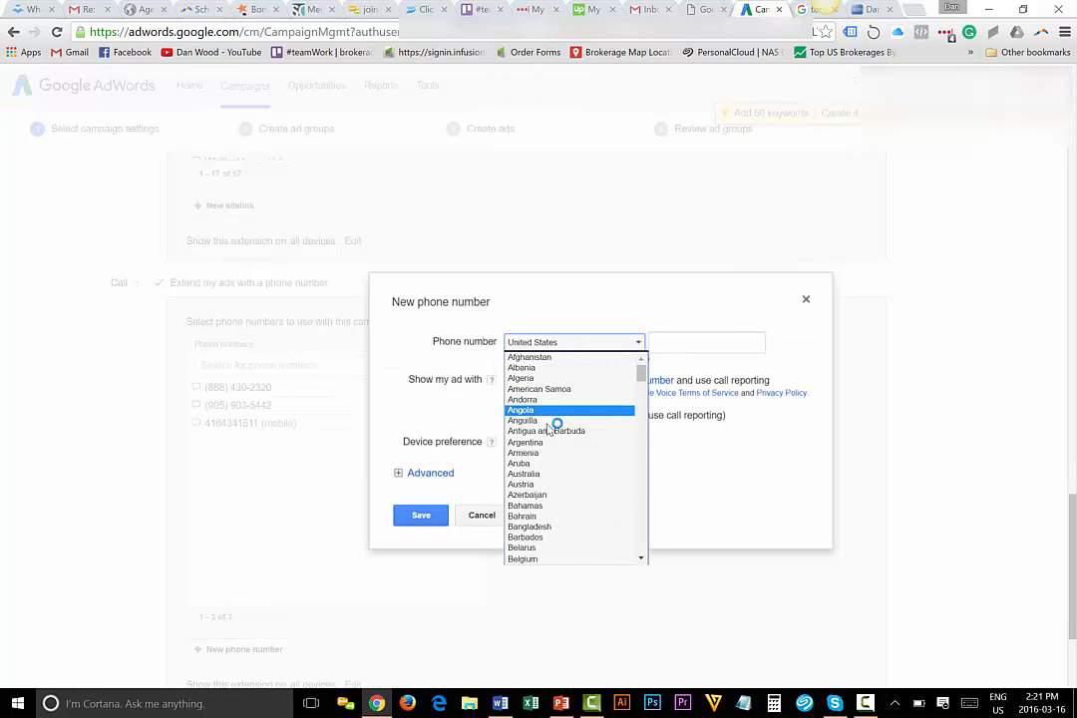
scroll(down, 3)
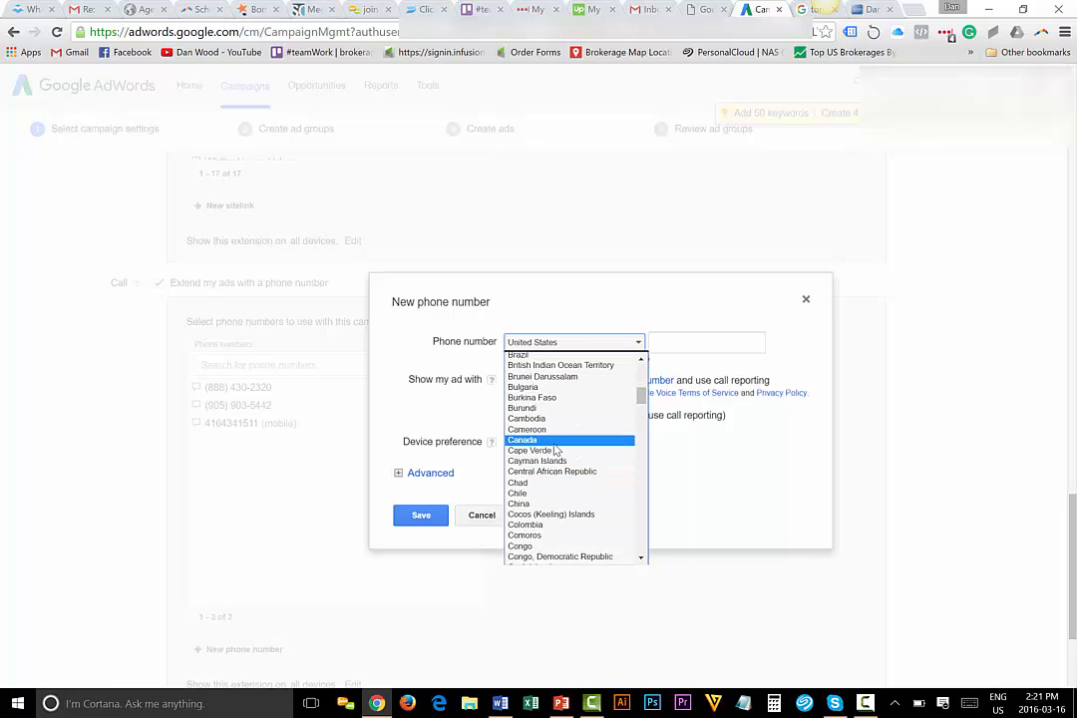
click(523, 439)
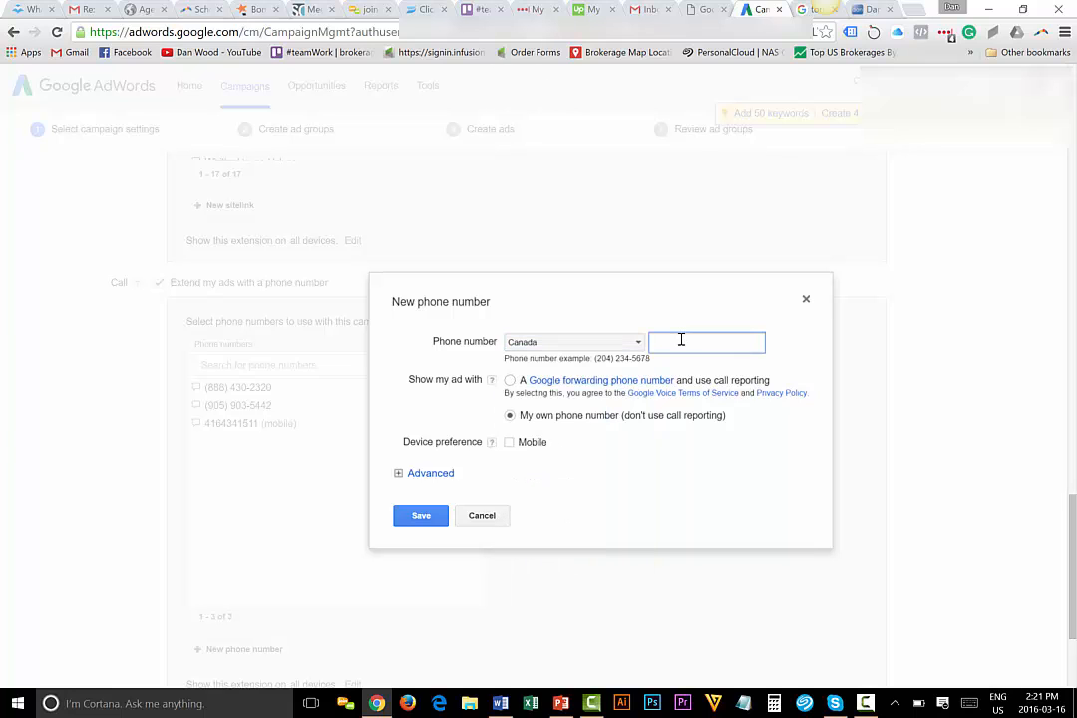
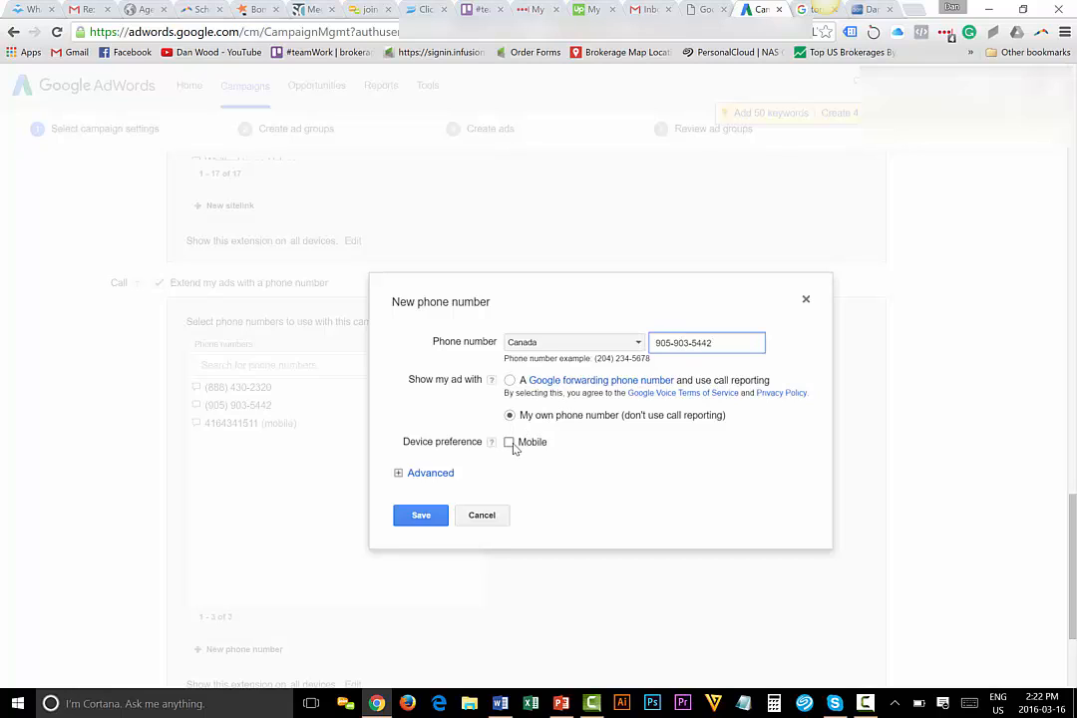
click(507, 442)
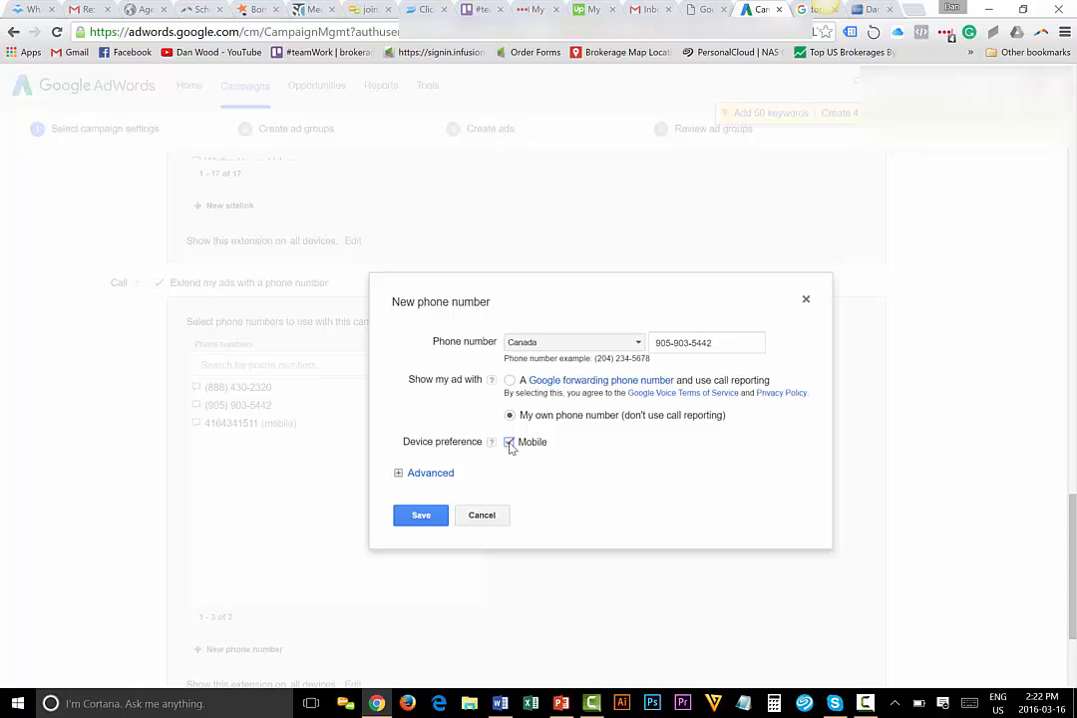
click(420, 516)
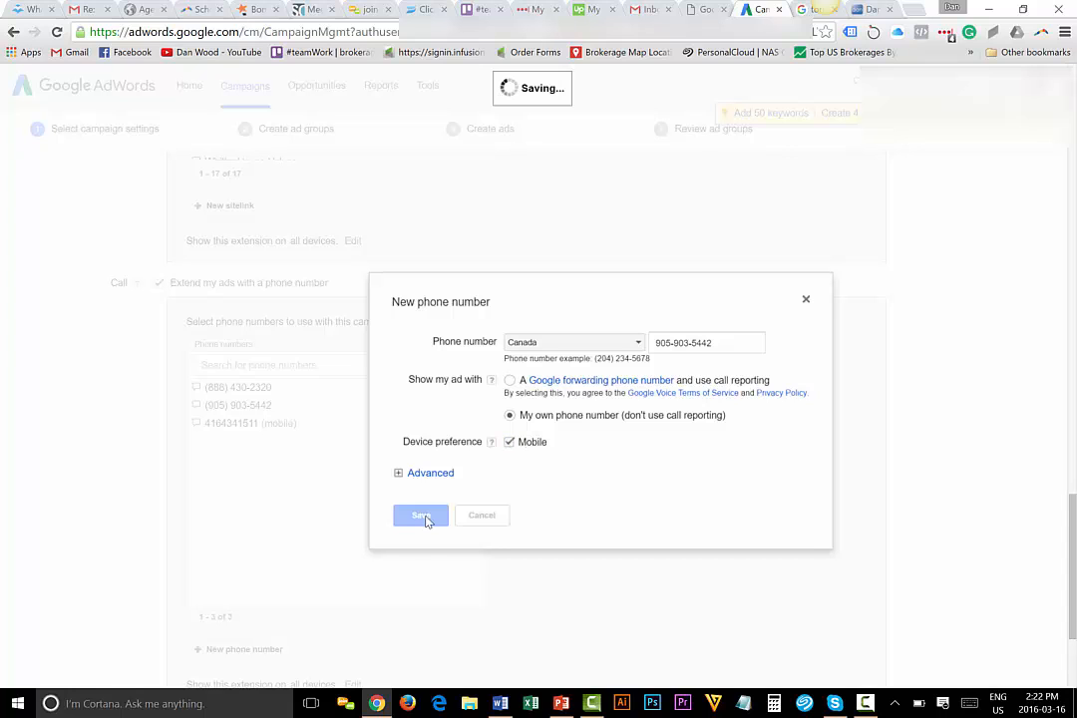
click(420, 516)
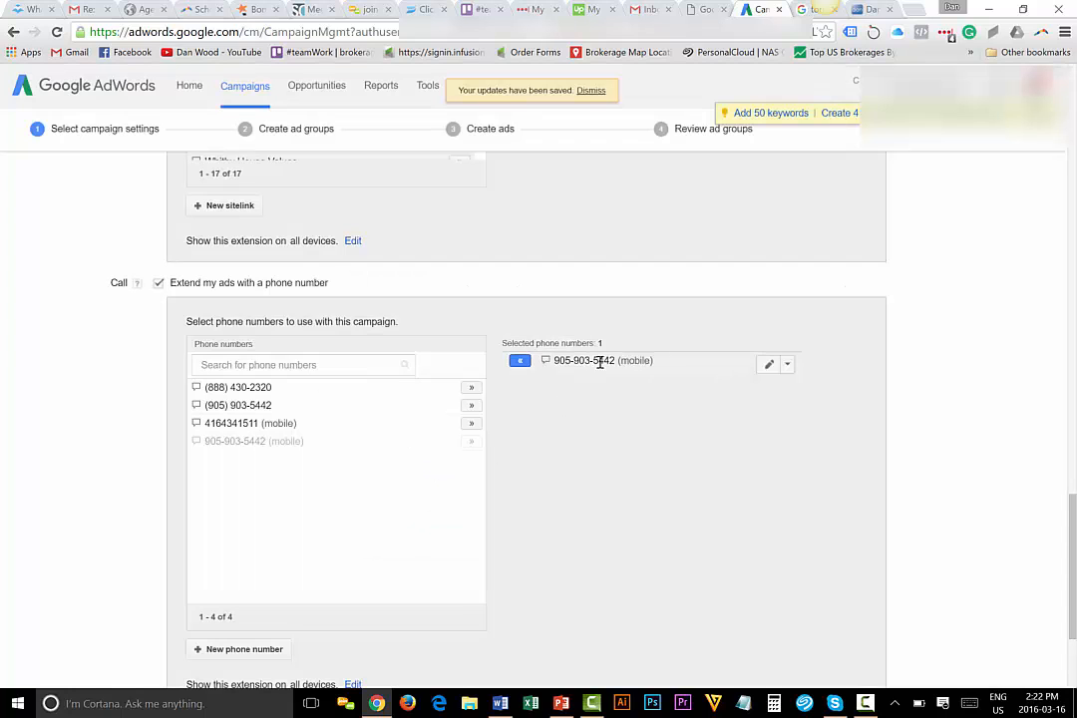
mouse_move(286, 387)
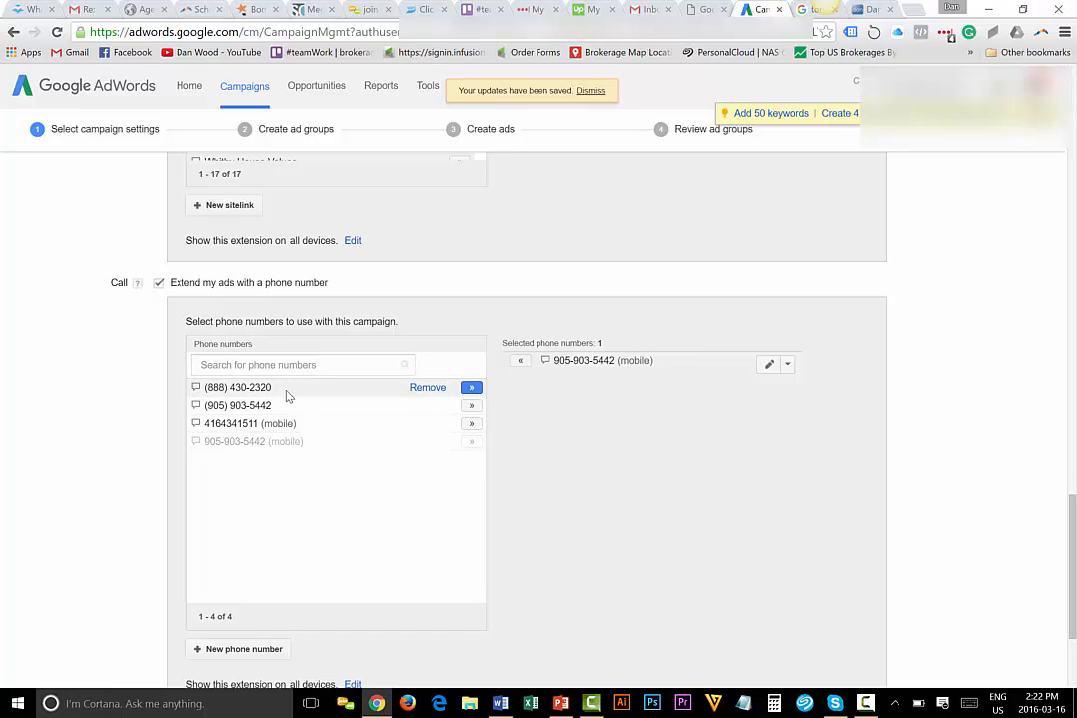
click(471, 387)
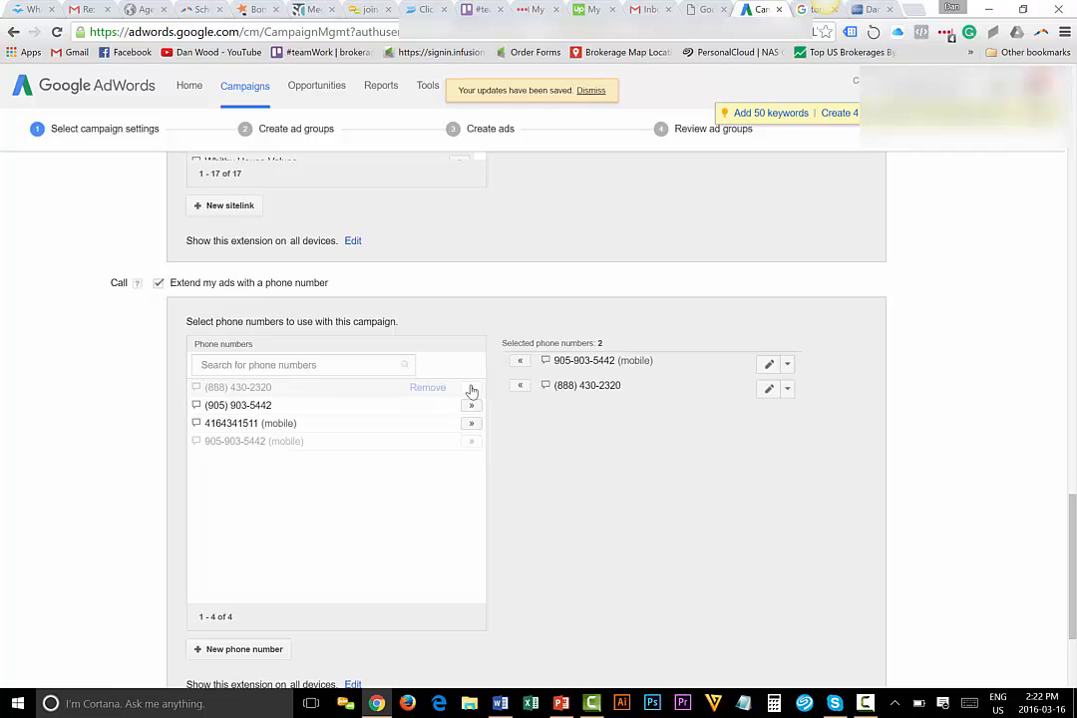
click(428, 387)
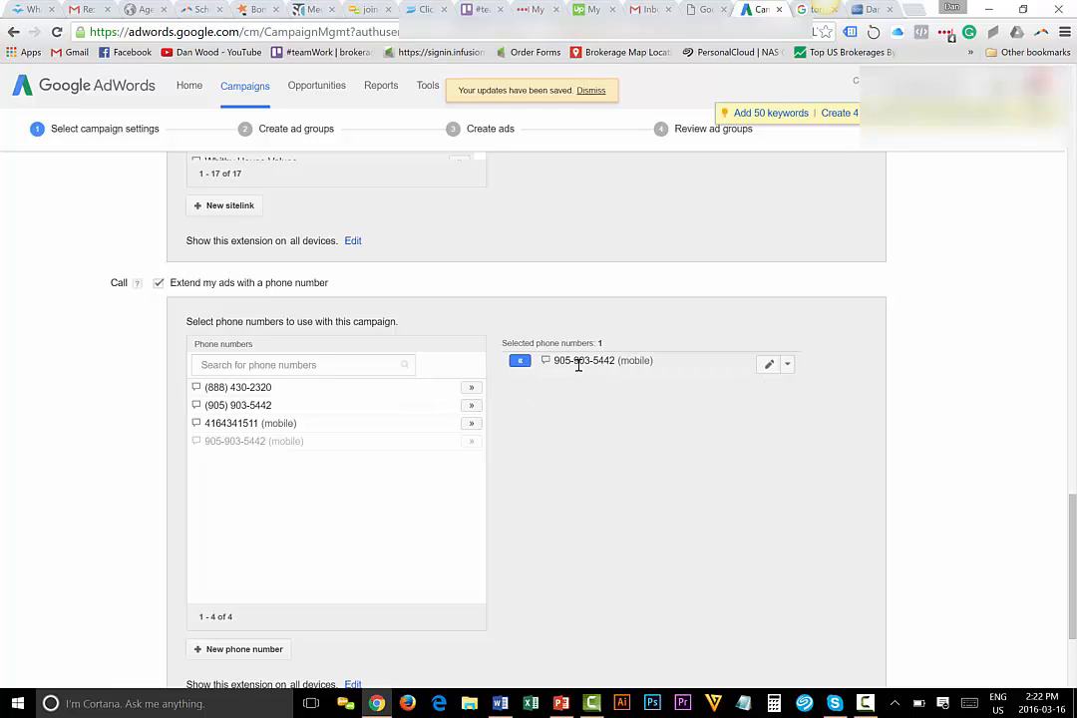
scroll(down, 3)
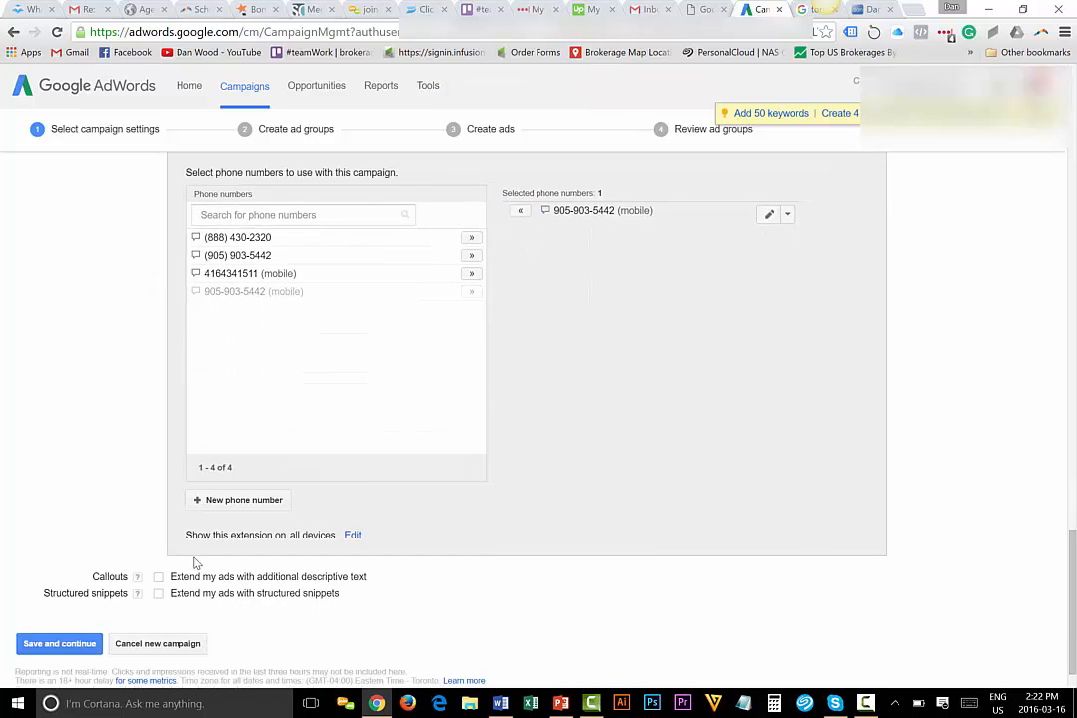
mouse_move(113, 620)
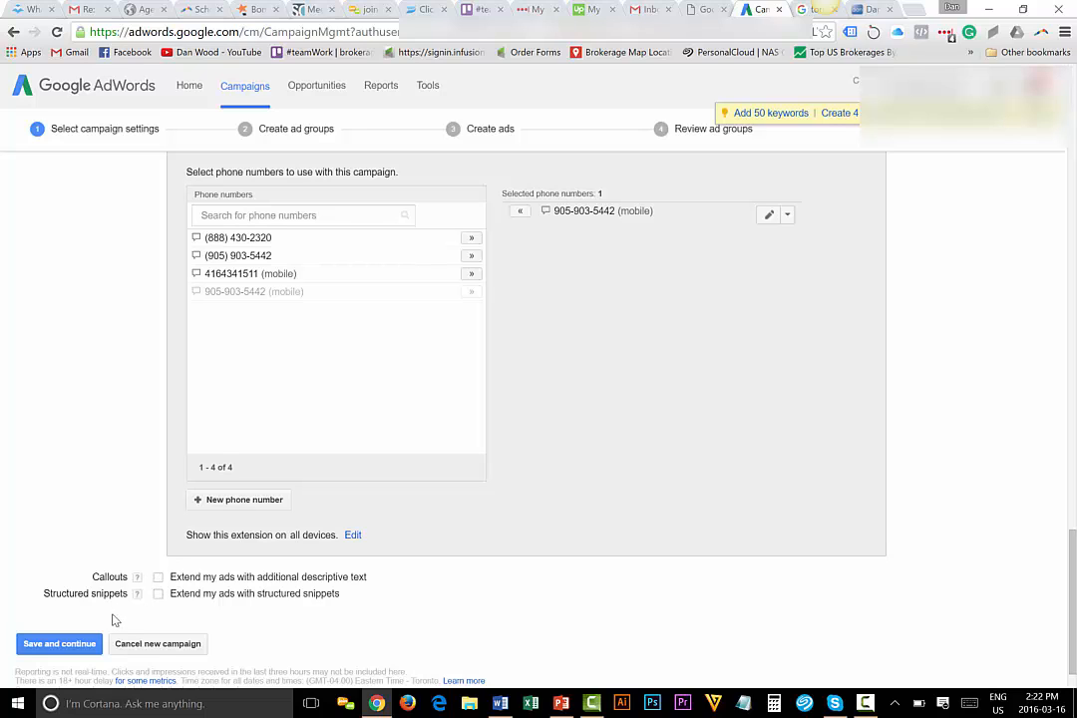
mouse_move(153, 465)
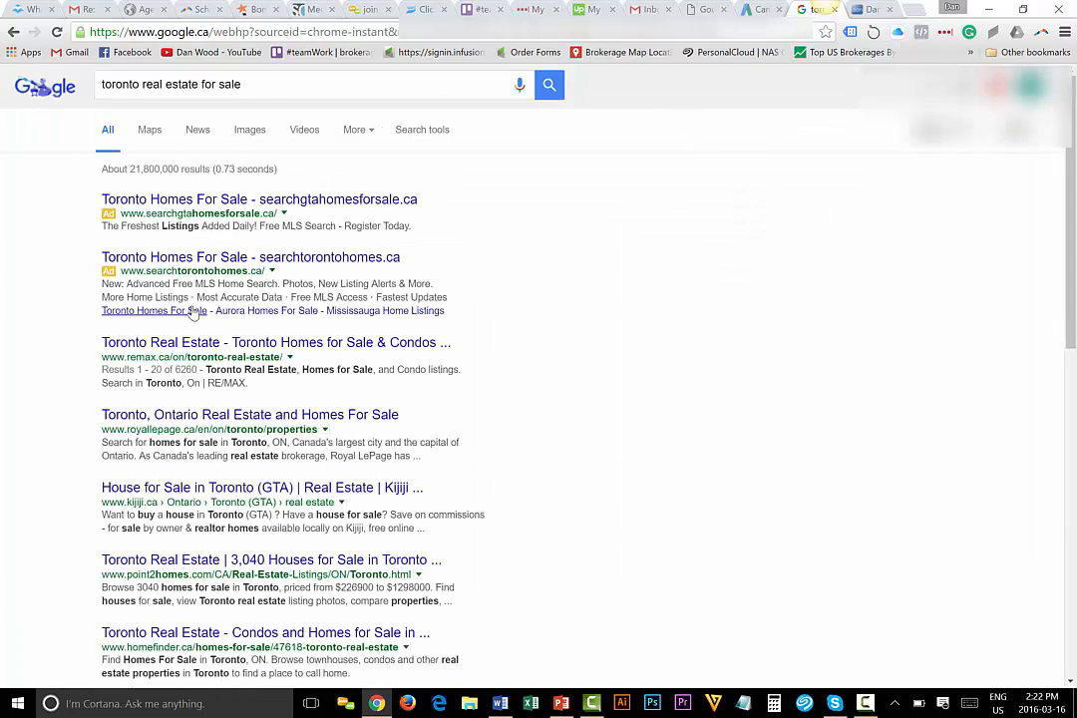
mouse_move(478, 298)
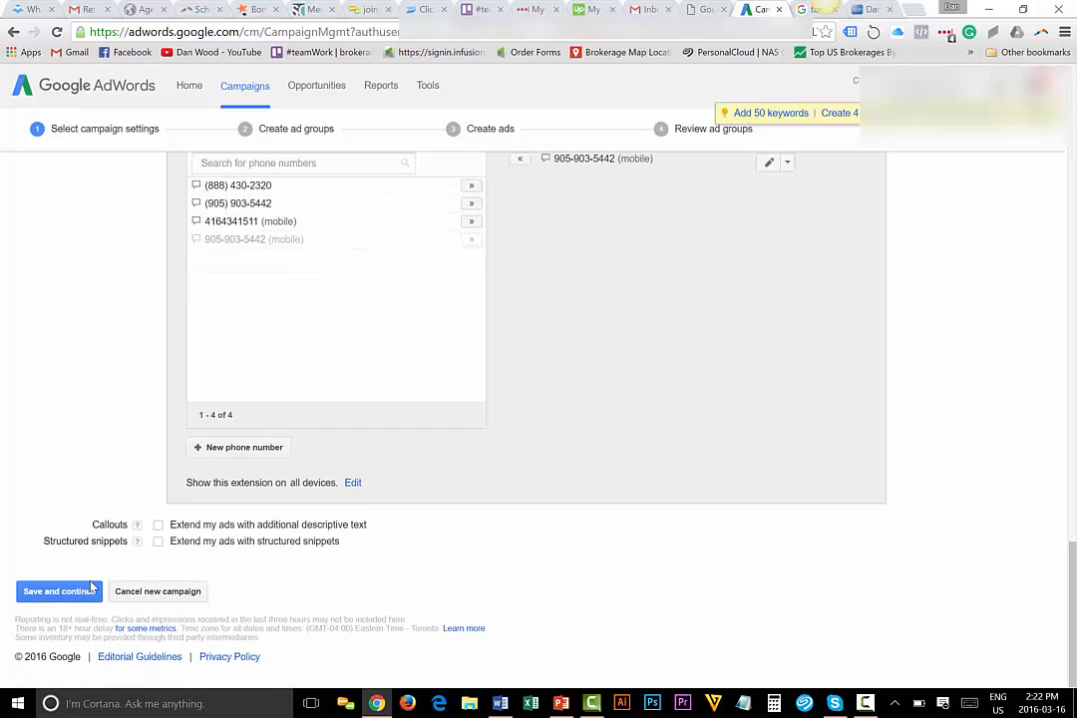
Step: Save and continue to the Create ad groups step, then switch to the landing page tab
click(58, 592)
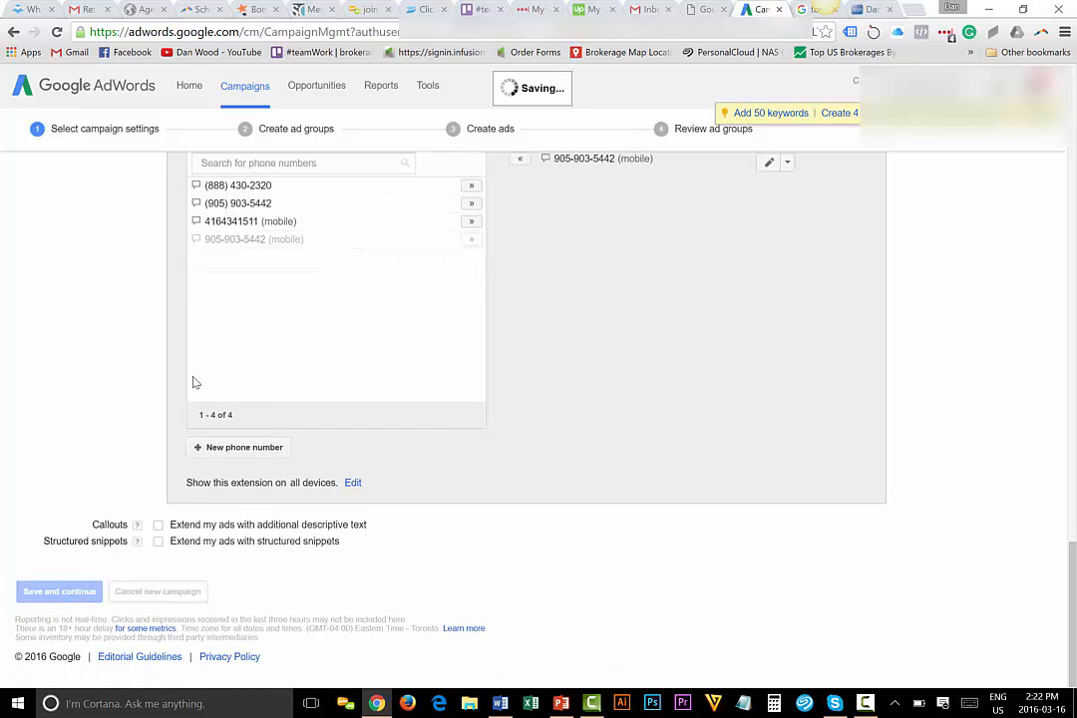
click(59, 591)
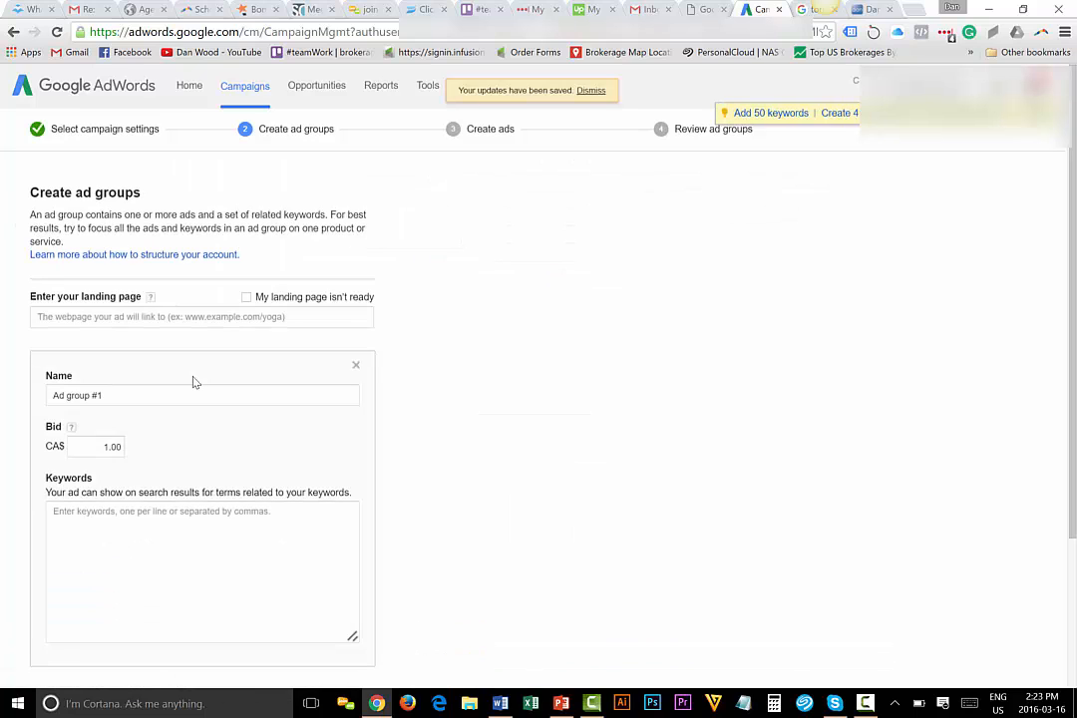
mouse_move(527, 278)
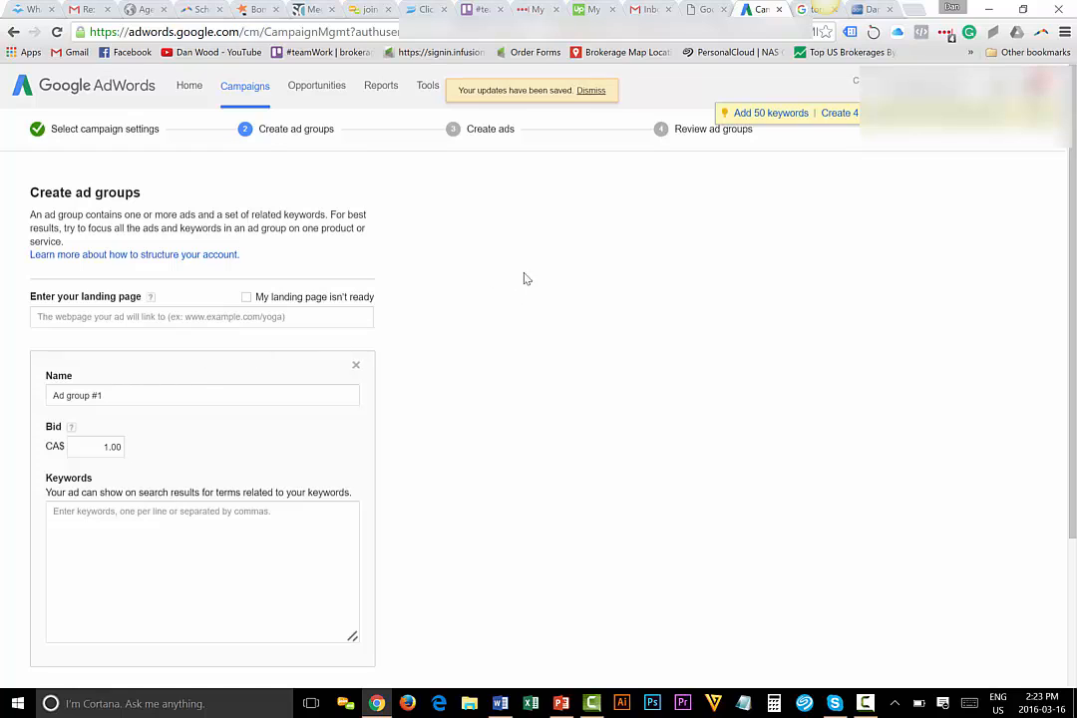
mouse_move(88, 305)
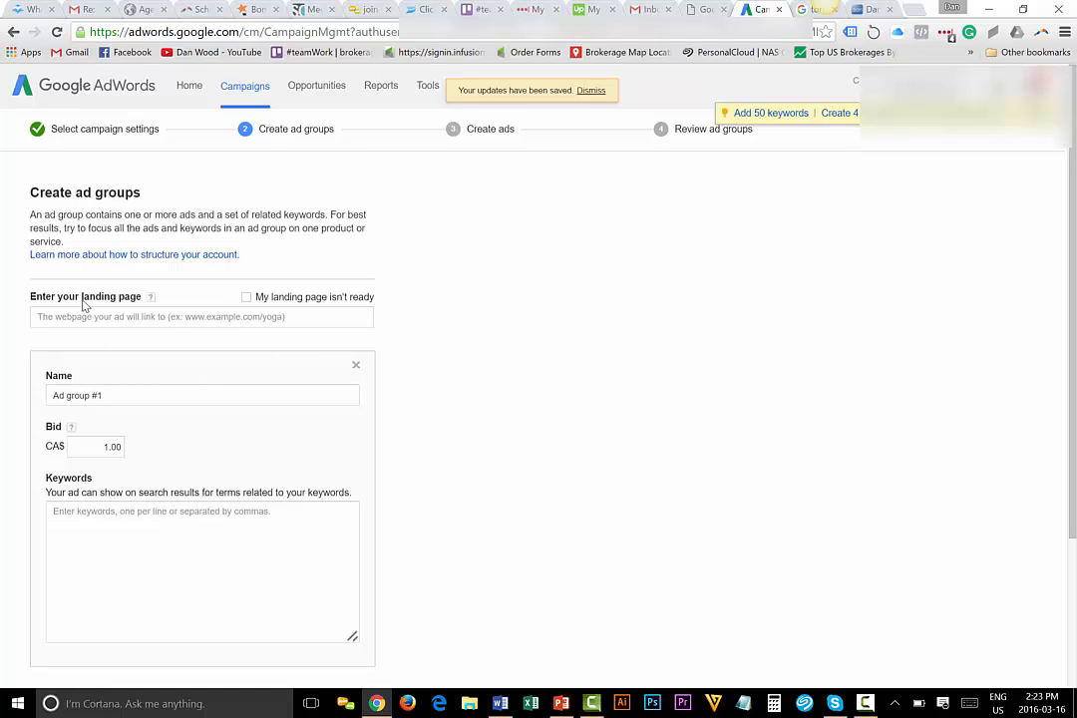
click(200, 316)
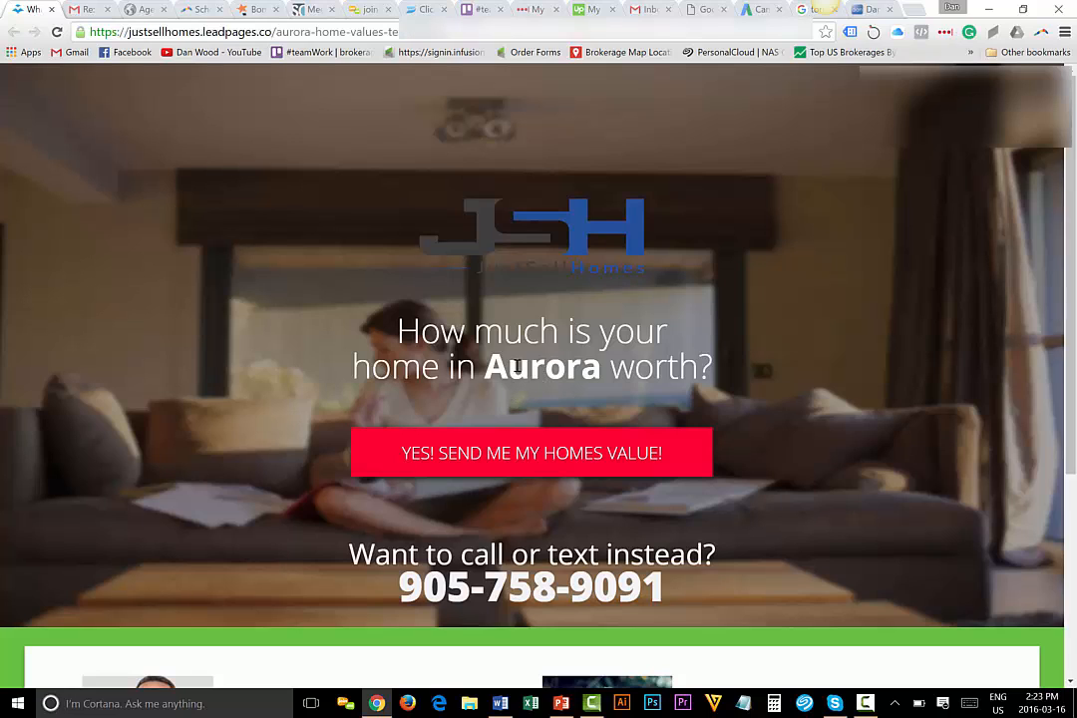
mouse_move(573, 316)
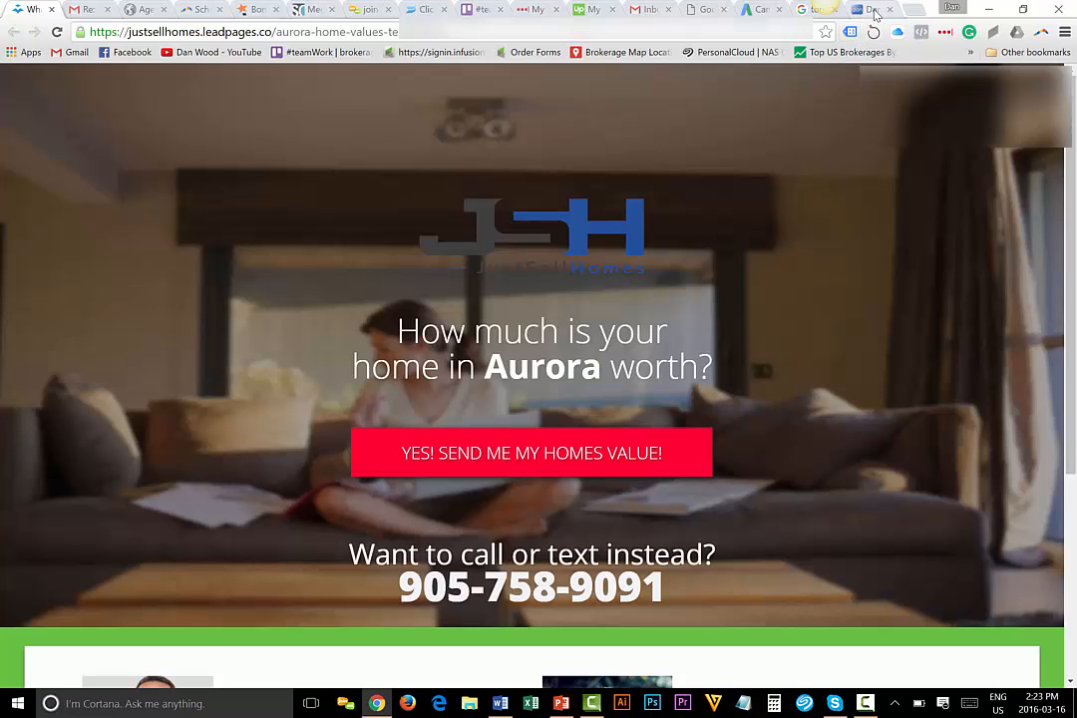
Step: Return from the Leadpages Aurora page to the AdWords ad group setup
click(873, 11)
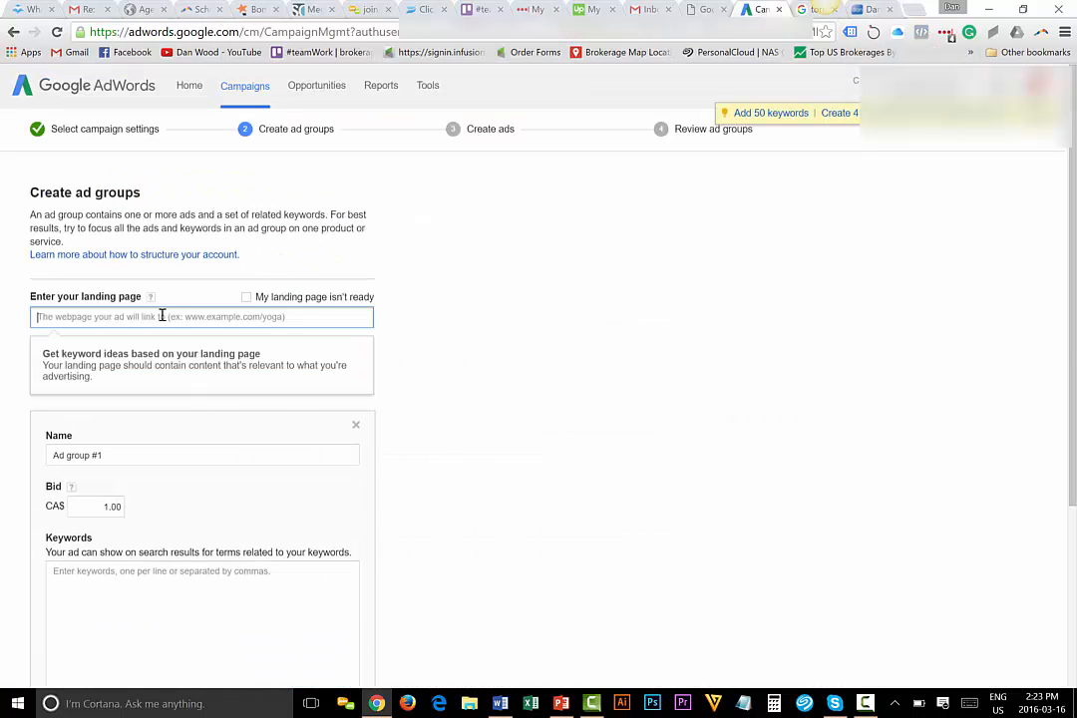
Step: Set landing page to the Aurora home values test page, name the ad group House Values, bid 2.00
text(https://justsellhomes.leadpages.co/aurora-home-values-test-page/)
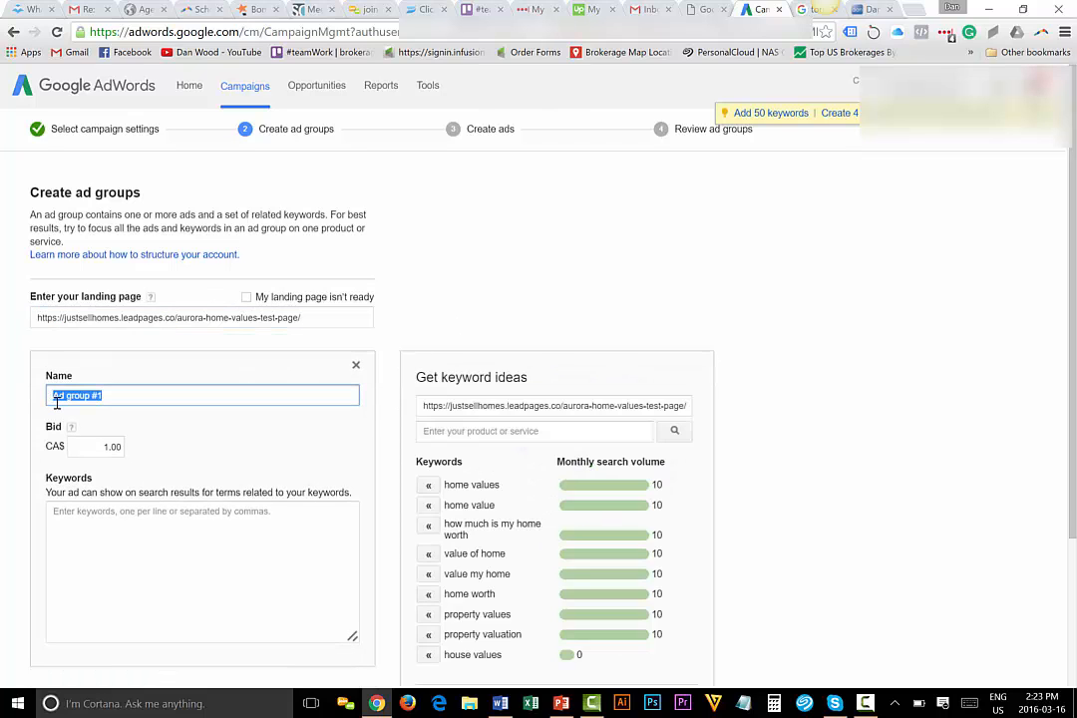
text(Ho)
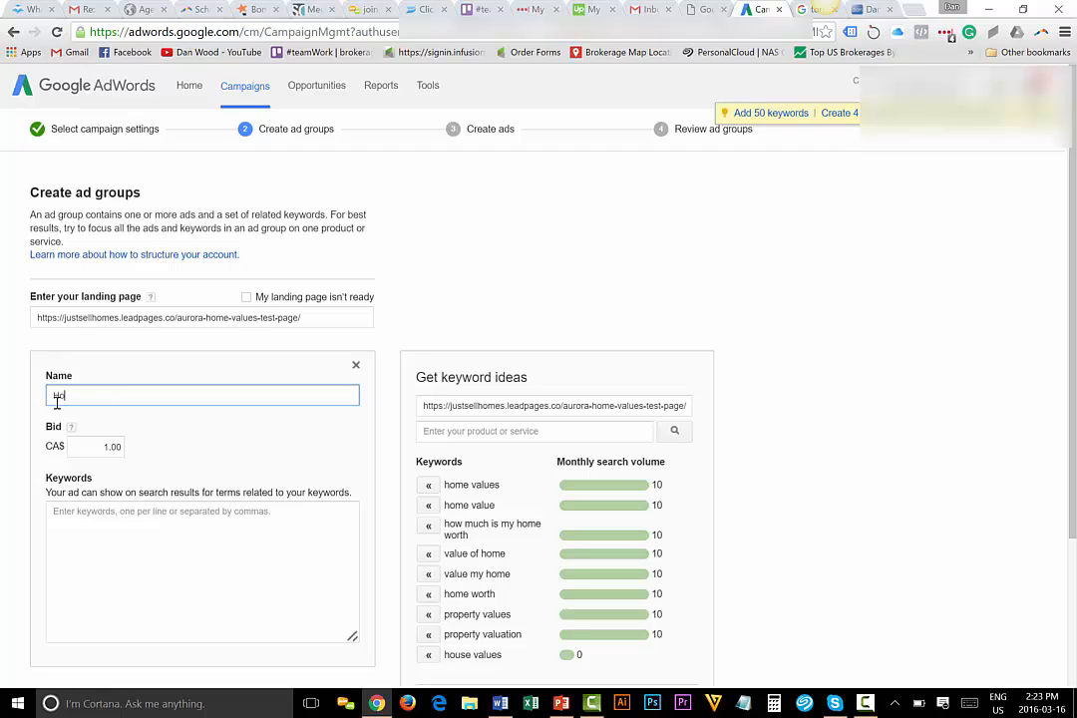
text(House Values)
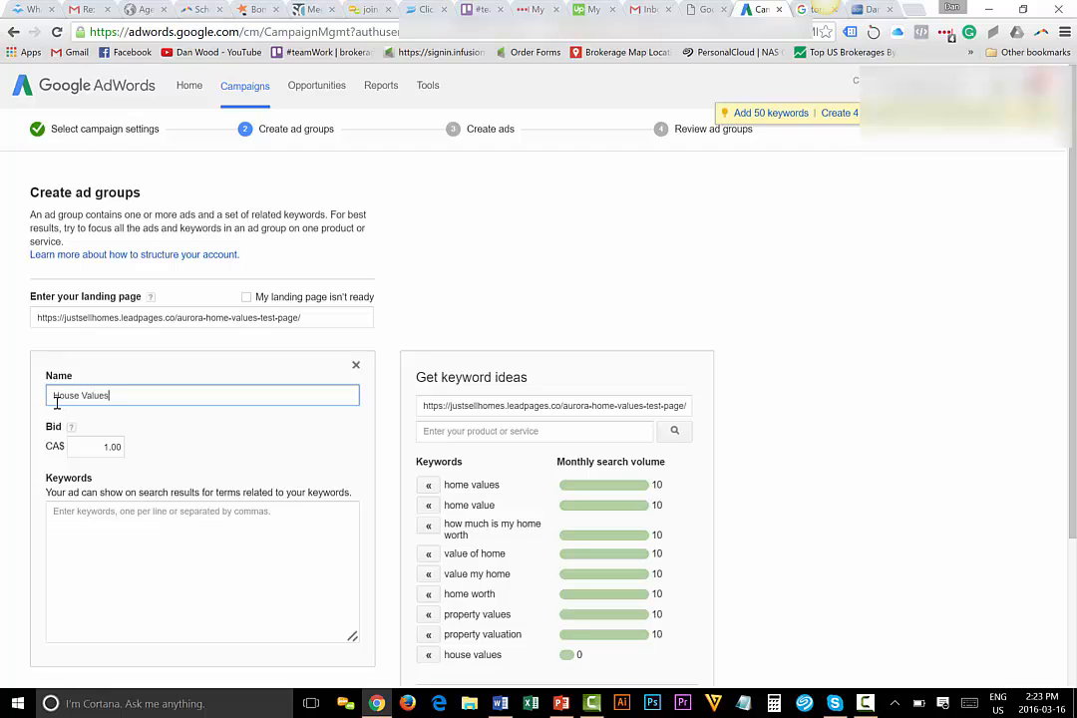
scroll(down, 3)
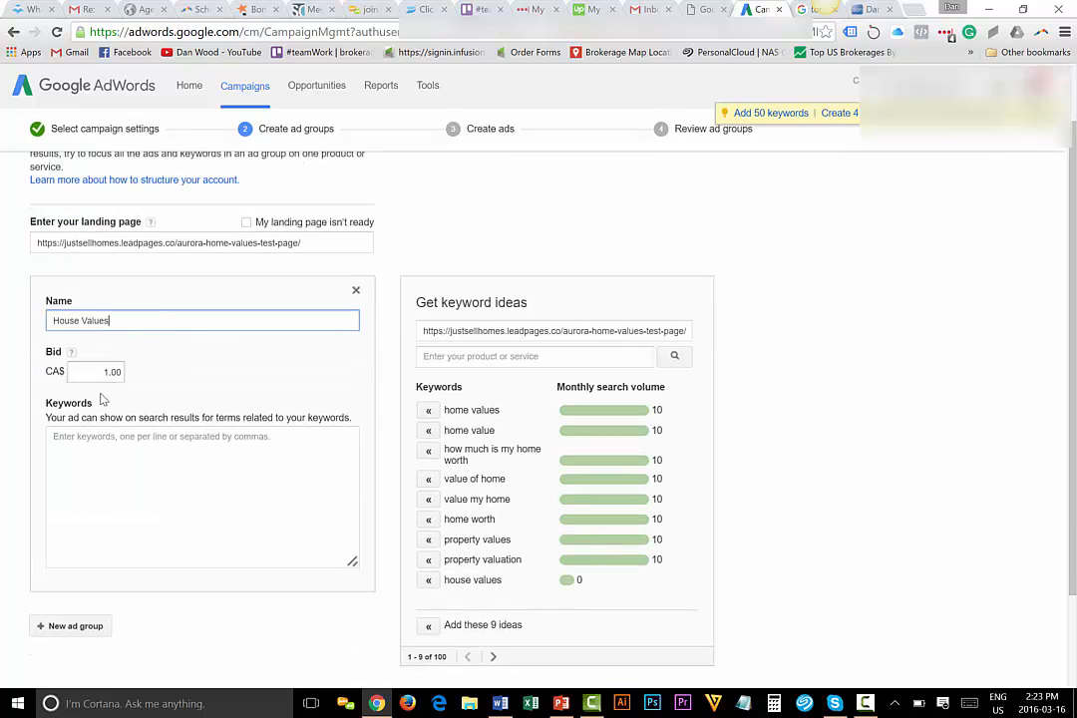
click(99, 372)
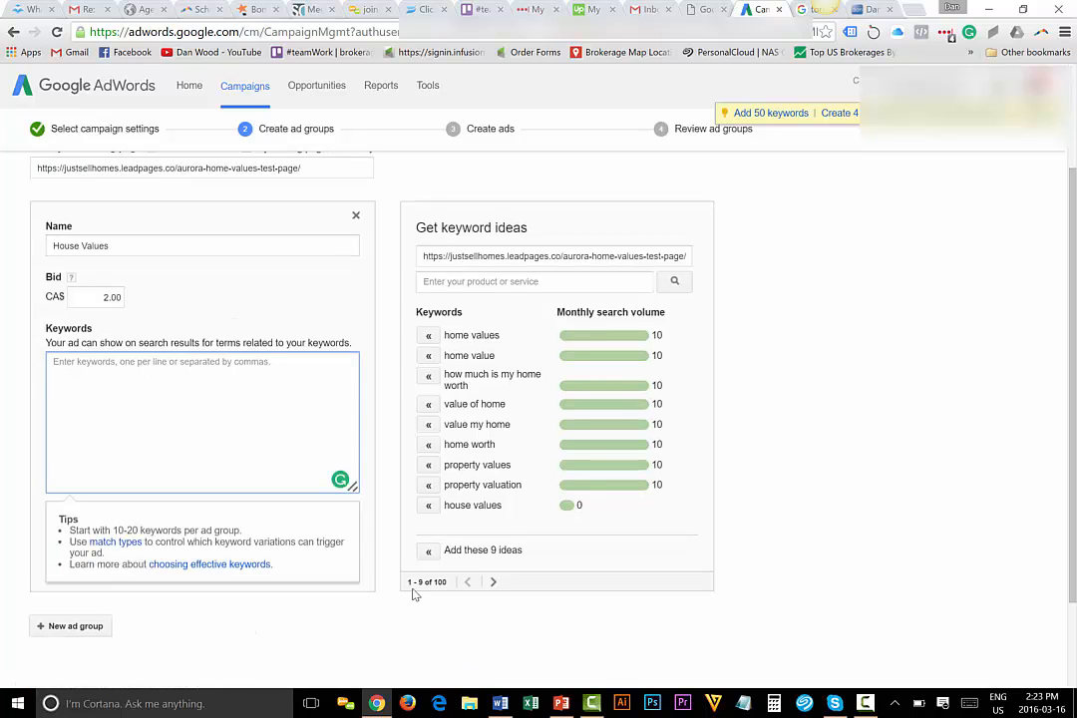
mouse_move(468, 427)
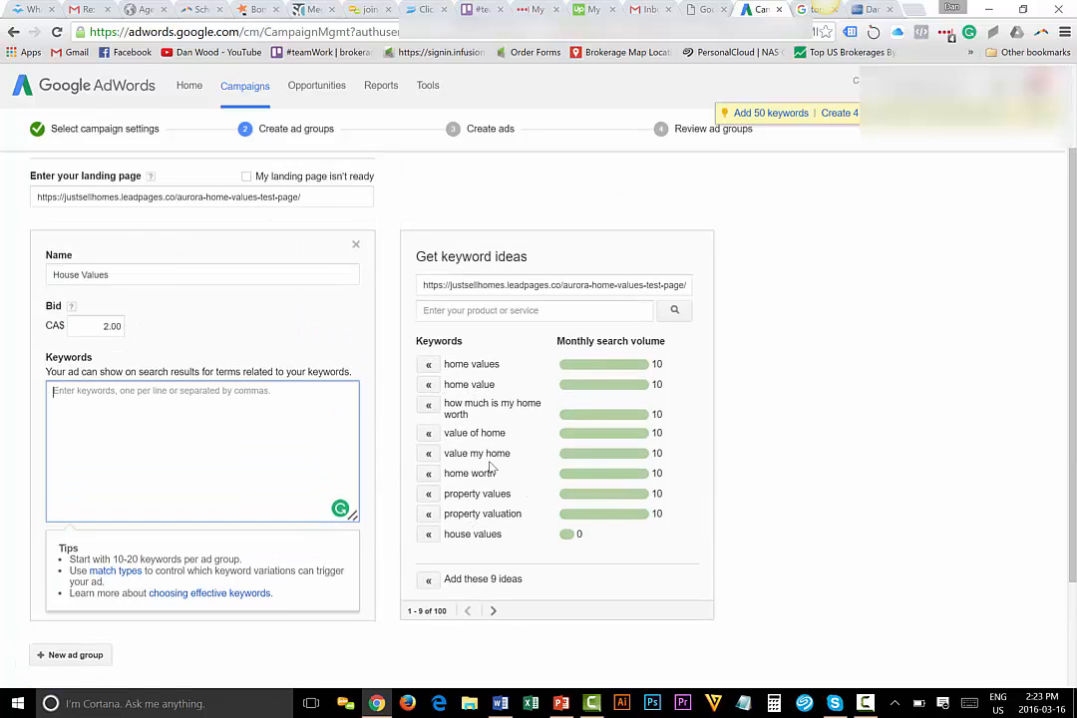
mouse_move(503, 476)
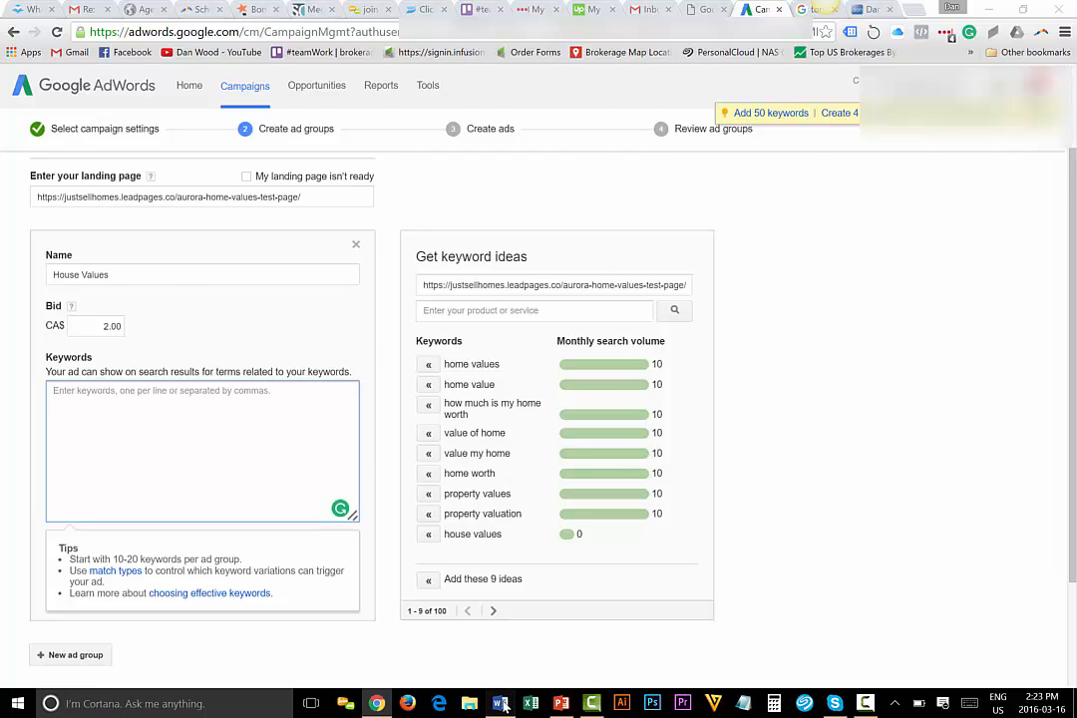
Step: Paste the OSHAWA keyword list from the Word document into the Keywords box
click(501, 702)
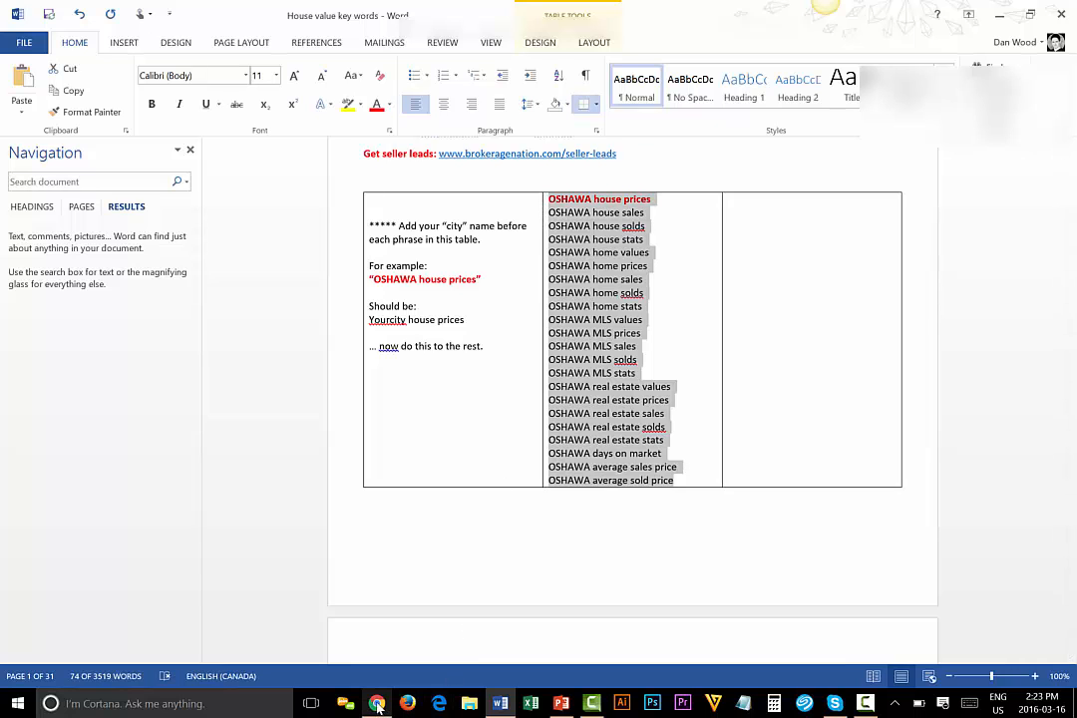
click(376, 702)
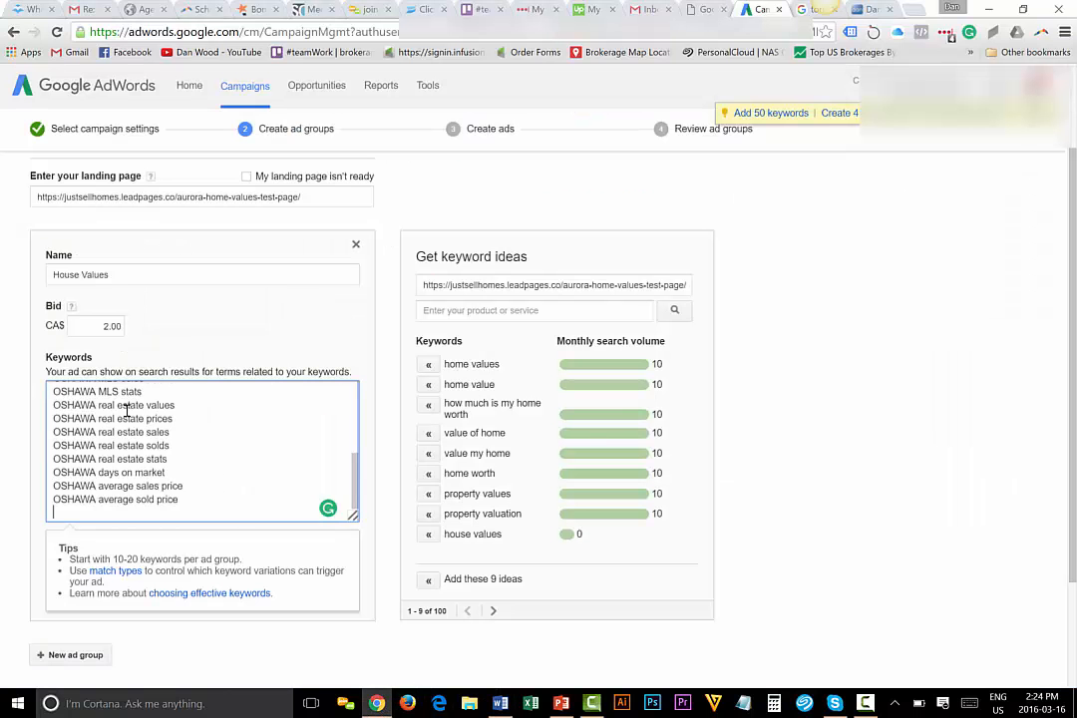
scroll(down, 3)
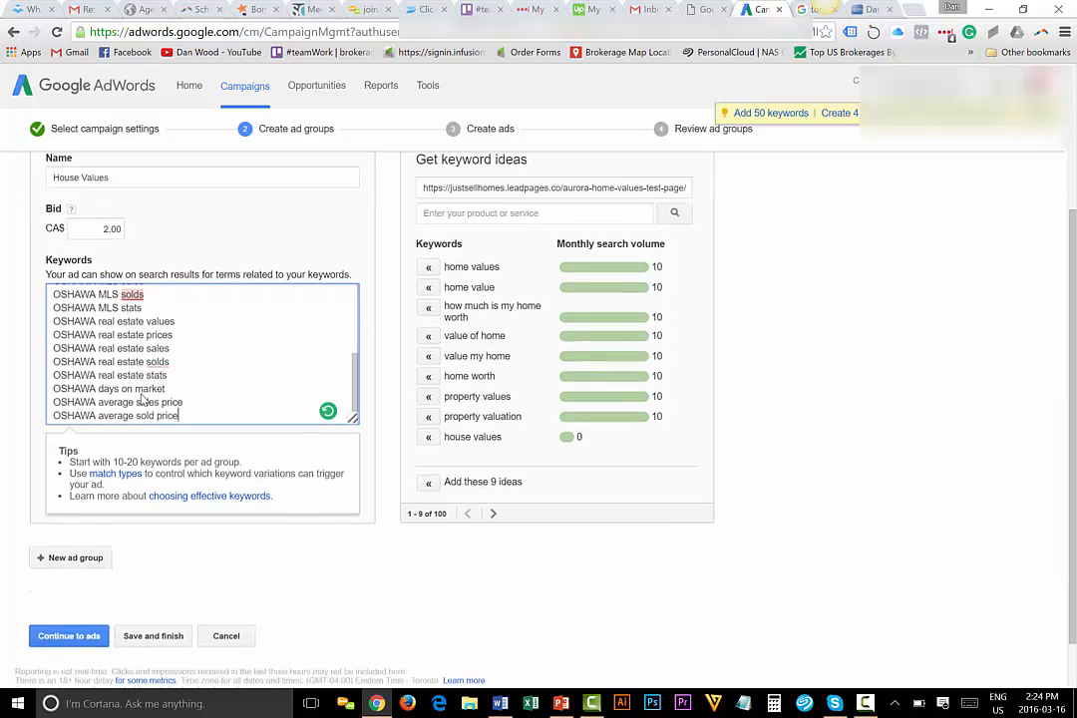
scroll(down, 3)
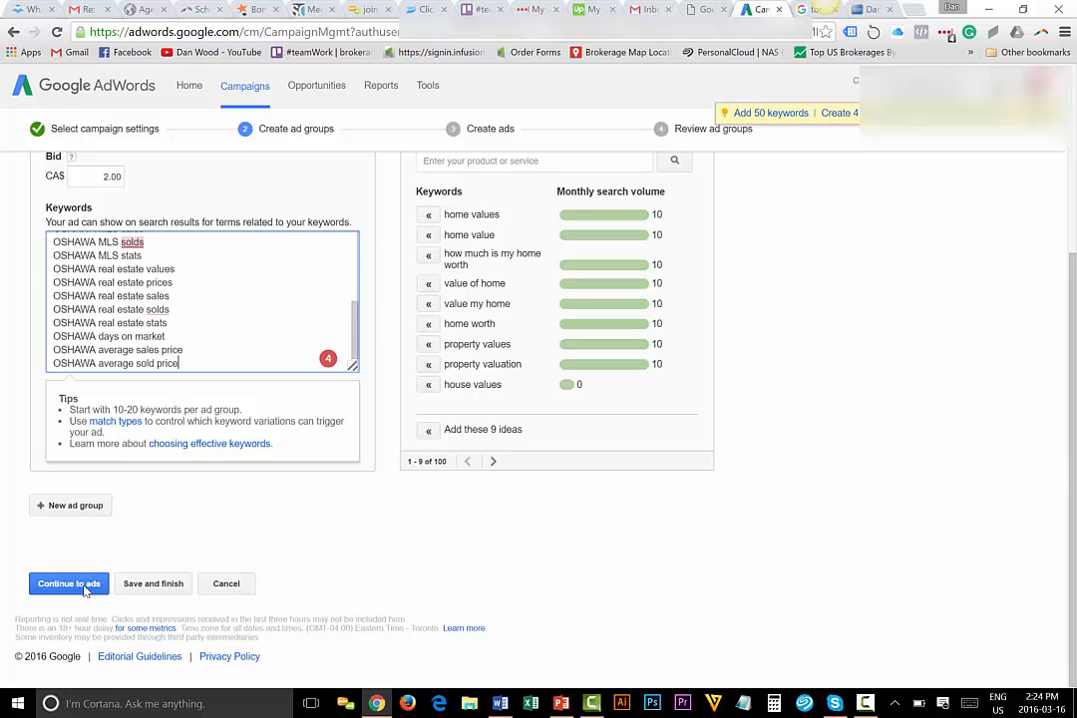
Step: Continue to ads and enter the Aurora Leadpages URL as the ad's final and display URL
click(69, 583)
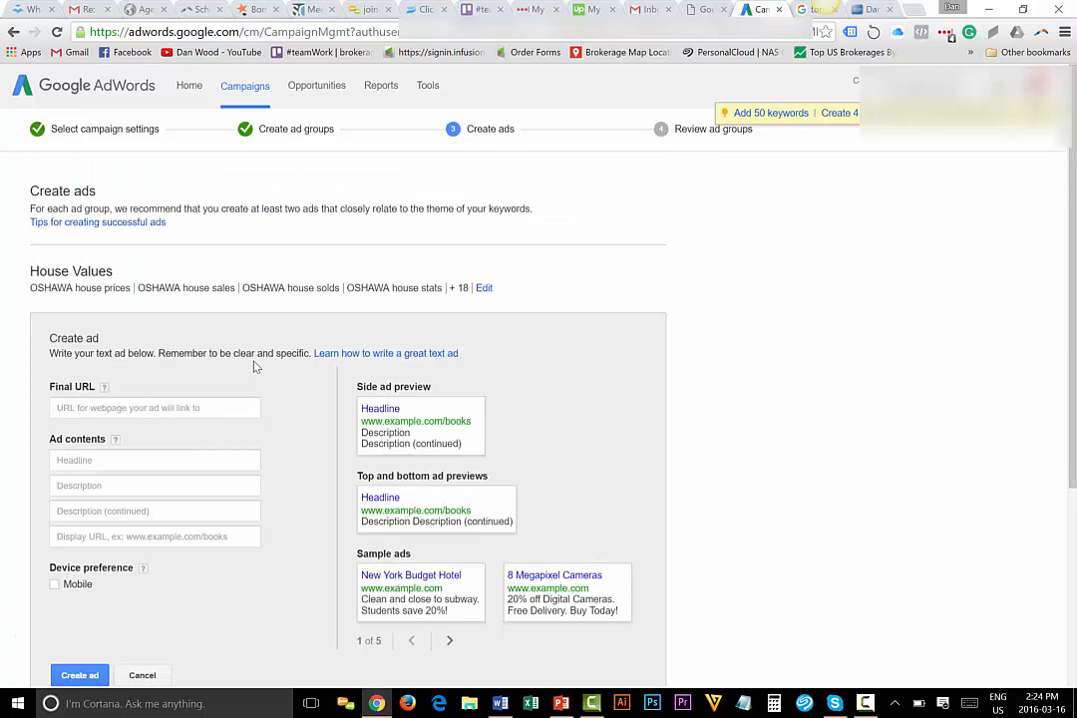
scroll(down, 3)
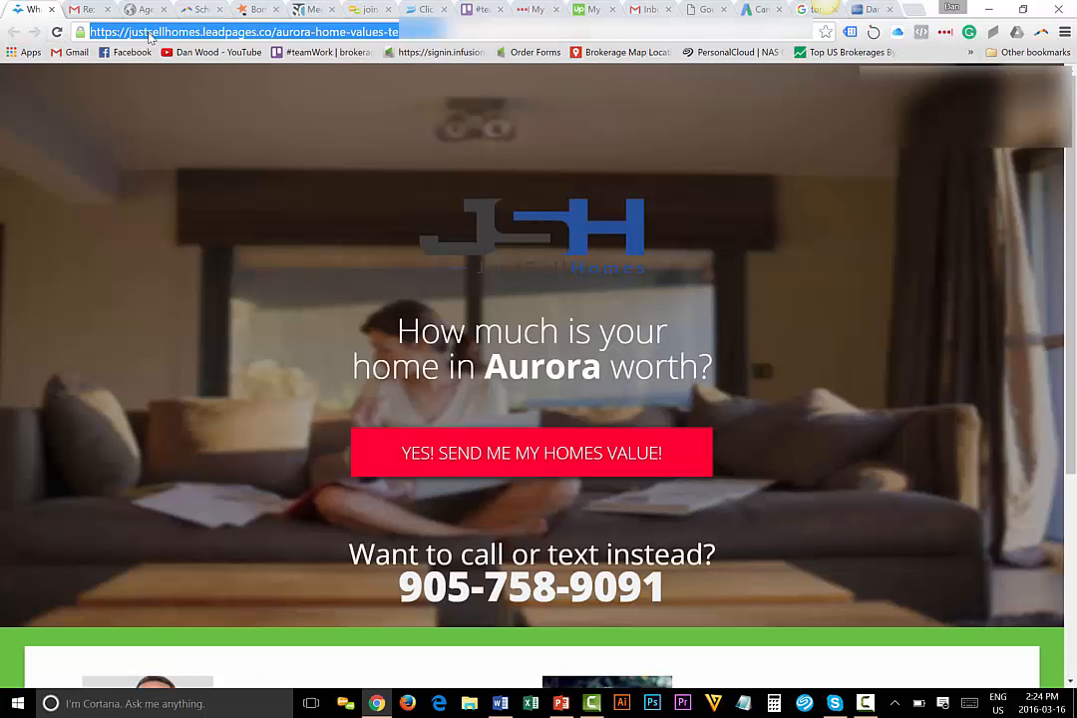
click(746, 9)
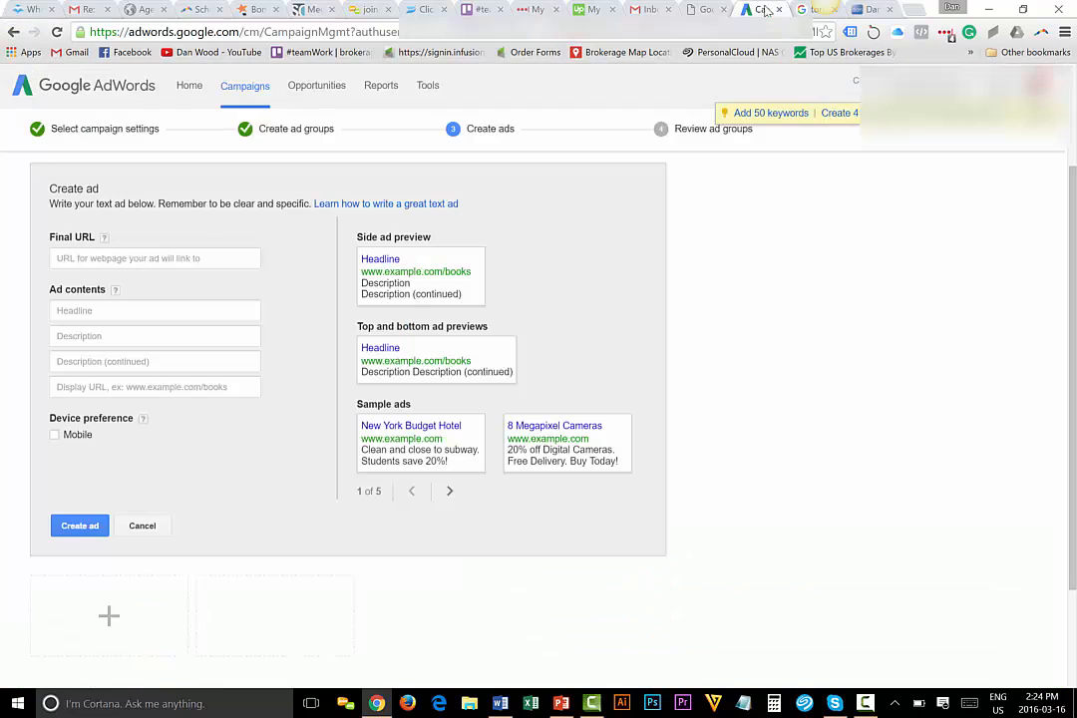
text(mes.leadpages.co/aurora-home-values-test-page/)
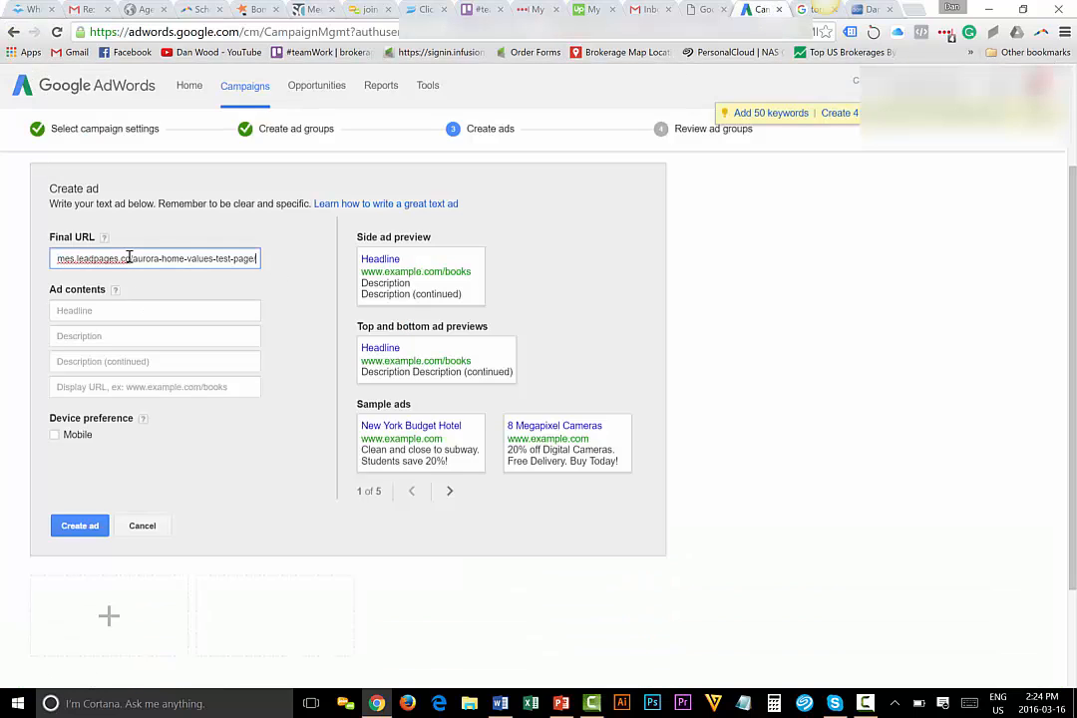
click(155, 387)
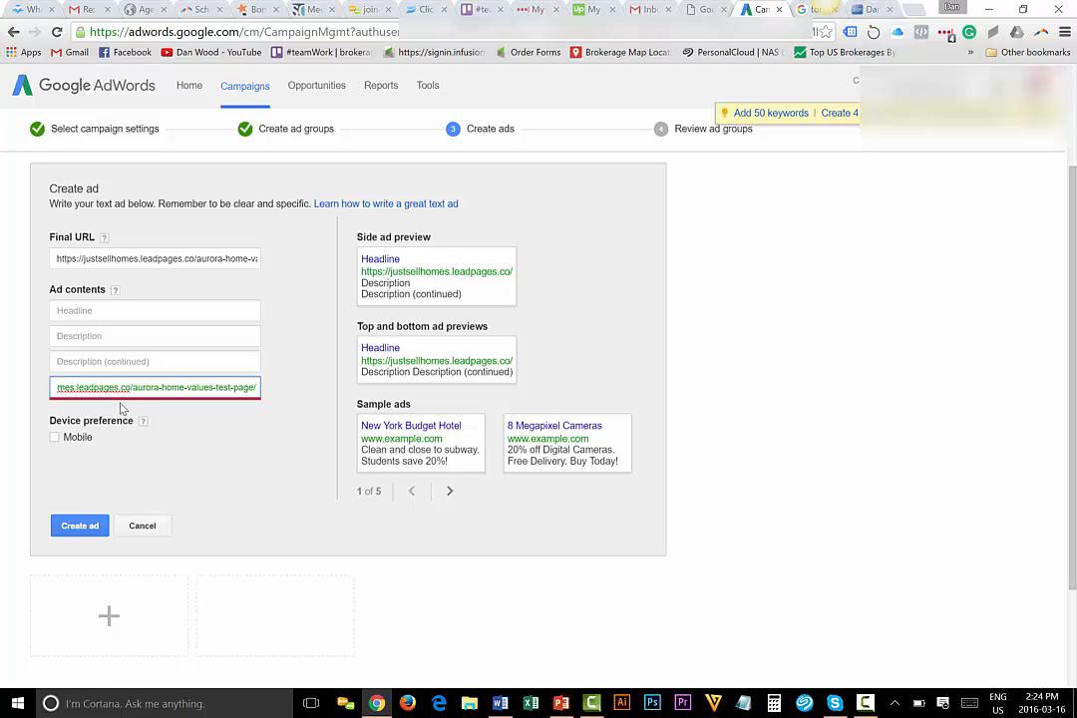
mouse_move(136, 409)
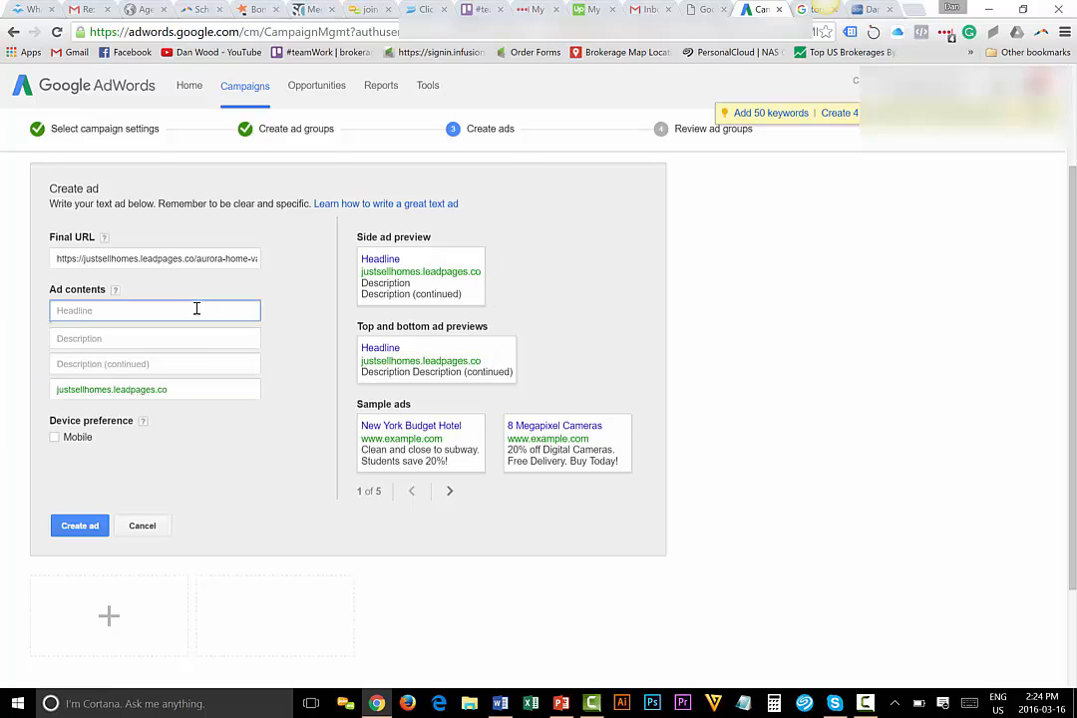
Step: Write headline 'Oshawa House Values' and first description 'Thinking of selling?'
text(Oshawa)
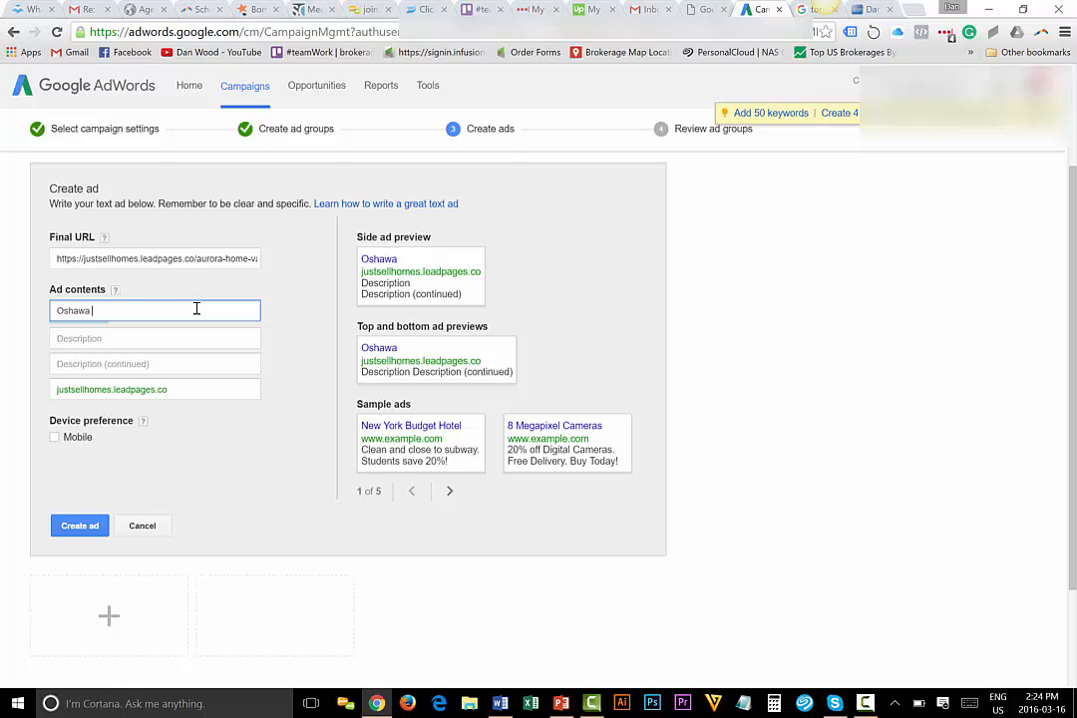
text(House Val)
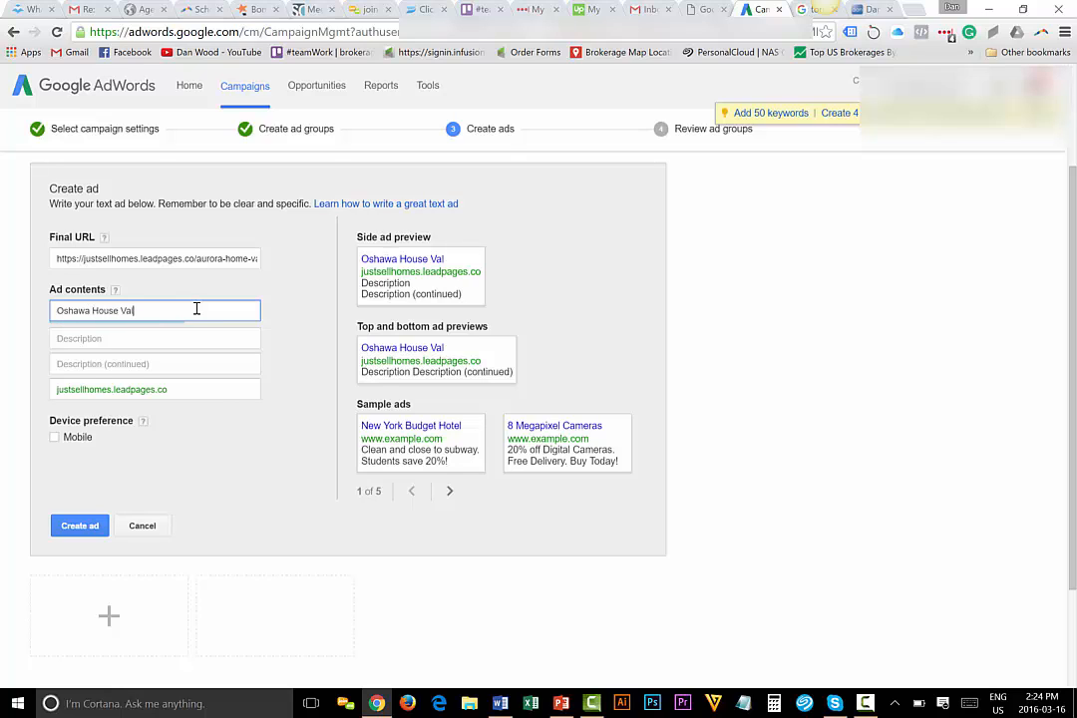
text(ues)
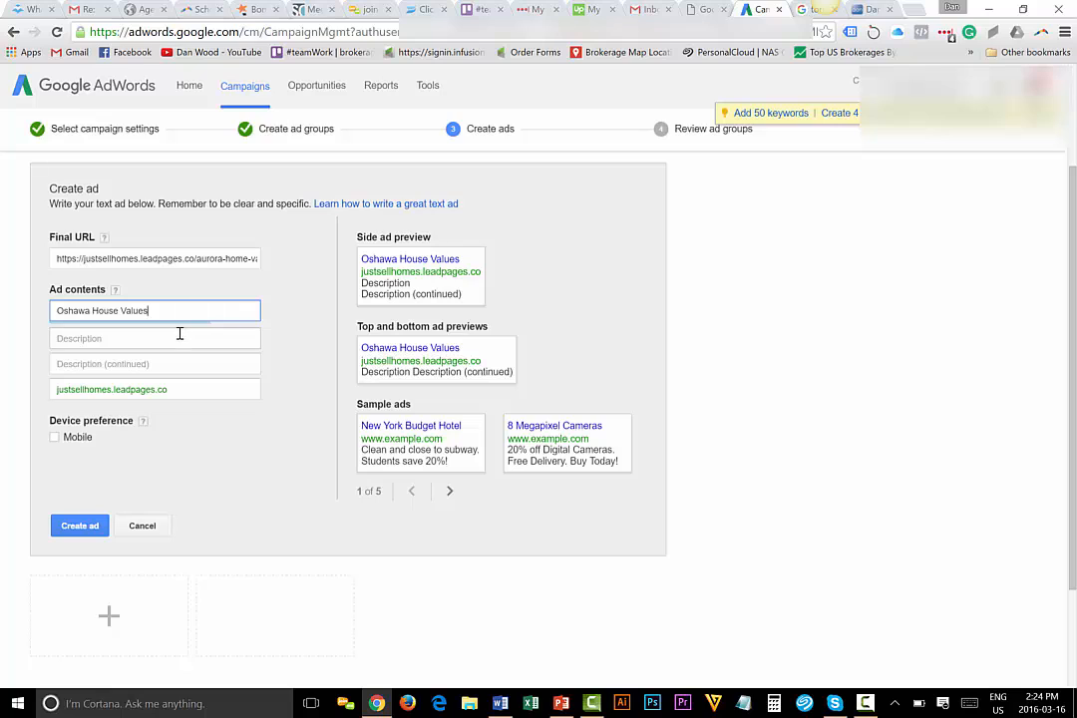
text(Thinking of s)
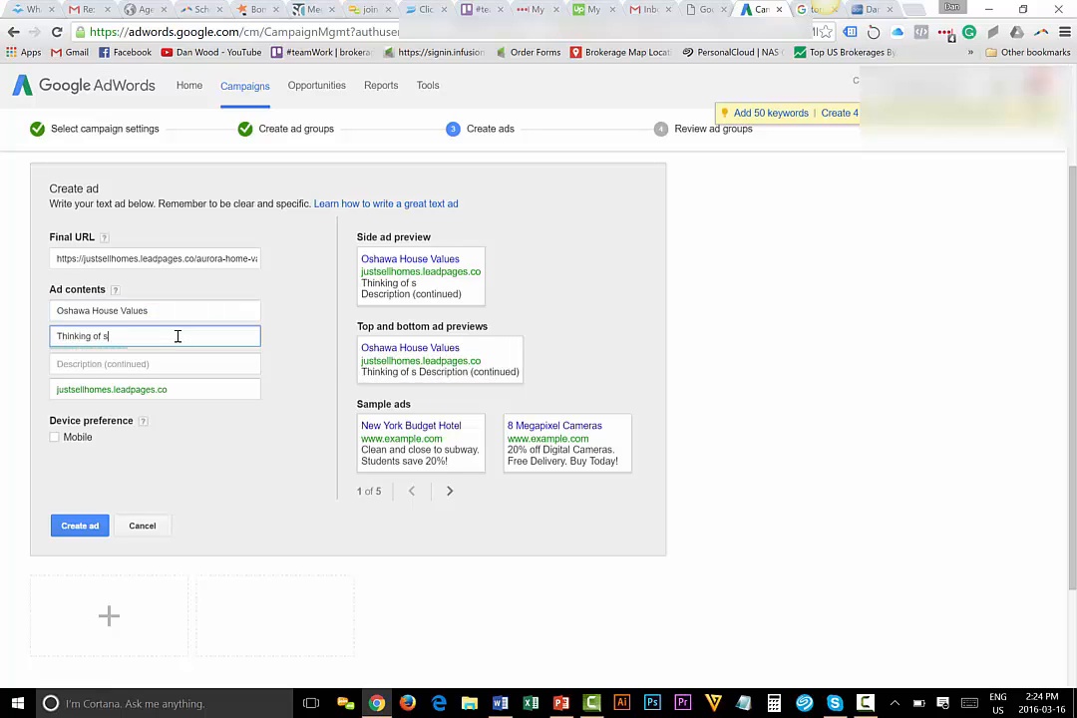
text(elling?)
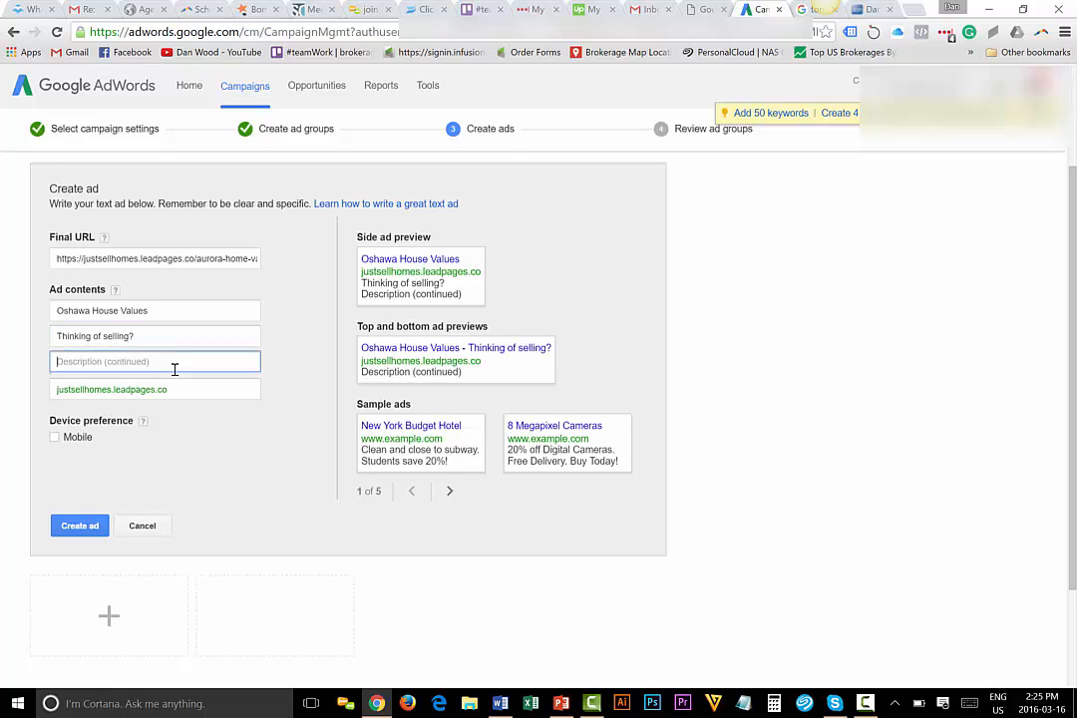
Step: Write second description 'Find out what homes are selling for', correcting a typo
text(Find)
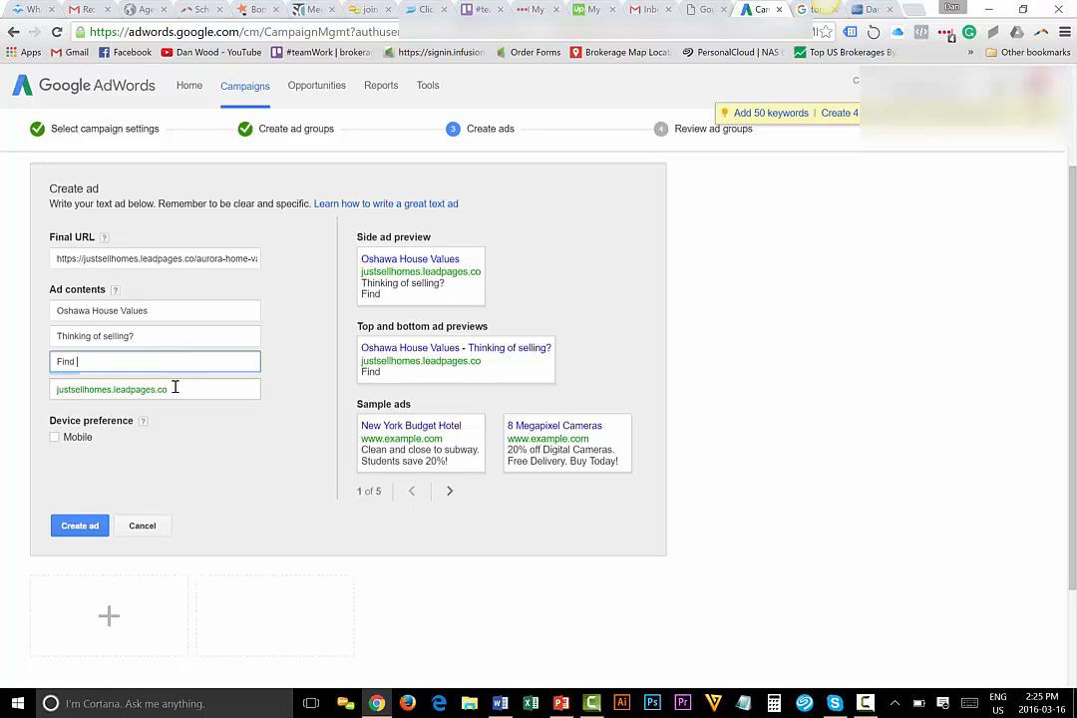
text(out the val)
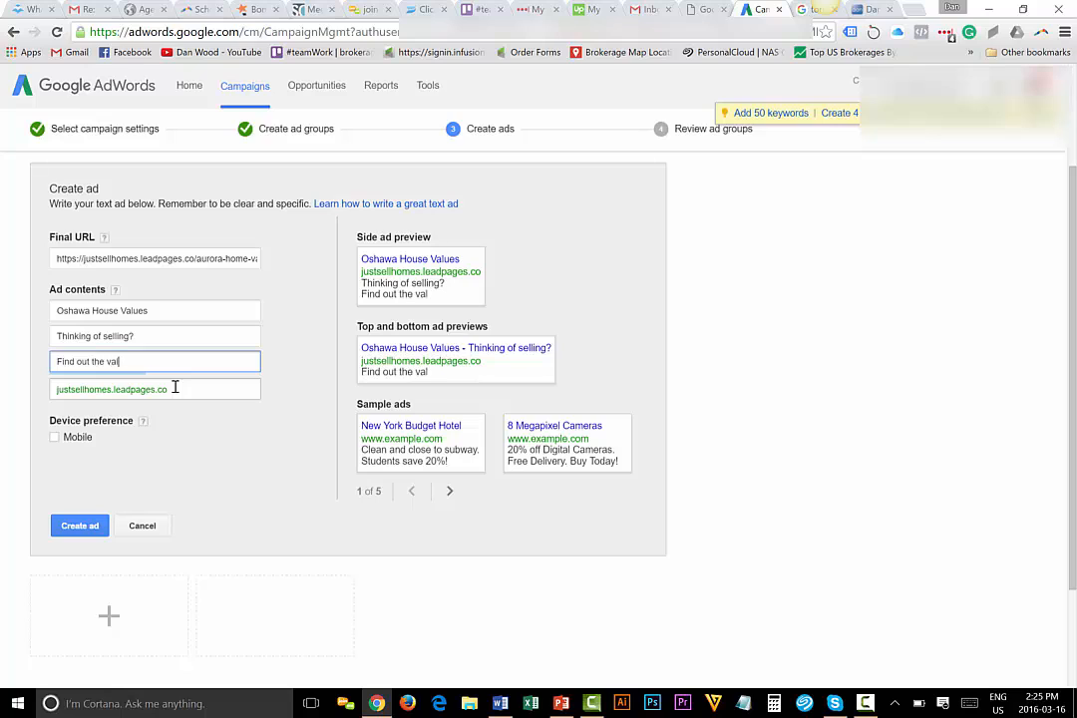
key(Backspace)
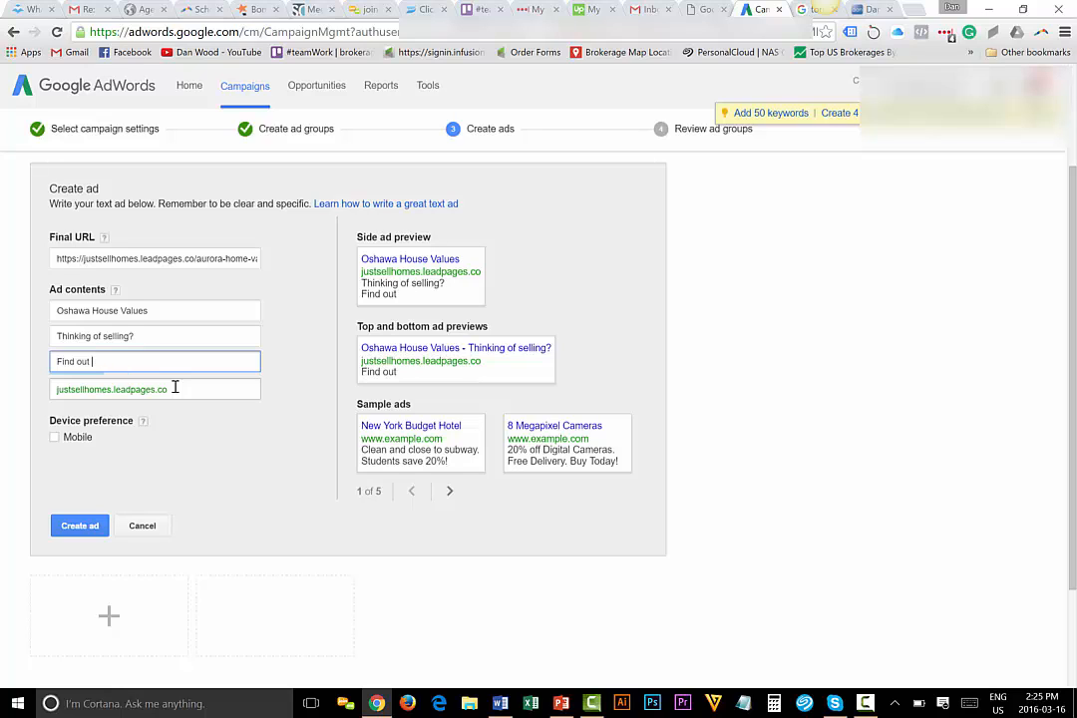
text(what homes)
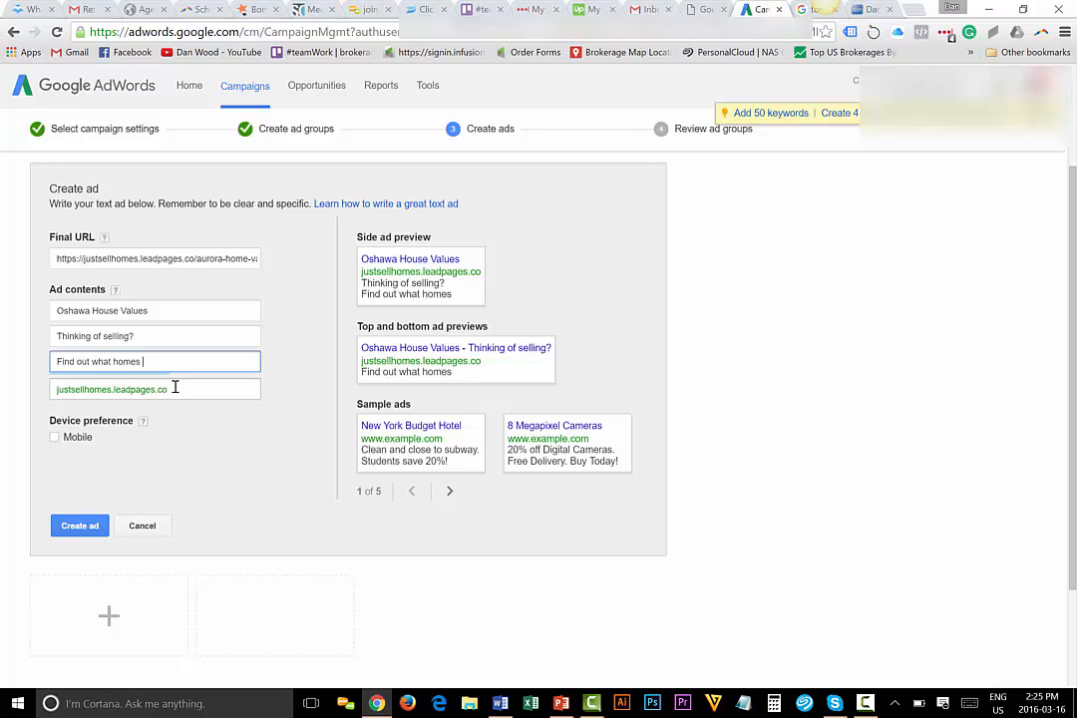
text(are selling f)
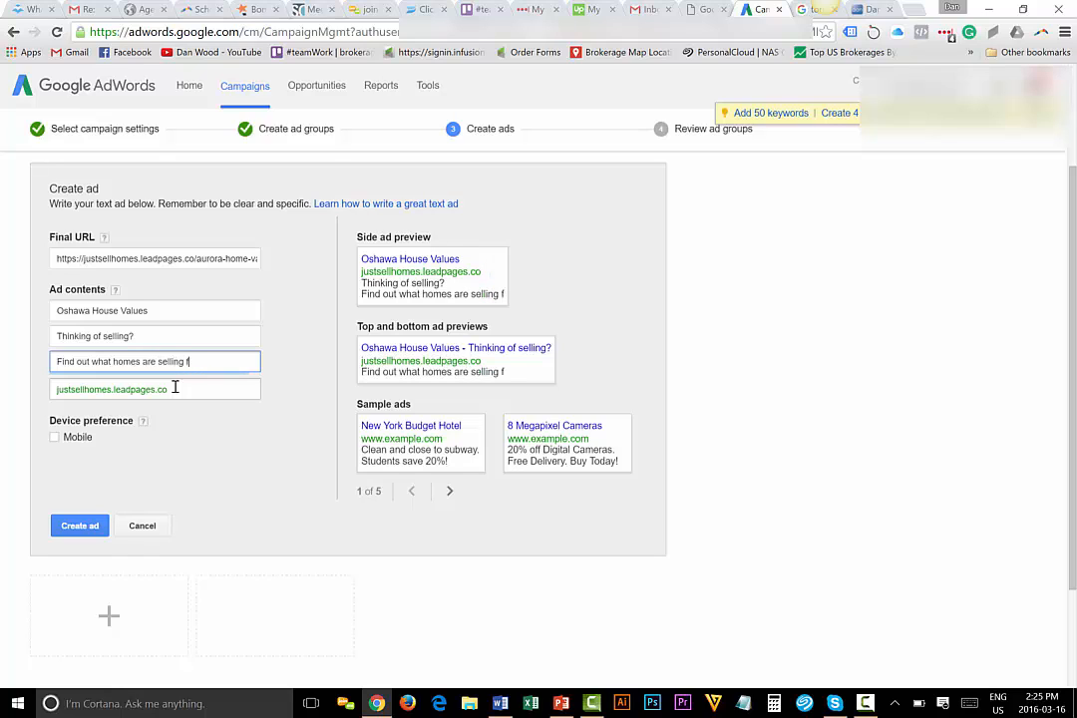
text(or)
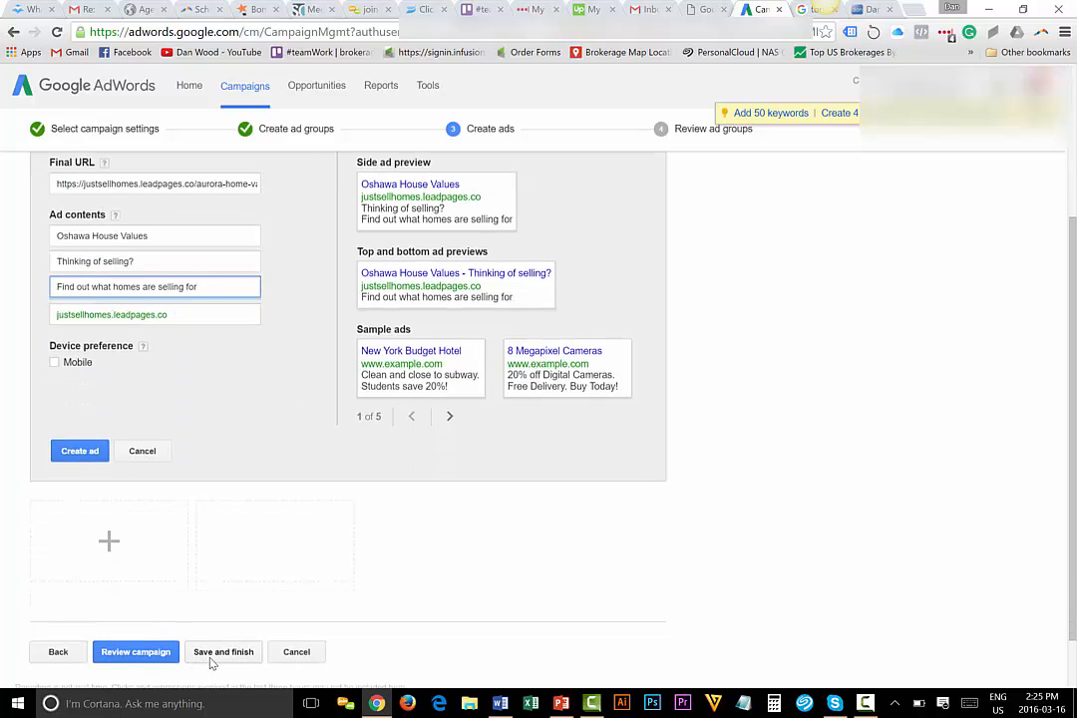
Step: Save and finish the campaign, landing on its Ad groups overview listing House Values
click(224, 651)
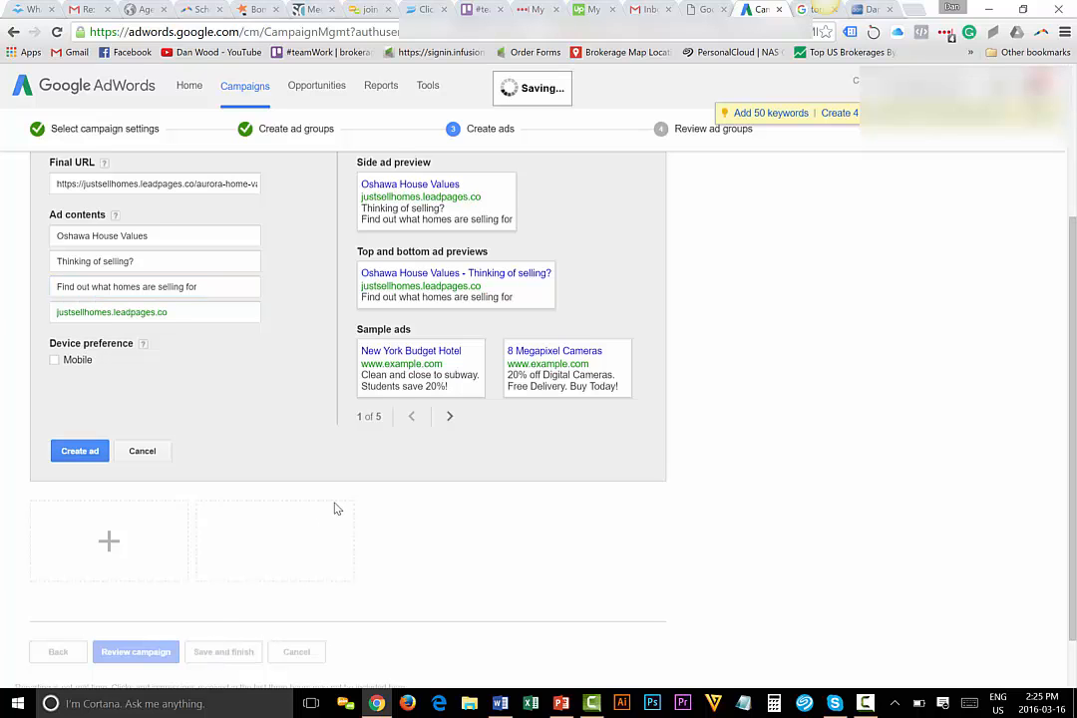
click(79, 451)
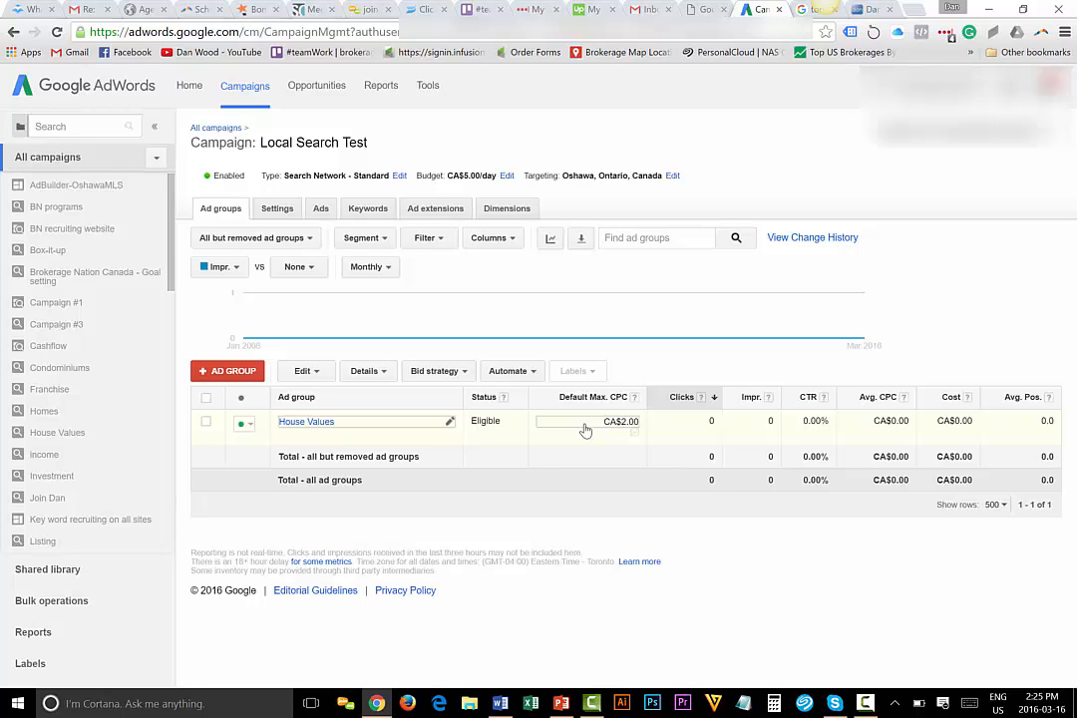
mouse_move(547, 441)
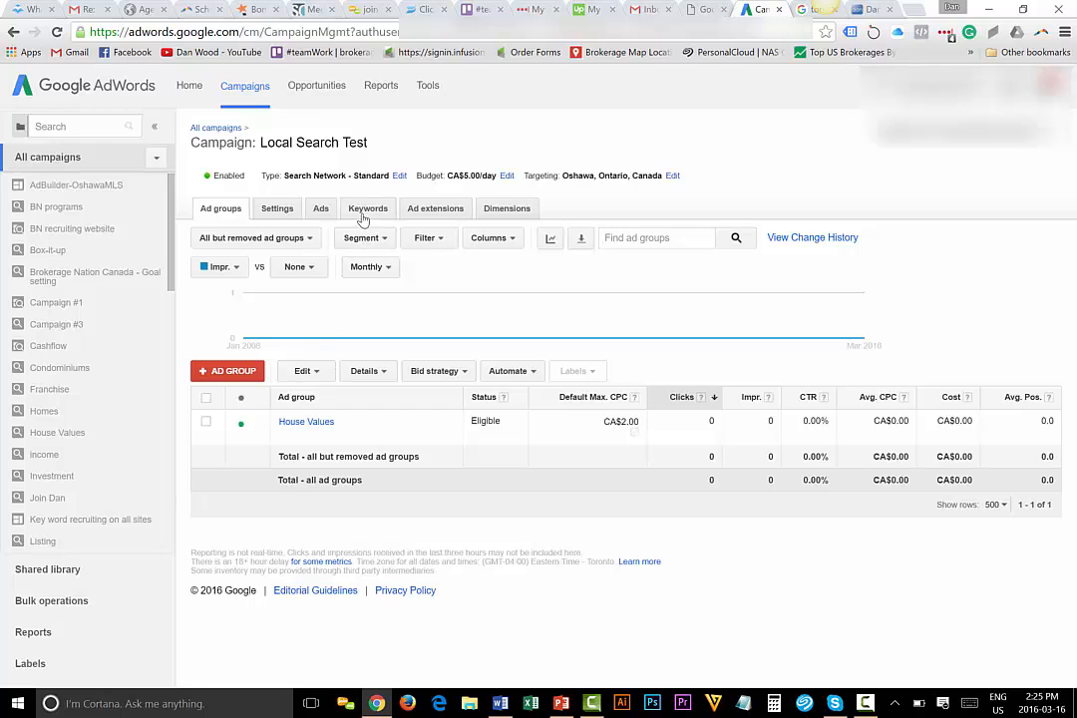
mouse_move(257, 212)
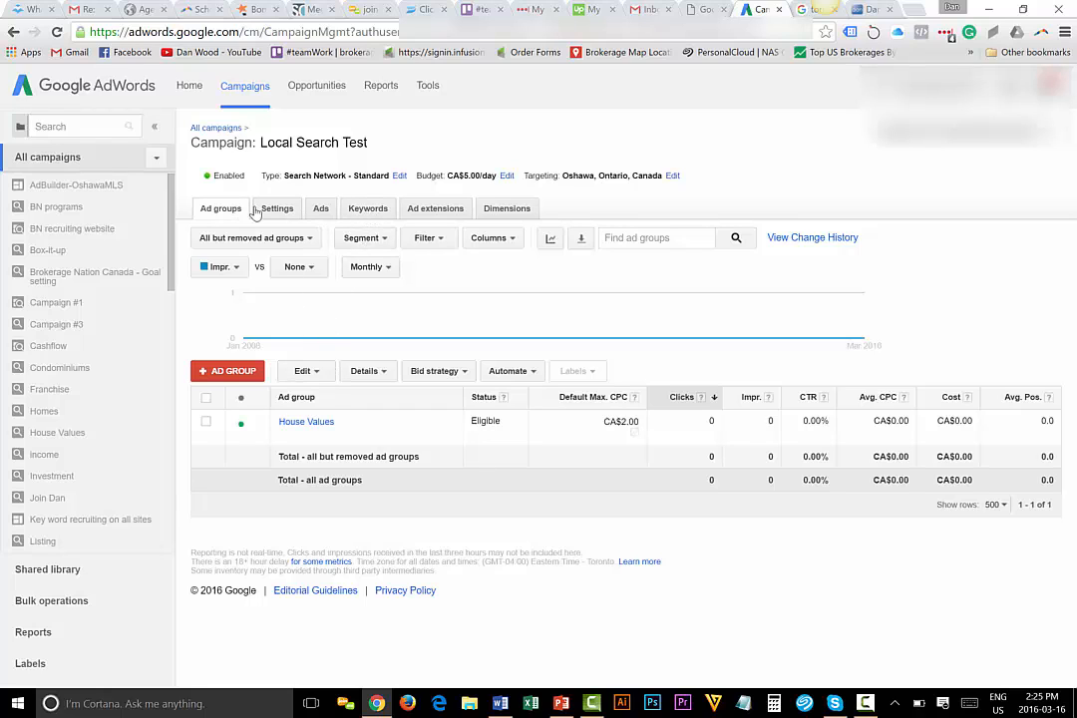
Step: Show the campaign's keywords list with the OSHAWA keywords and their bid status
click(367, 208)
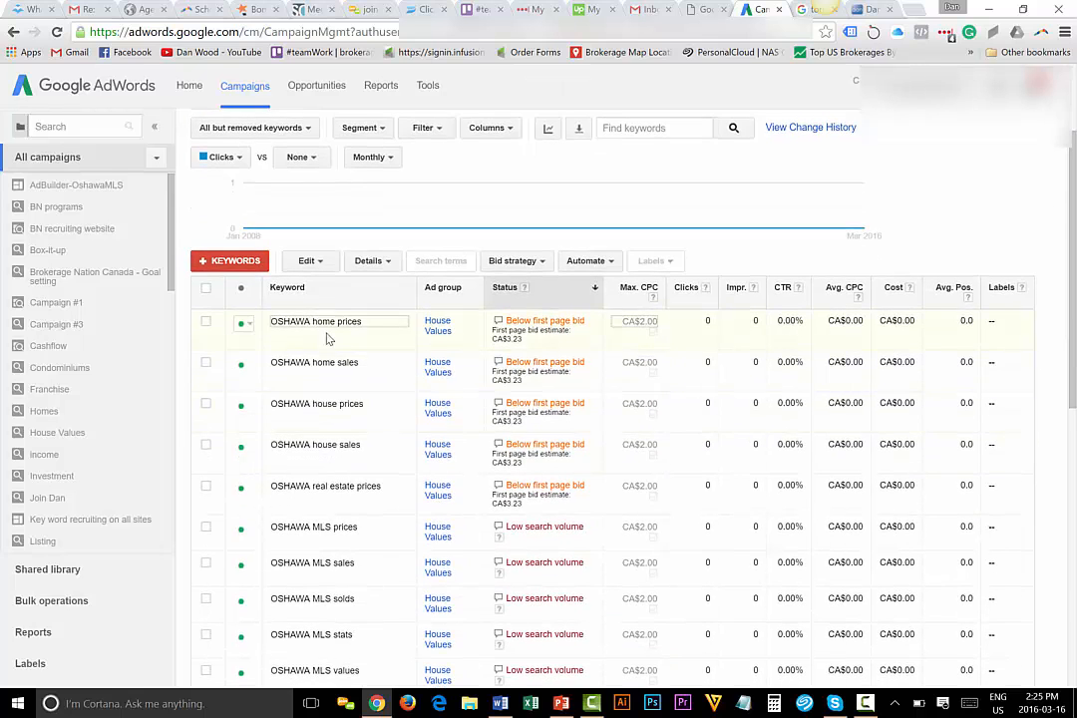
scroll(down, 3)
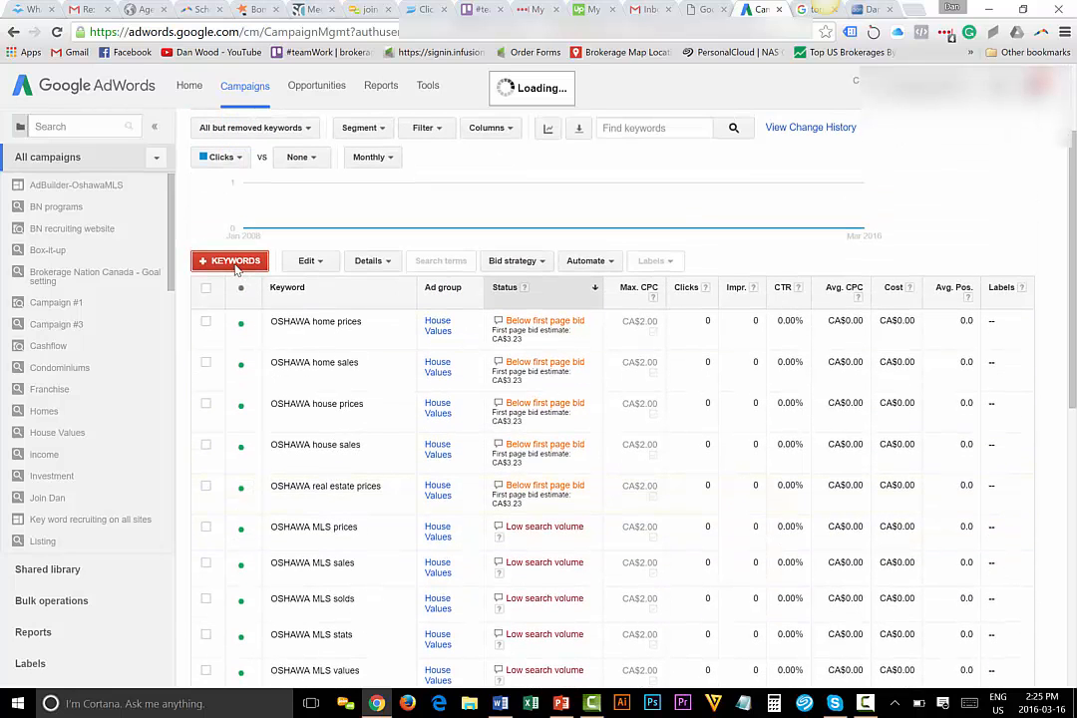
Step: Bring up the add-keywords form with its ad group chooser and empty keyword box
click(231, 261)
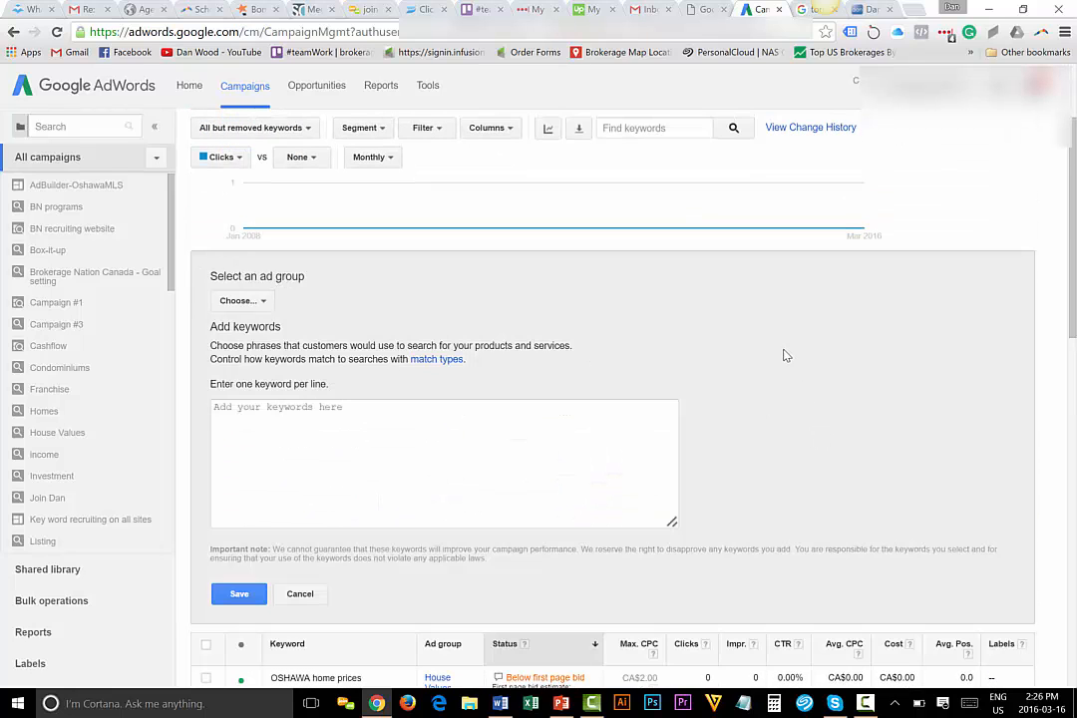
mouse_move(834, 372)
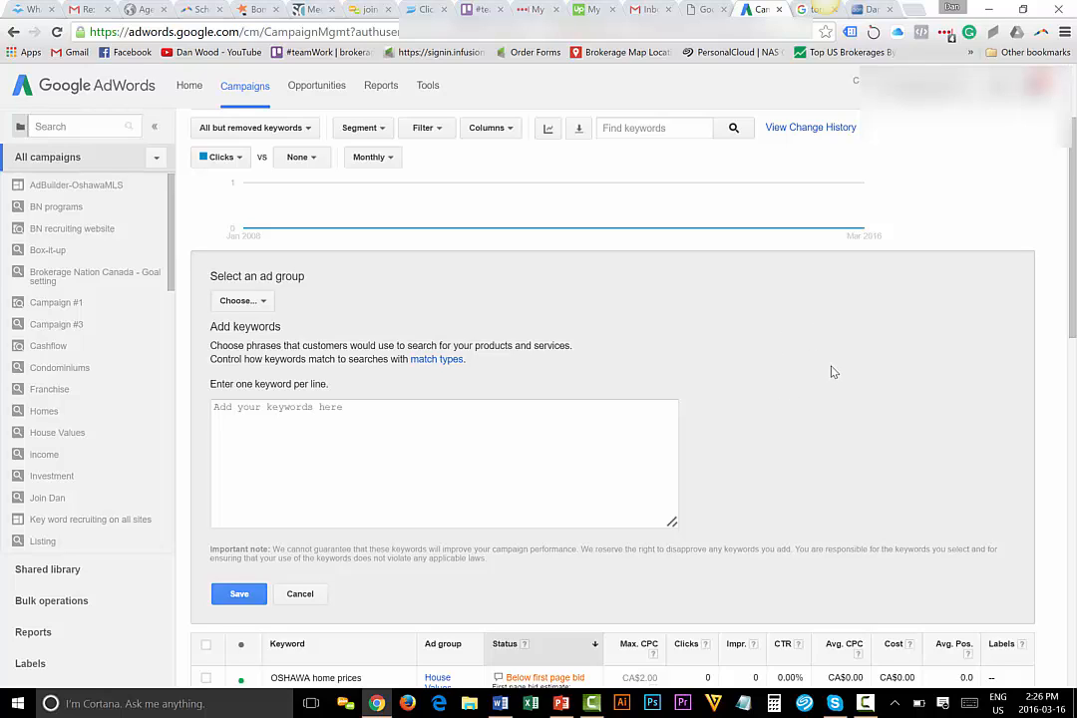
mouse_move(853, 357)
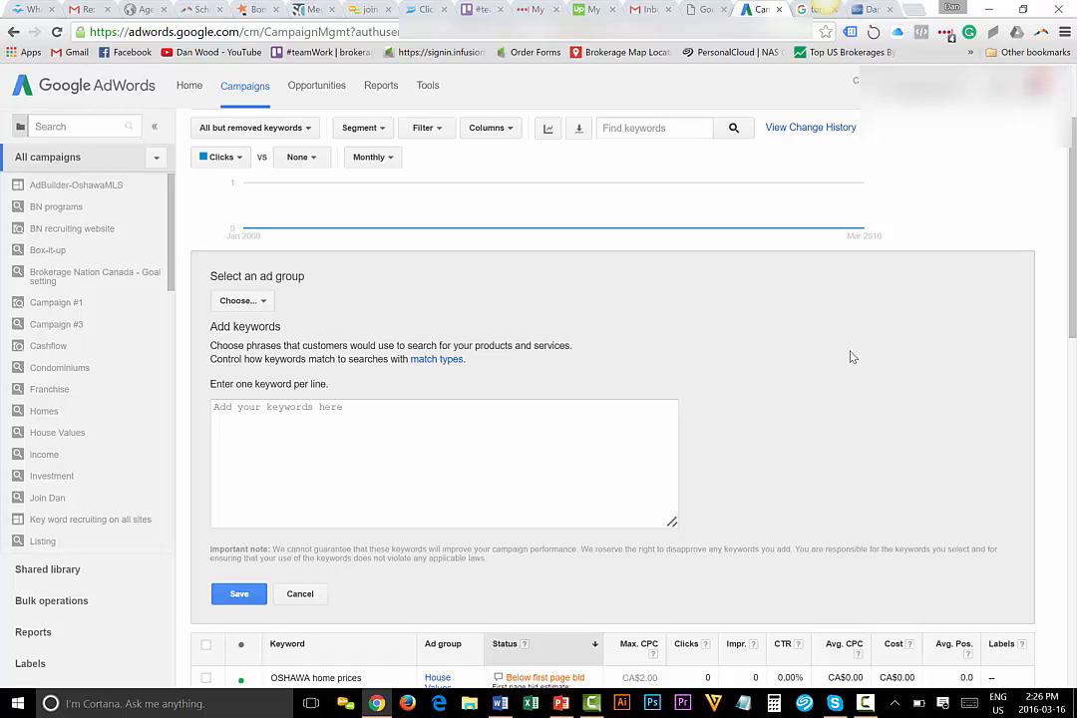
mouse_move(691, 327)
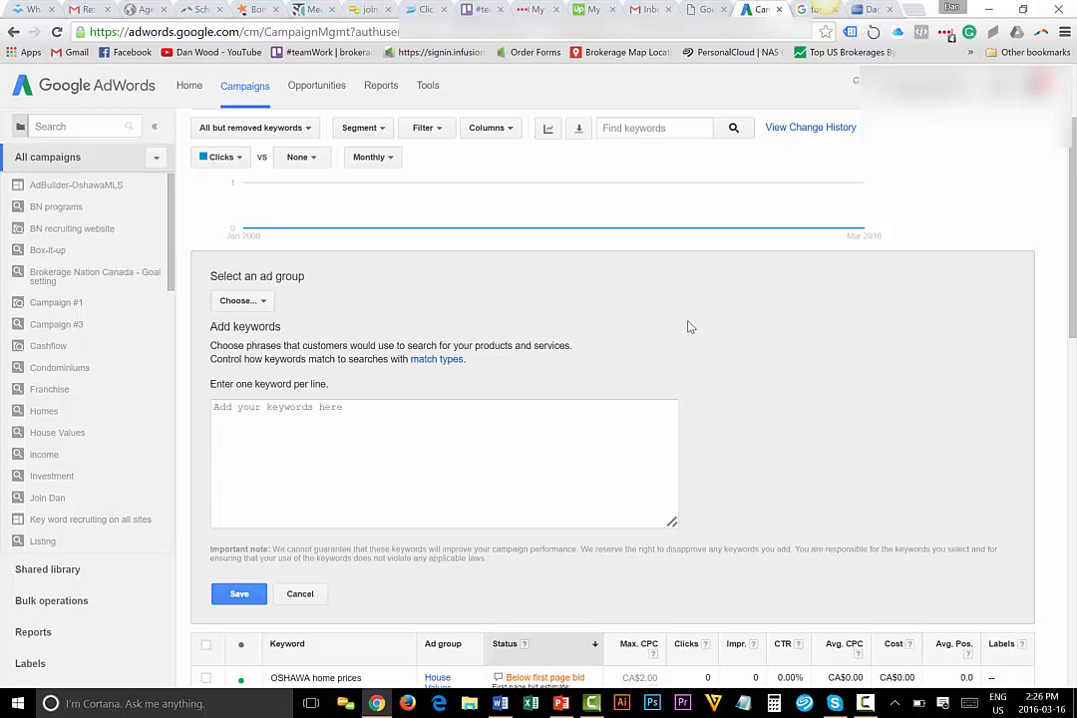
mouse_move(820, 442)
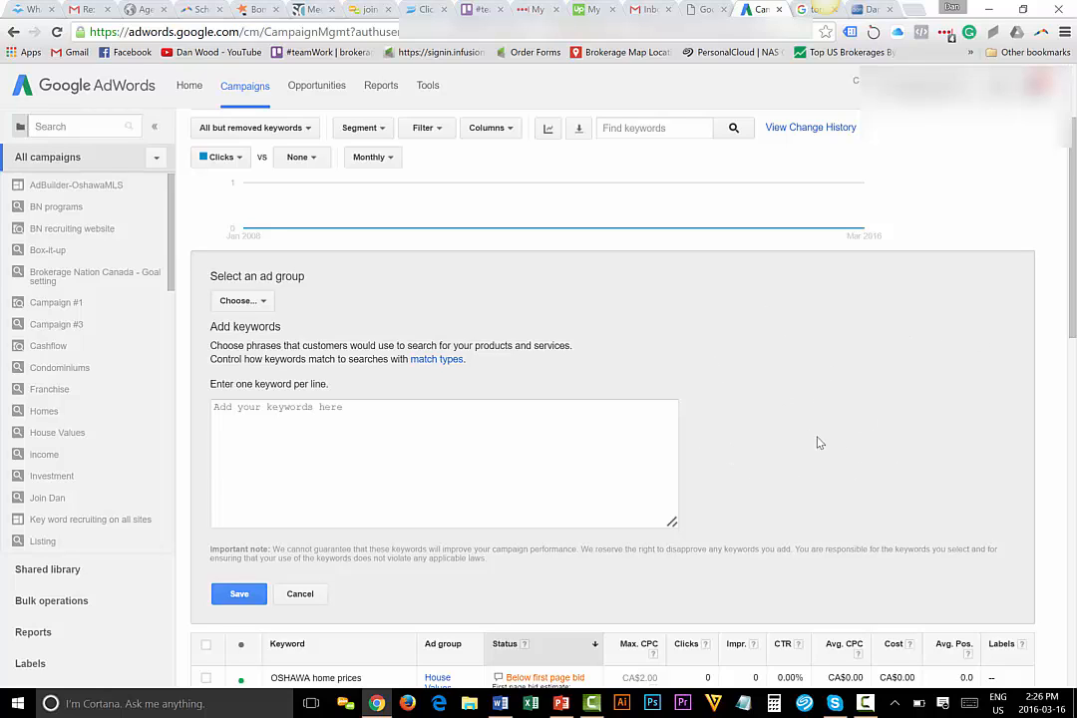
mouse_move(900, 322)
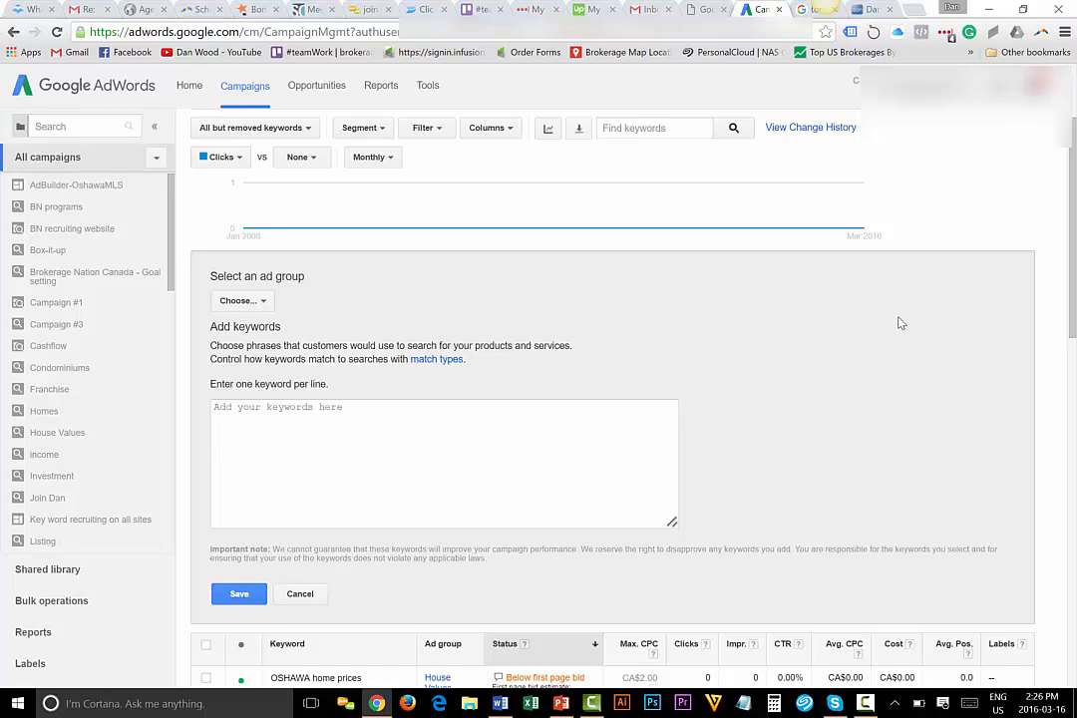
mouse_move(771, 290)
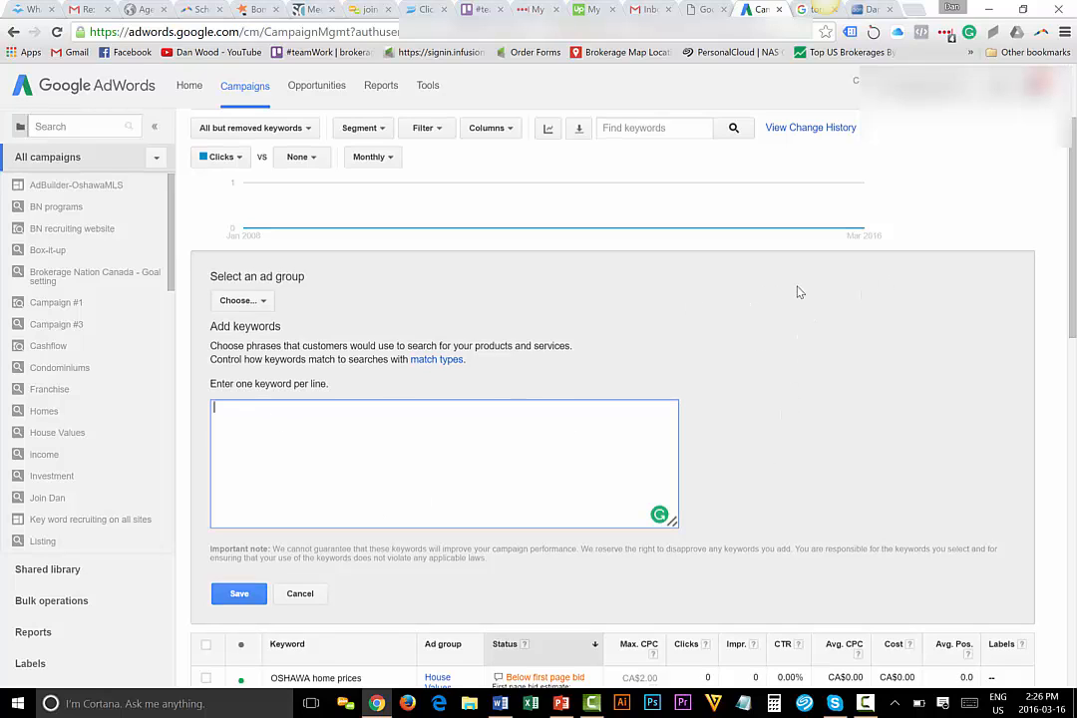
mouse_move(752, 284)
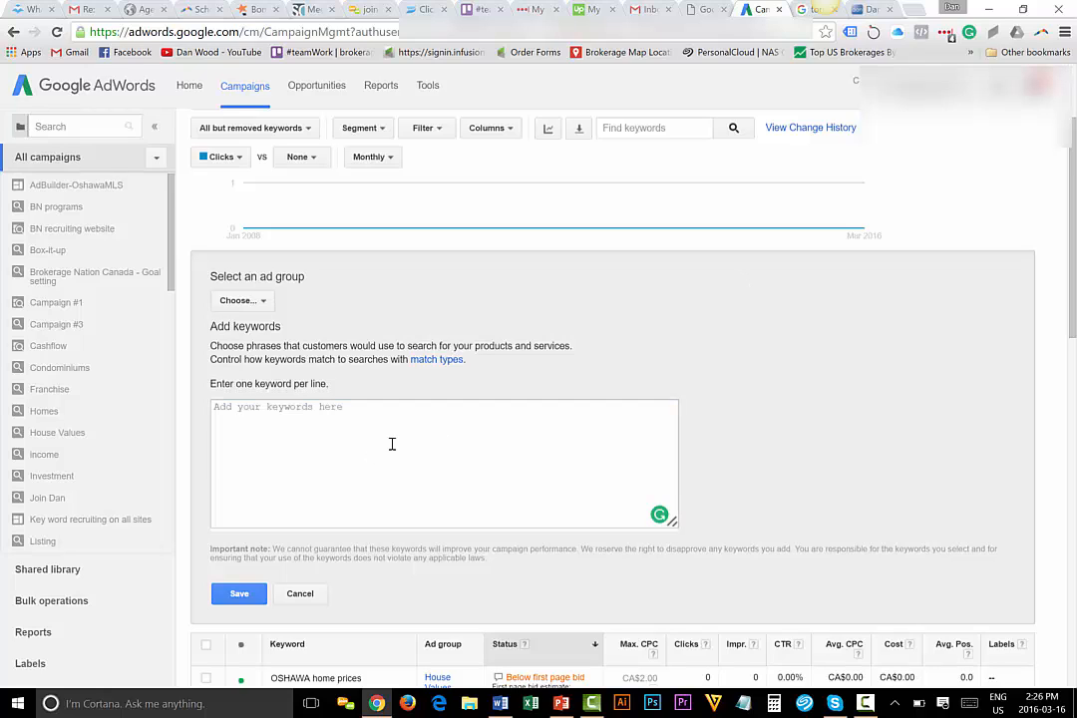
mouse_move(832, 347)
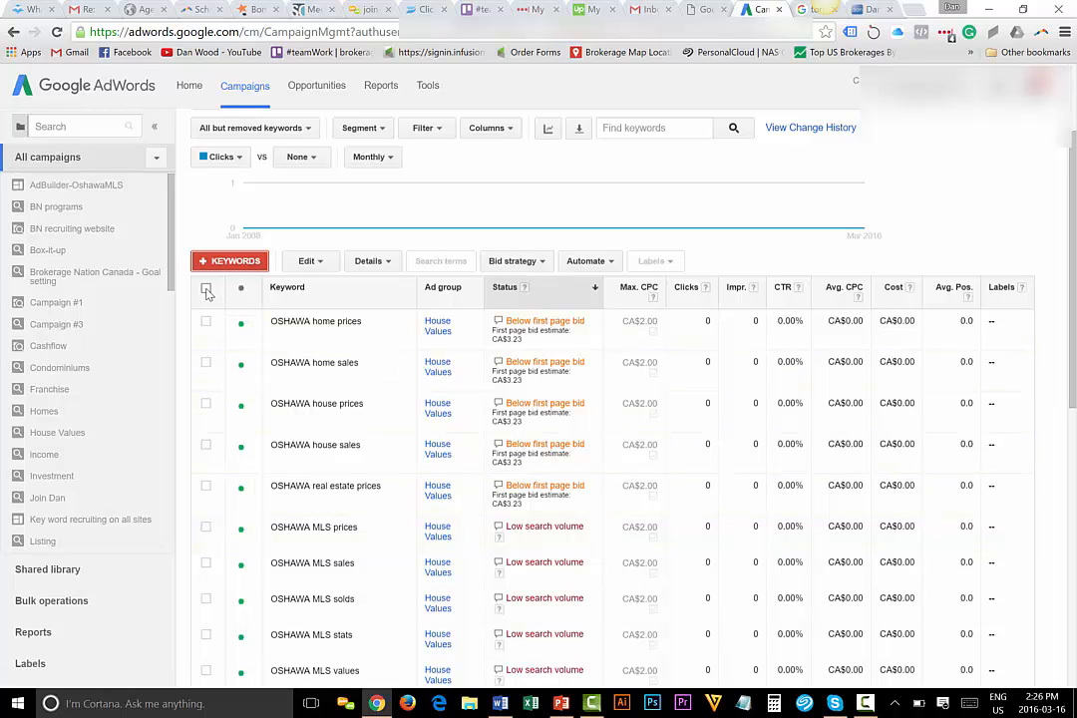
Step: Check every OSHAWA keyword in the Local Search Test campaign via select-all
click(206, 291)
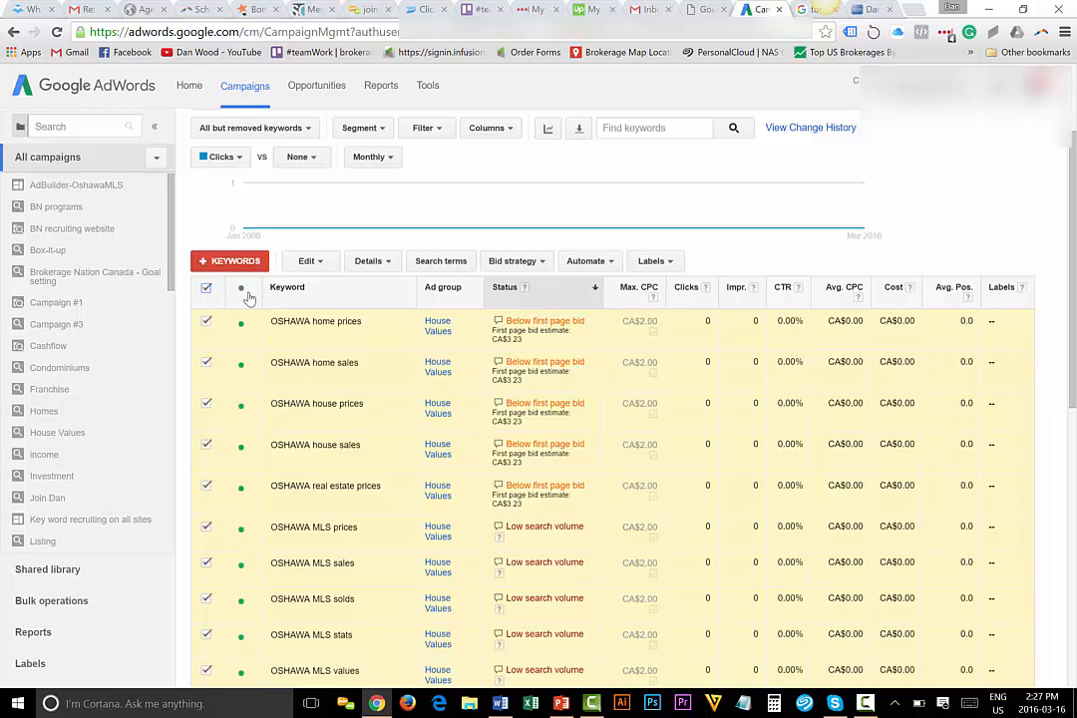
mouse_move(292, 294)
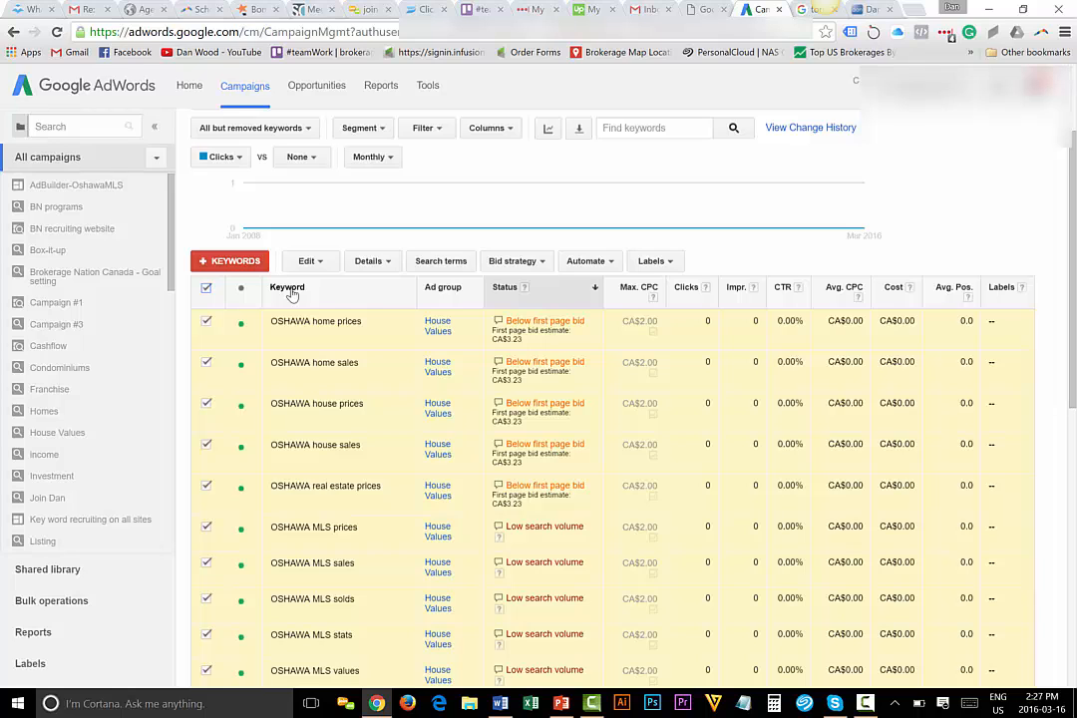
Step: Change all 22 selected keywords from broad match to exact match and apply the changes
click(307, 260)
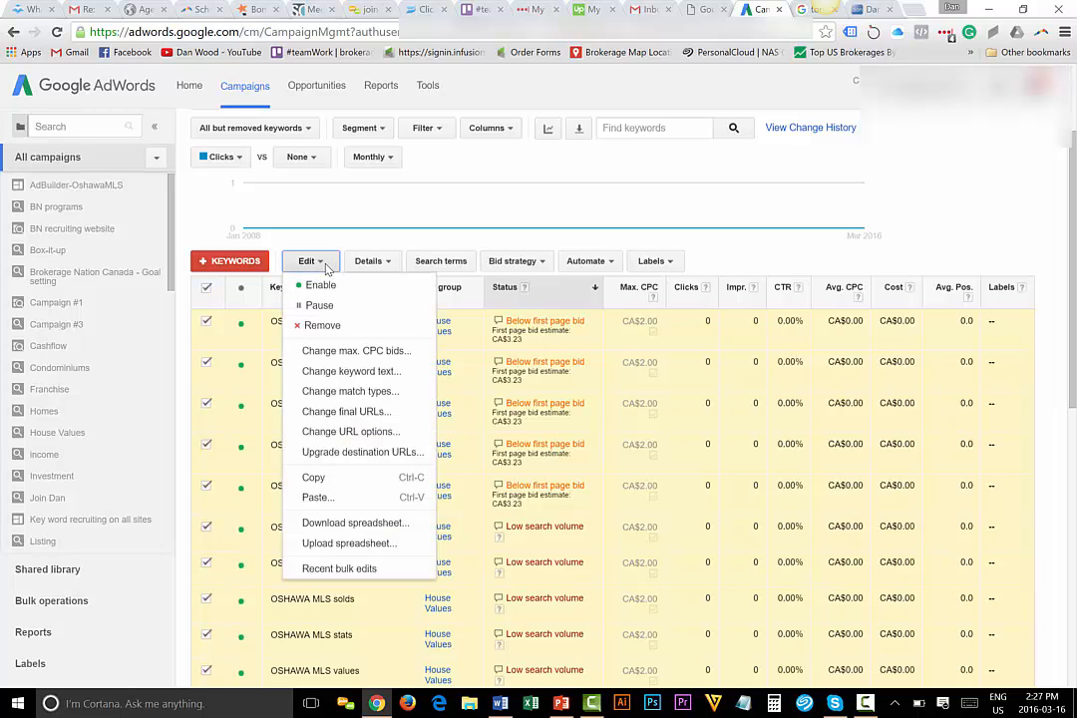
mouse_move(364, 398)
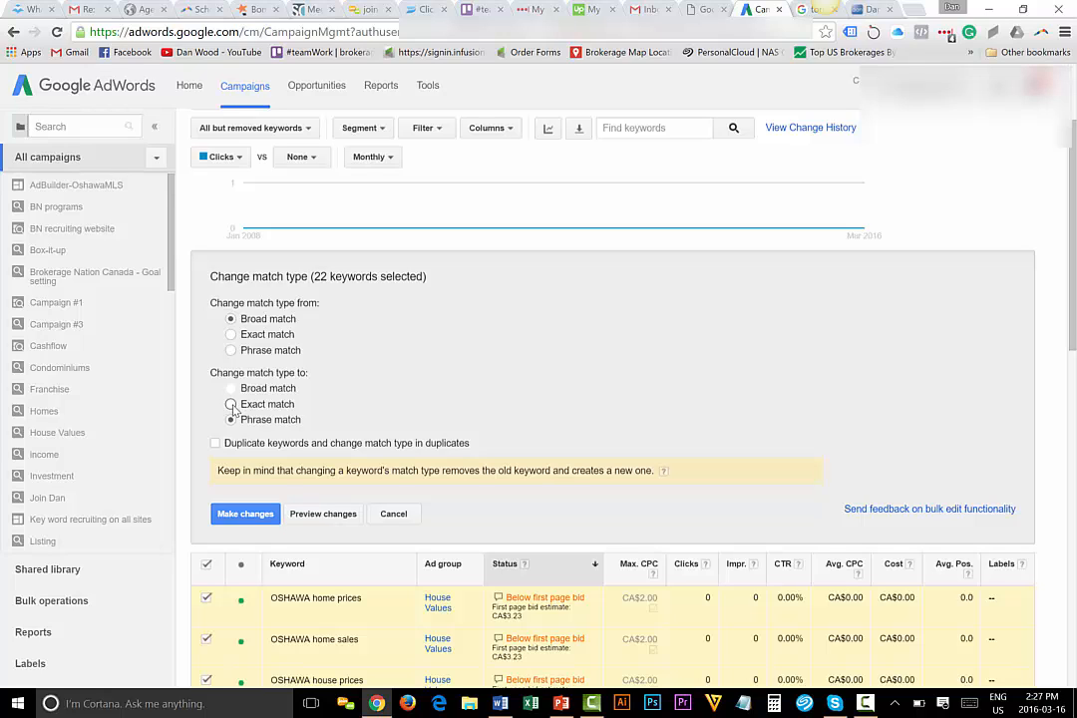
click(230, 404)
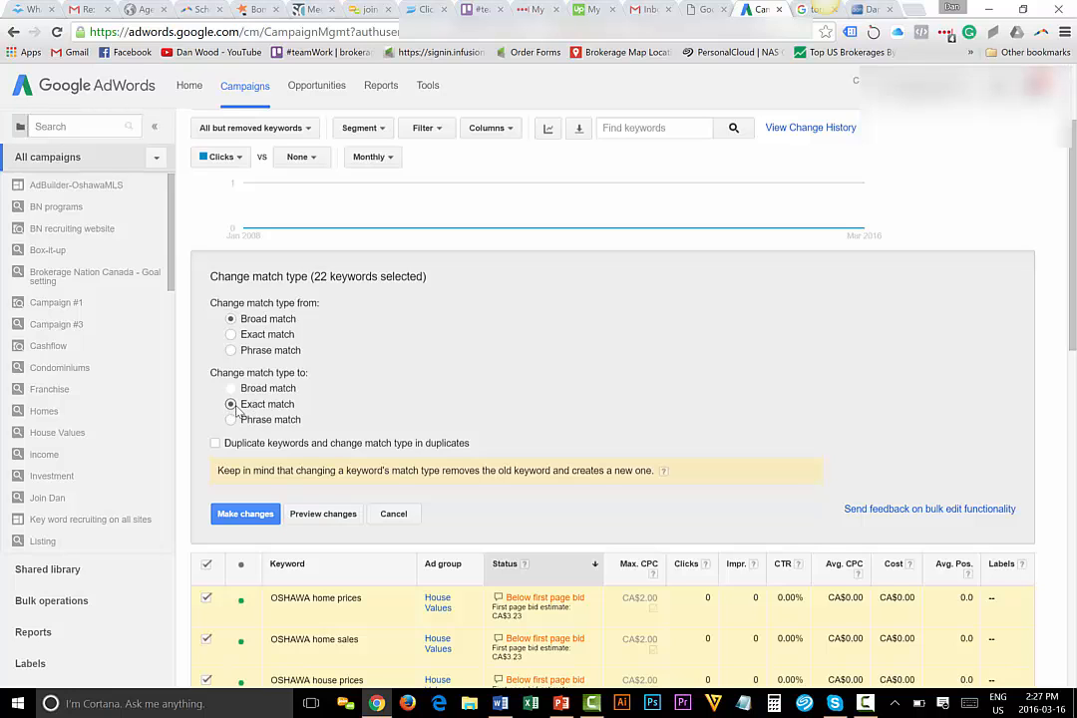
click(245, 513)
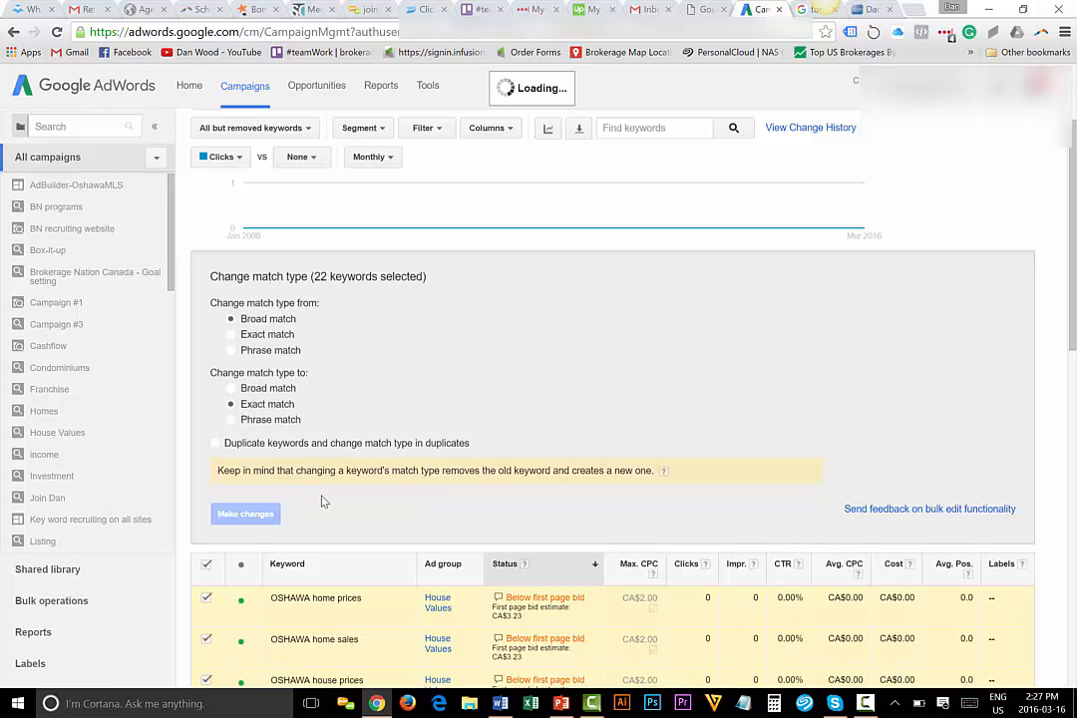
click(246, 514)
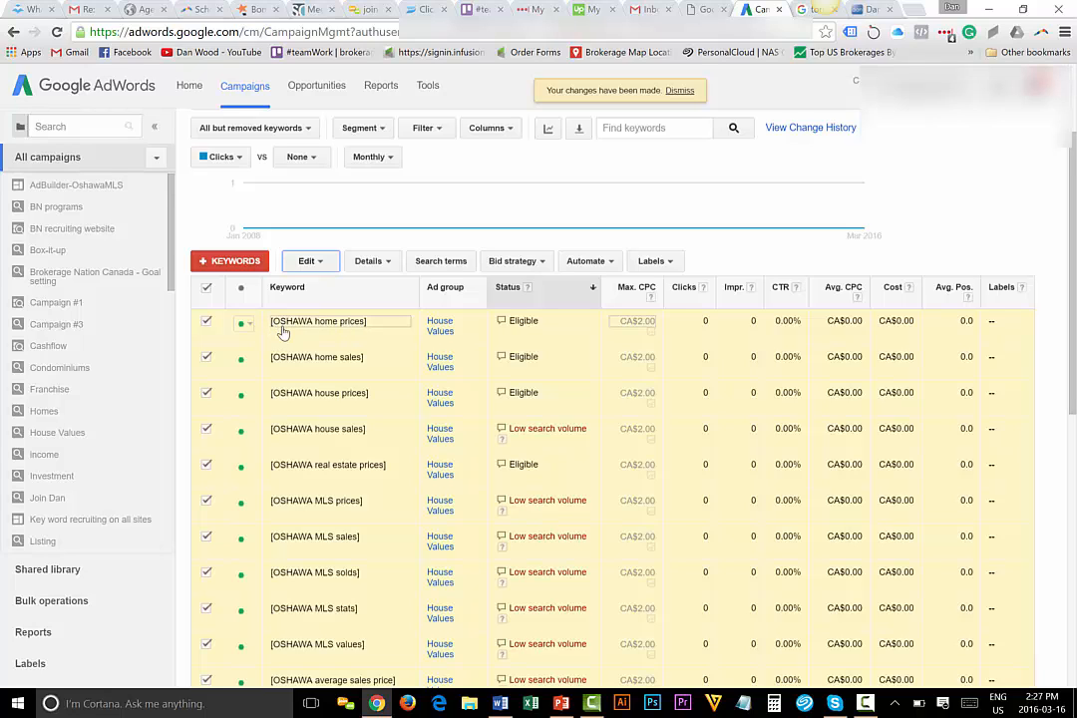
click(695, 91)
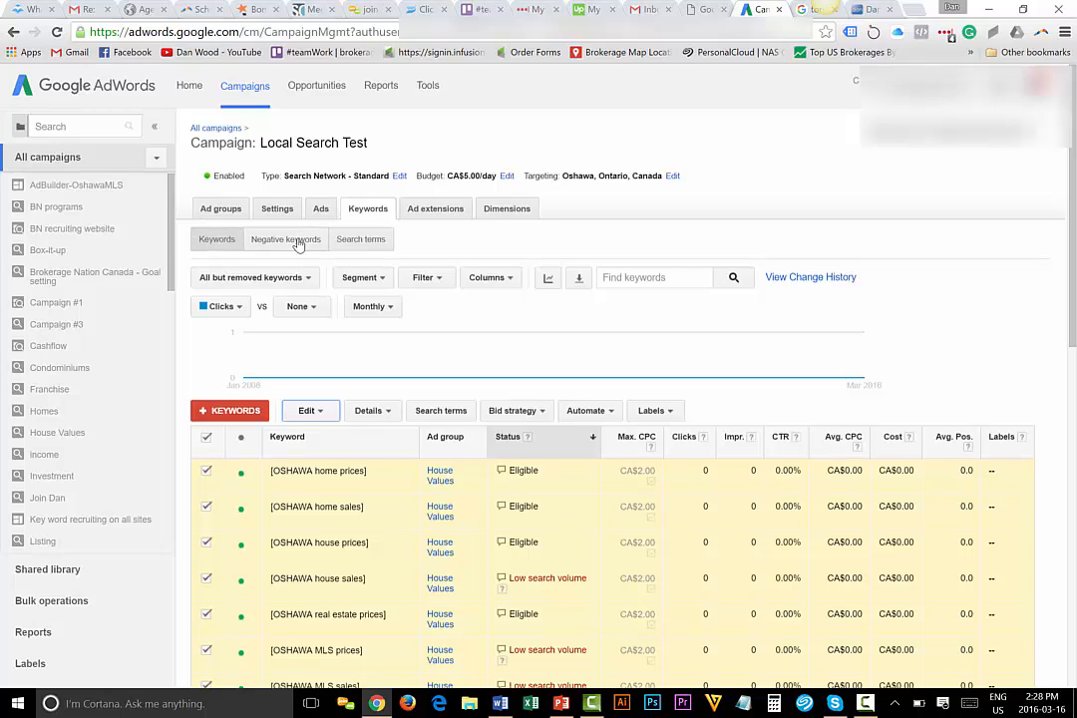
mouse_move(276, 244)
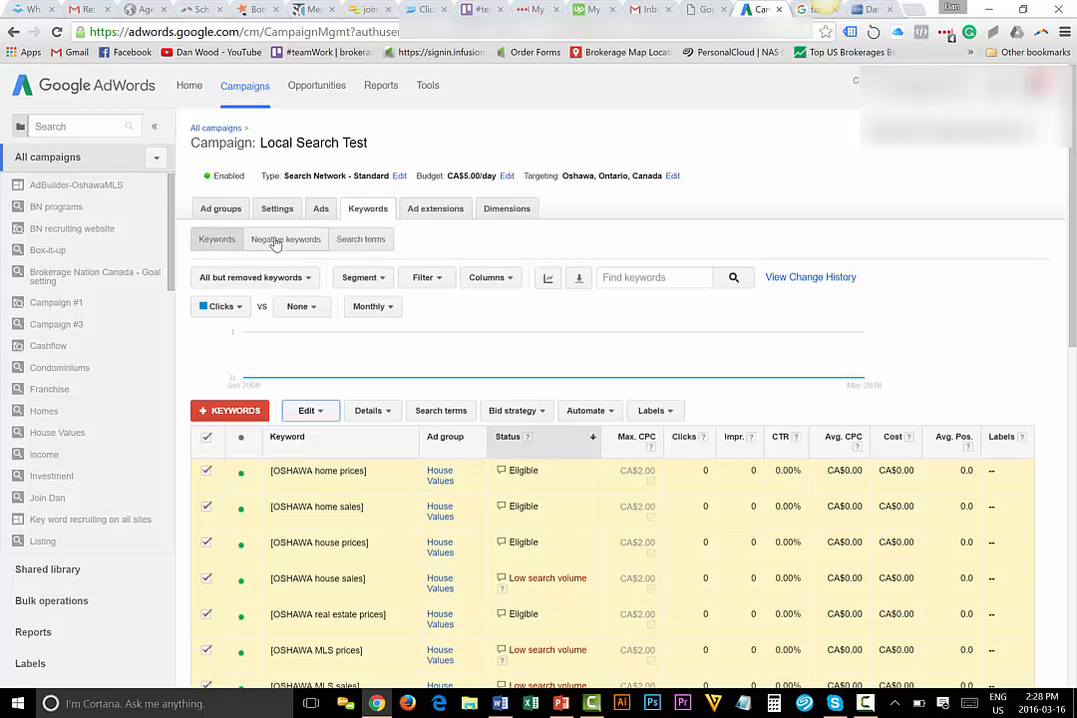
Step: Go to Negative keywords and start an empty campaign-level keyword entry box
click(286, 239)
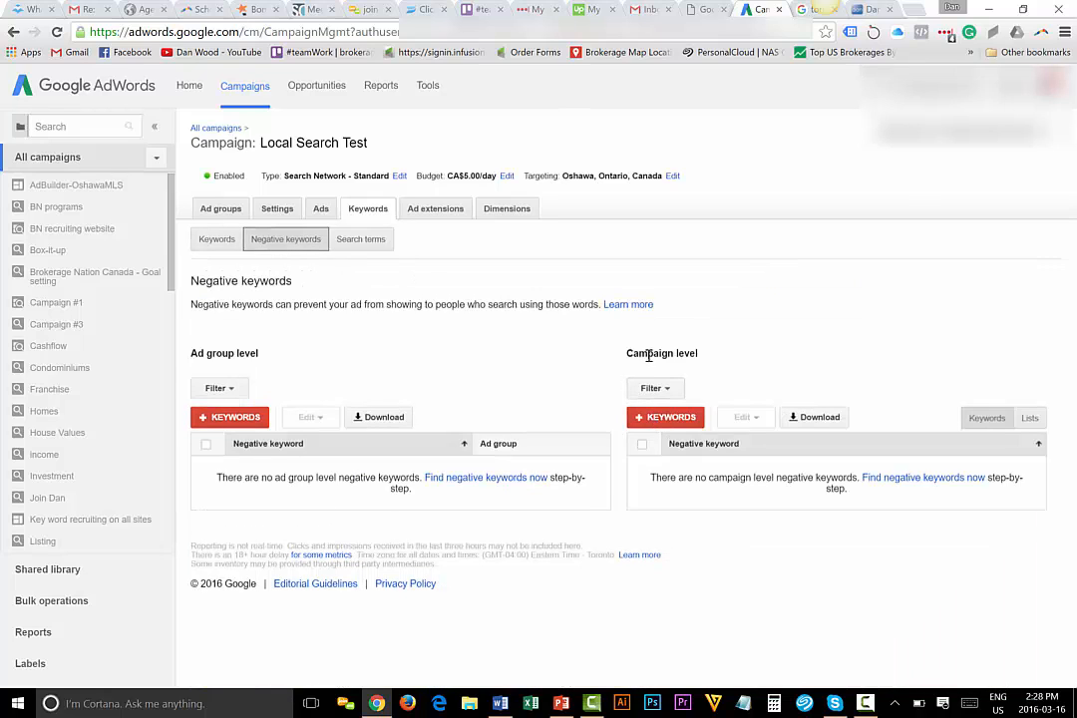
double_click(650, 353)
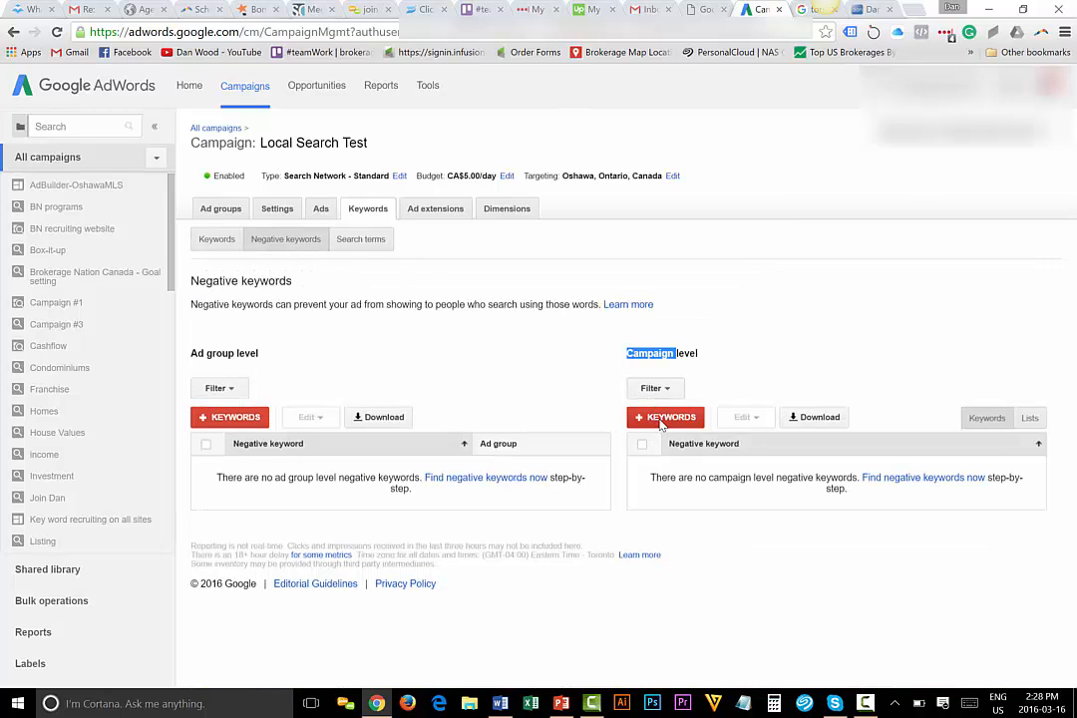
click(665, 417)
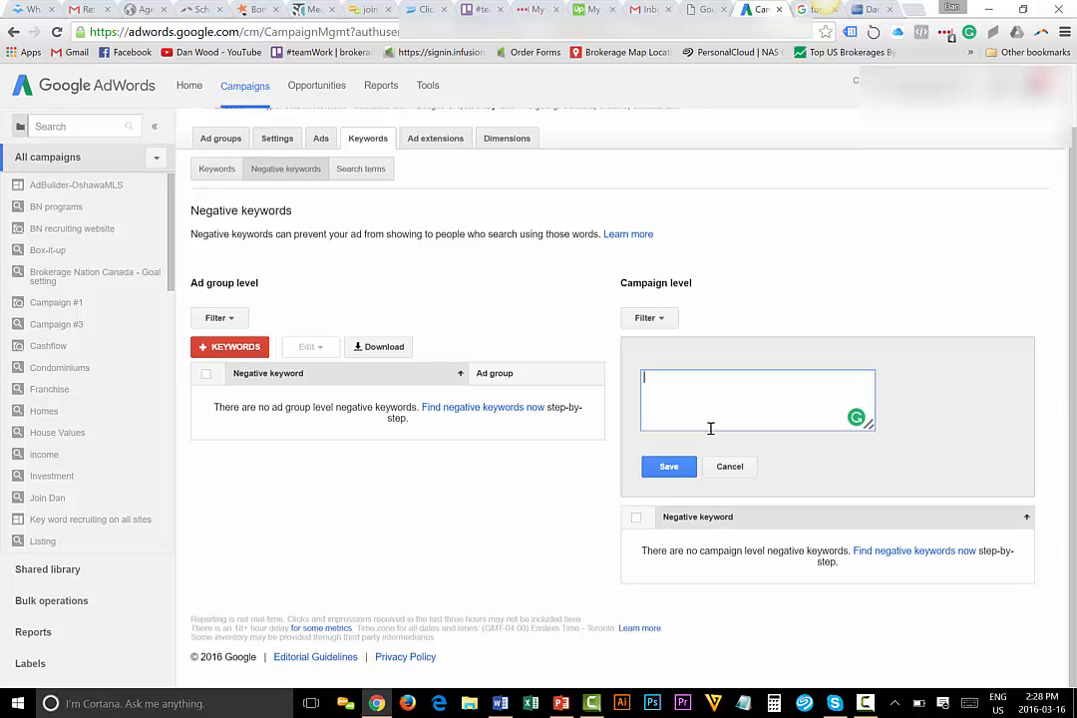
Step: Enter soccer, football, rentals, rent, lease, leases and leasing as campaign-level negatives, one per line
text(soccer)
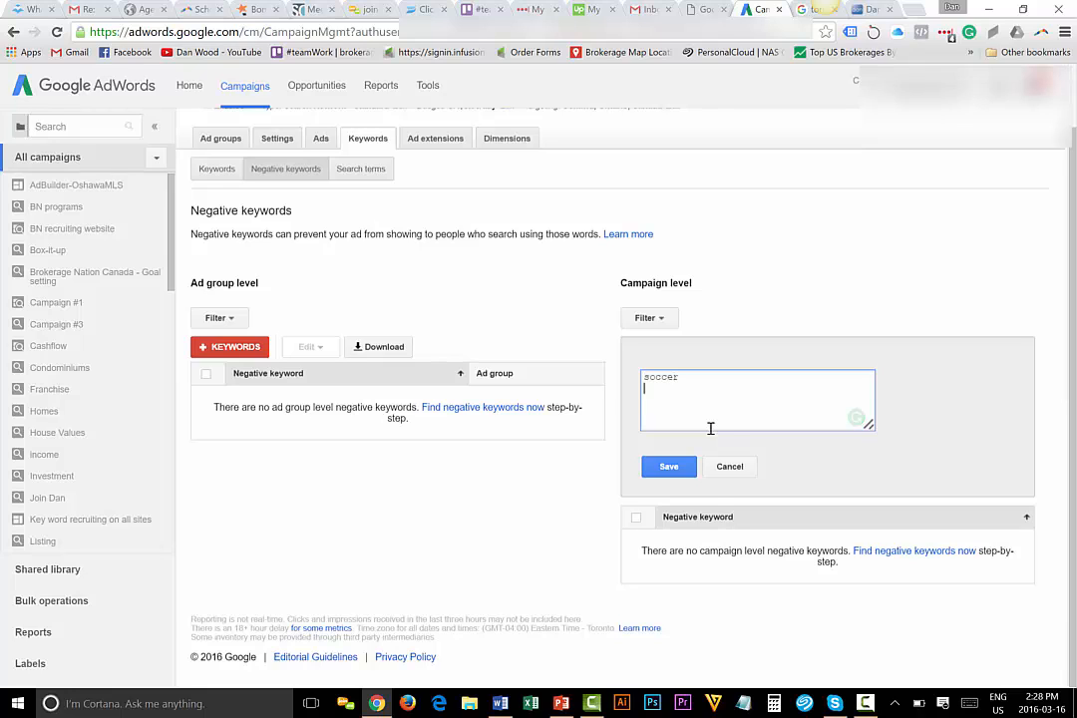
text(footbal)
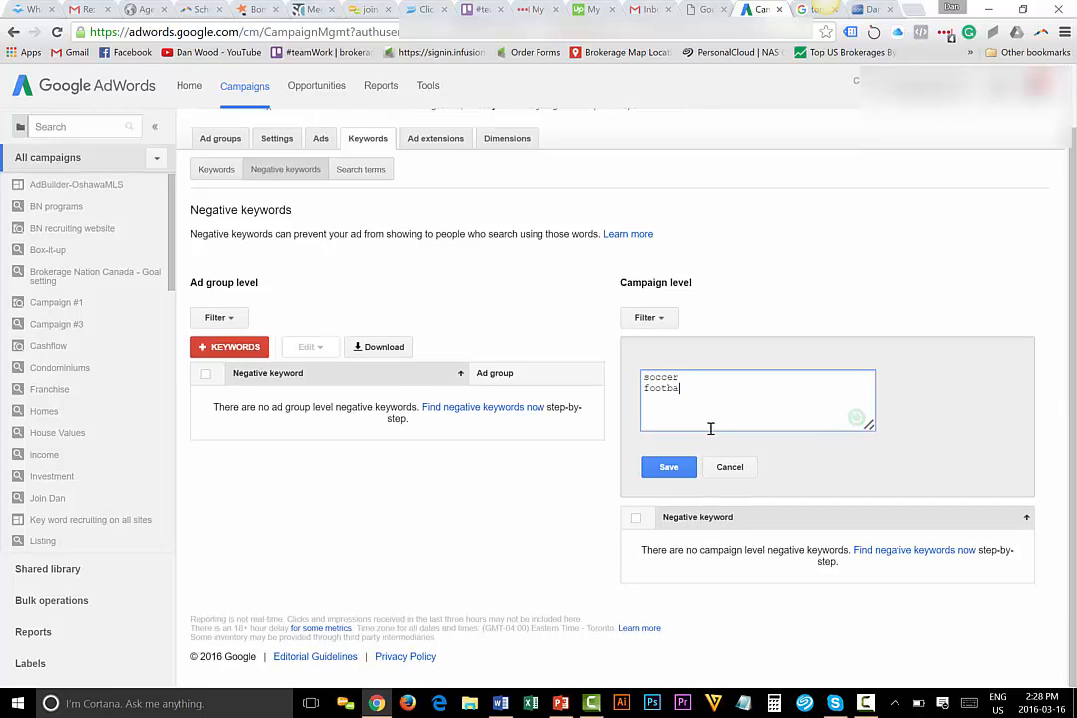
text(ll)
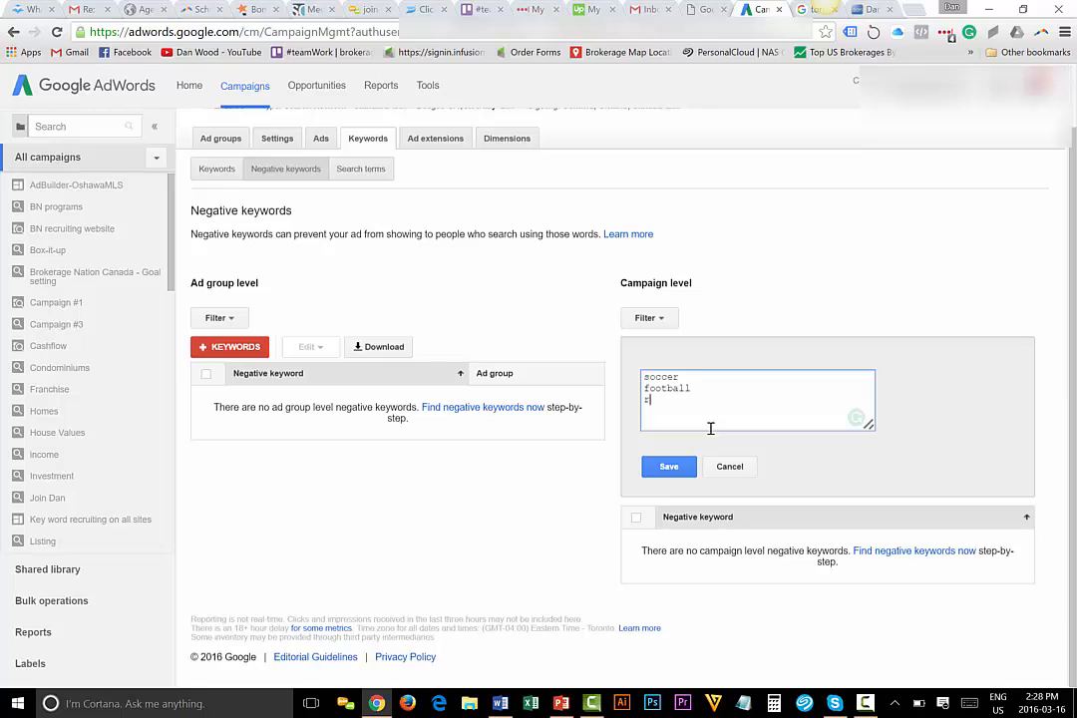
text(rentals)
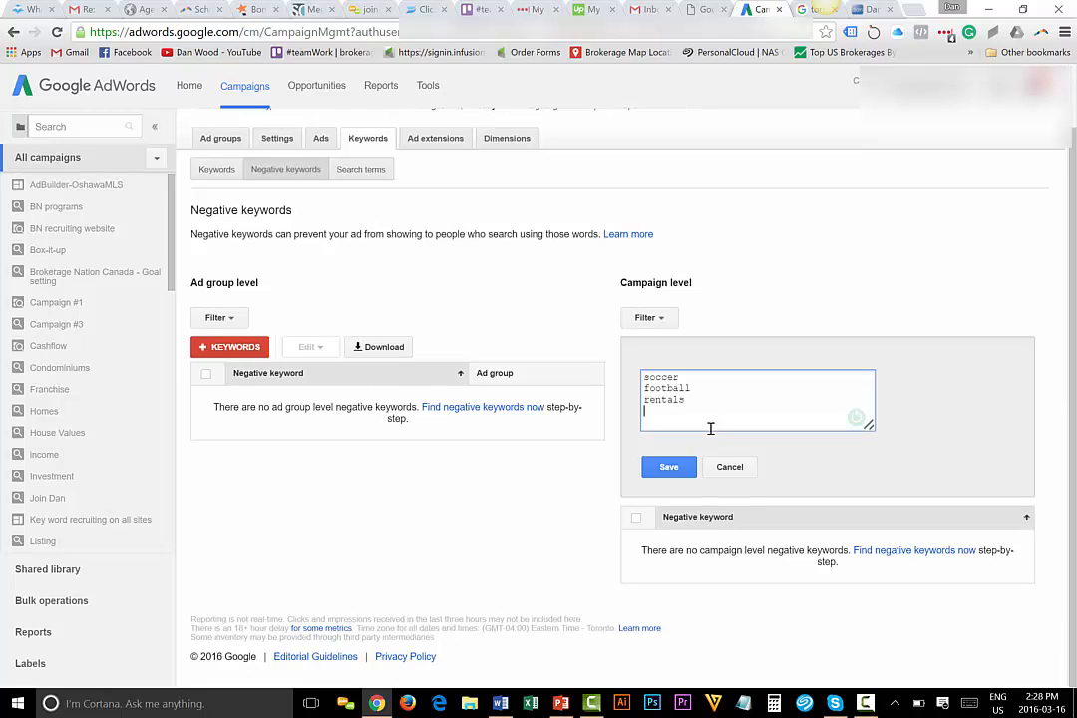
text(rent)
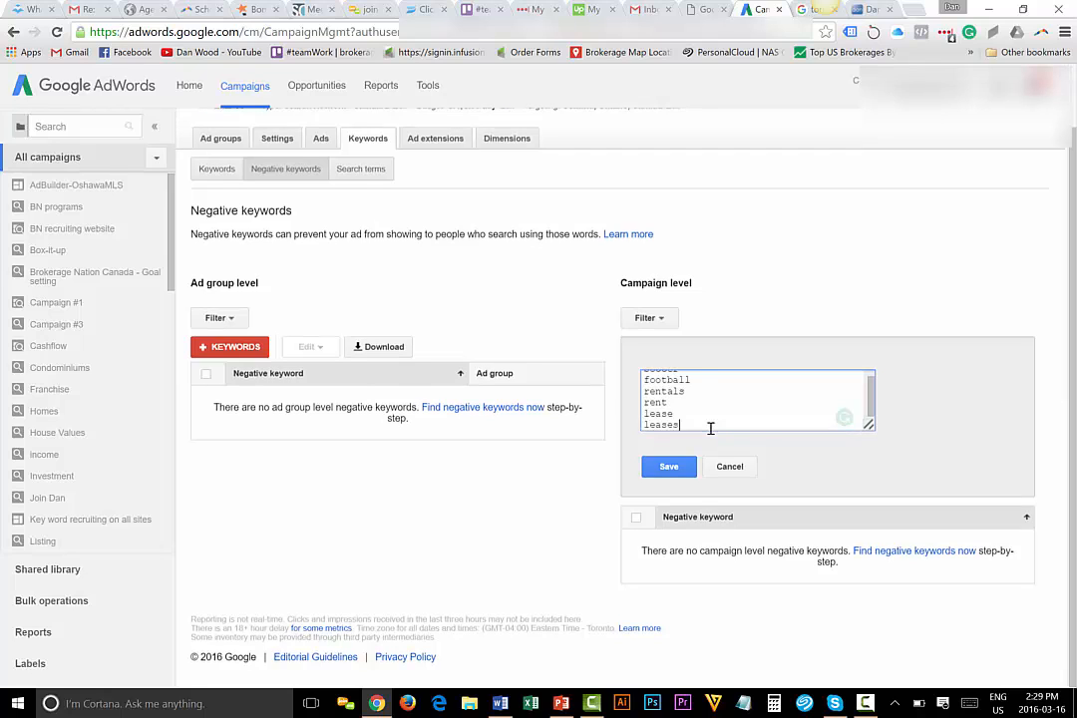
text(leasin)
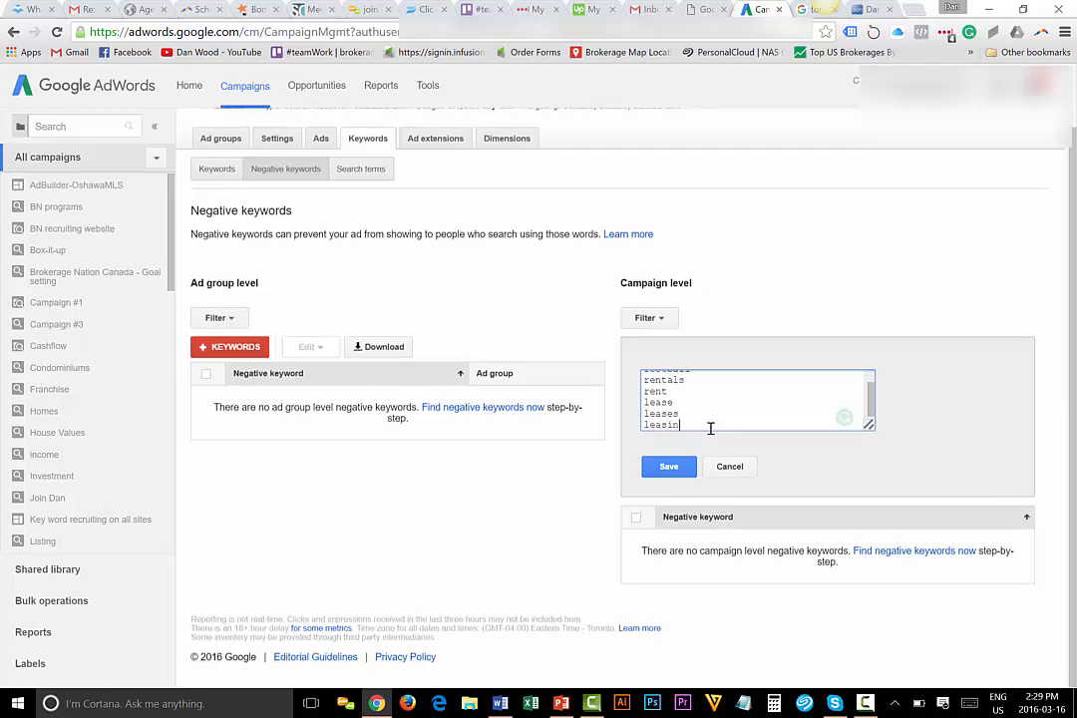
text(g)
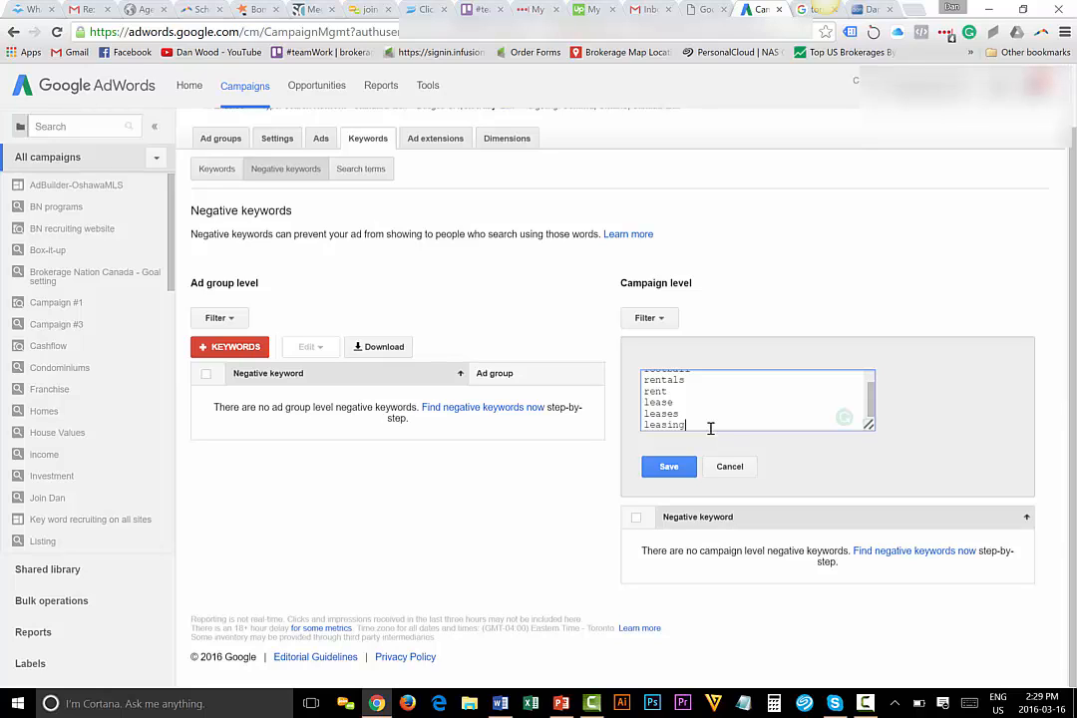
mouse_move(676, 478)
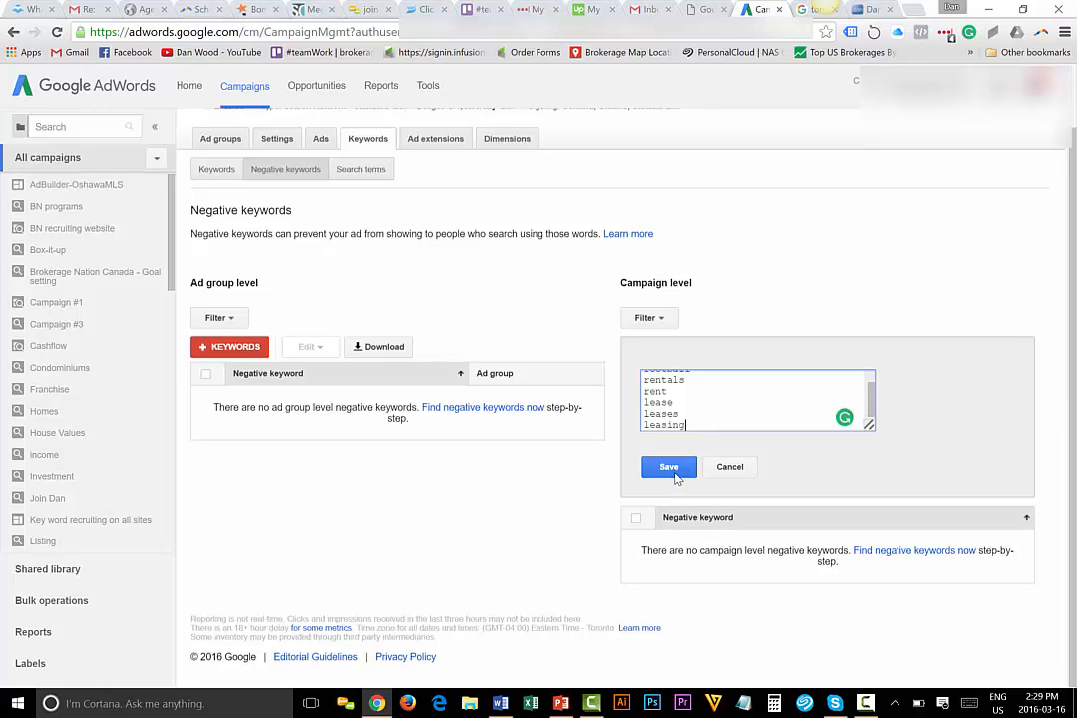
Step: Save the seven negative keywords and dismiss the updates-saved banner
click(668, 467)
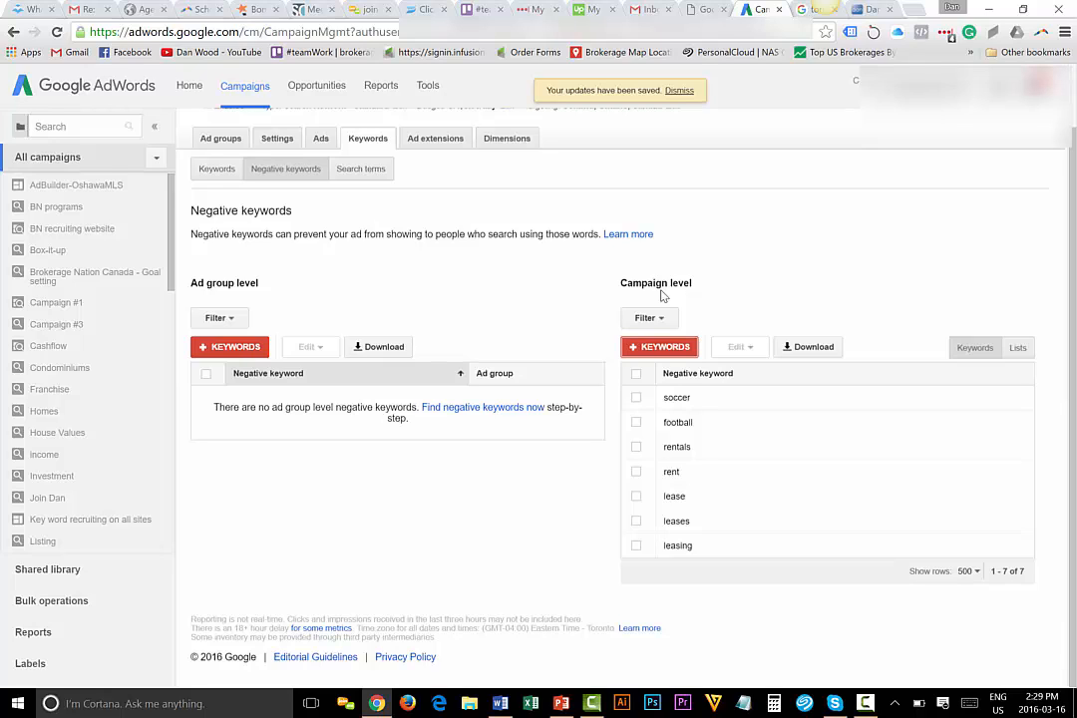
click(674, 90)
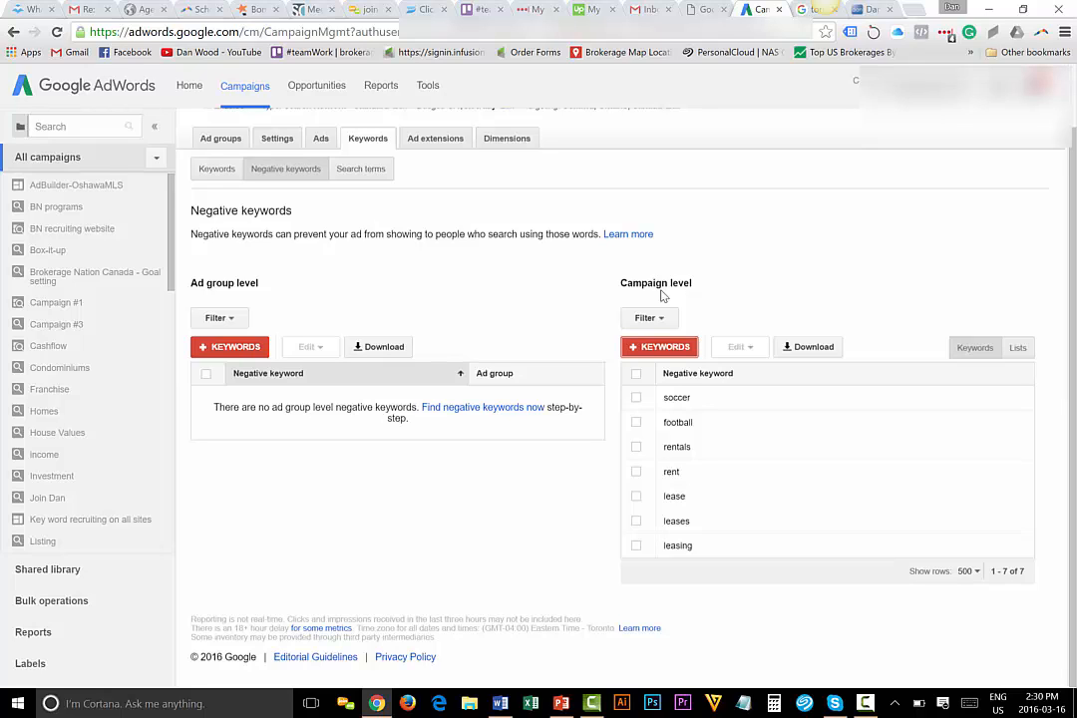
mouse_move(648, 601)
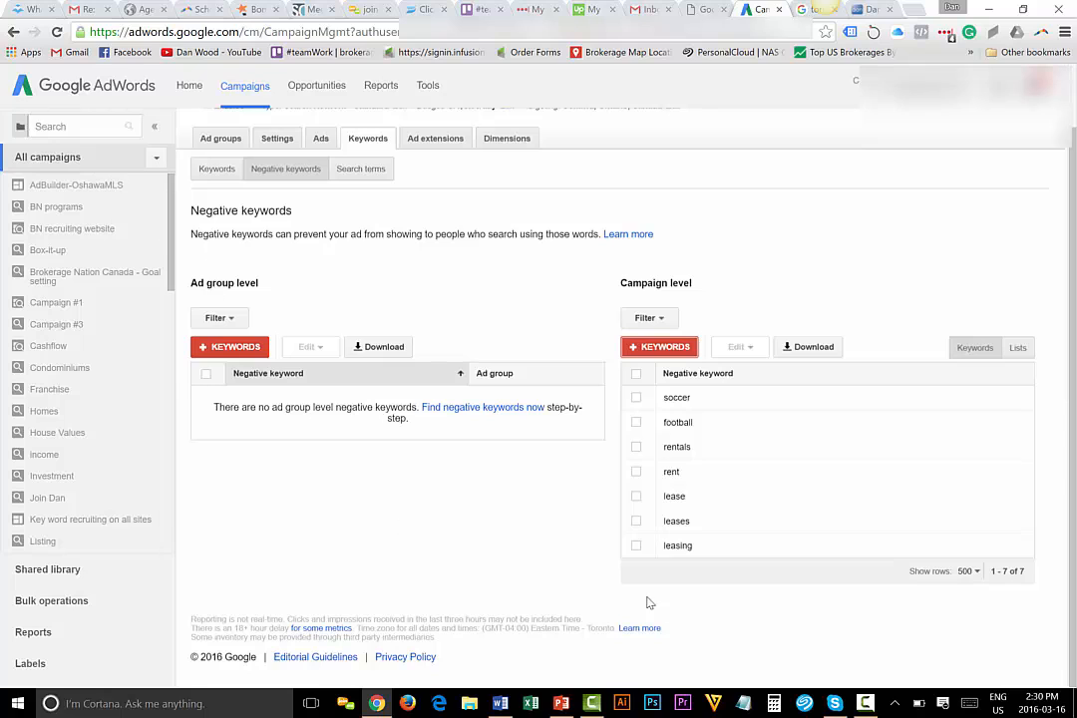